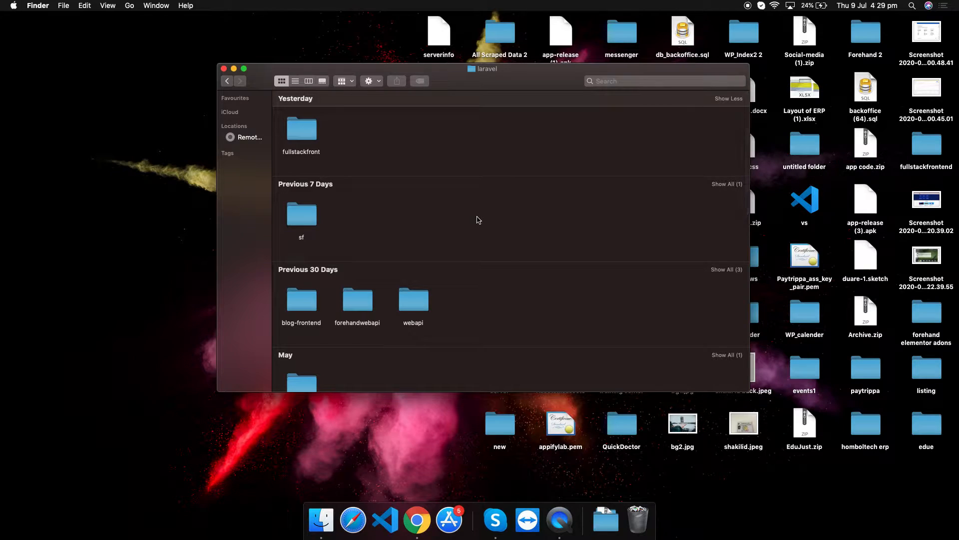
Select the fullstackfront folder and open a Terminal window at it
left_click(300, 129)
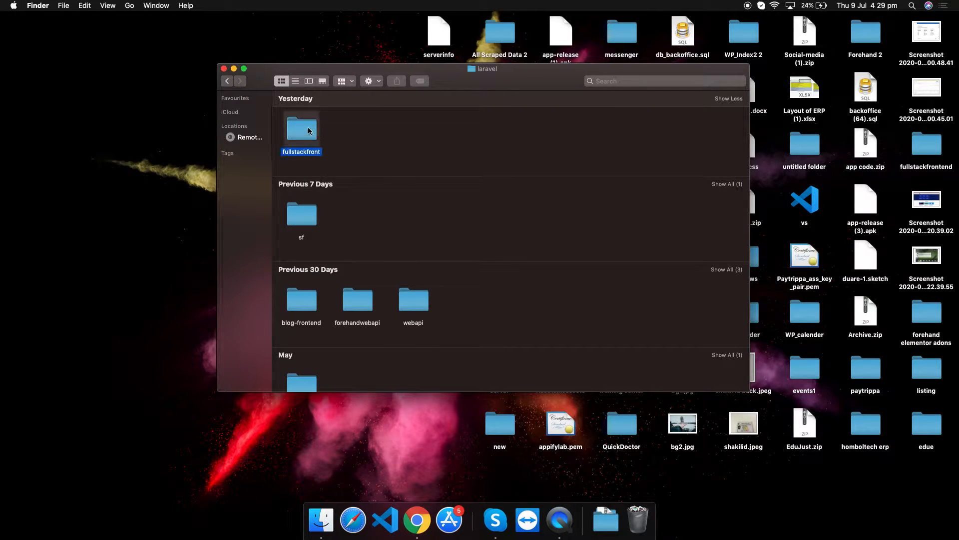
mouse_move(376, 519)
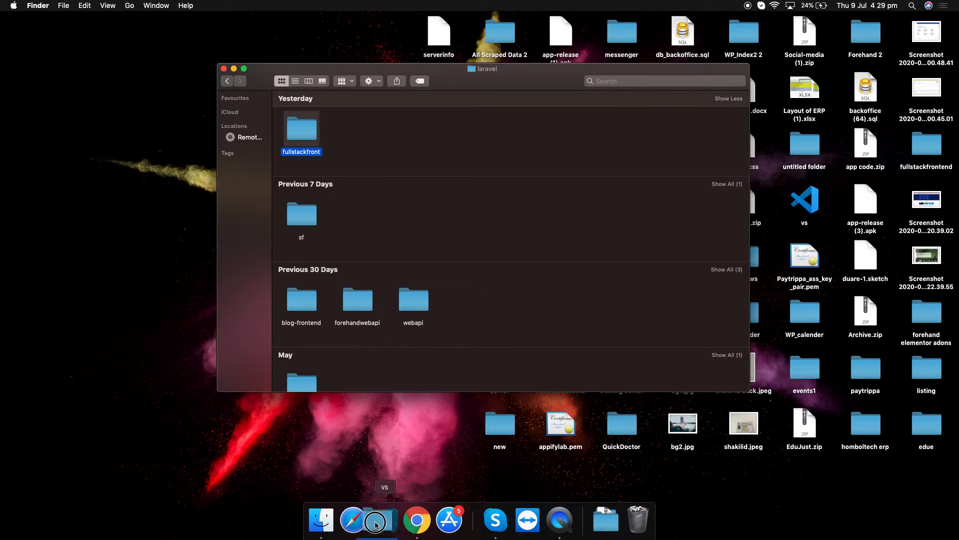
left_click(383, 519)
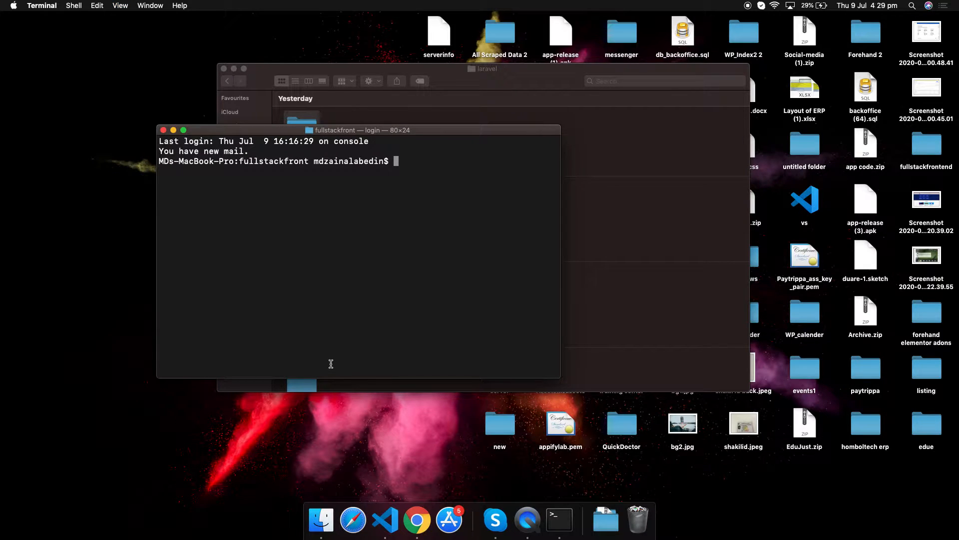
Enter php artisan make:controller BlogCOntroller to generate the blog controller
type("php artisan m")
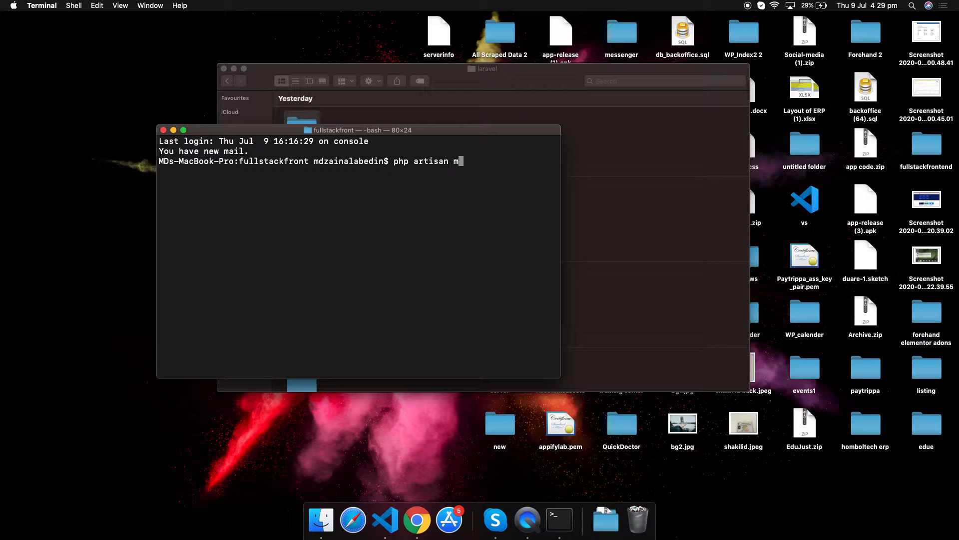
type("ake:controller")
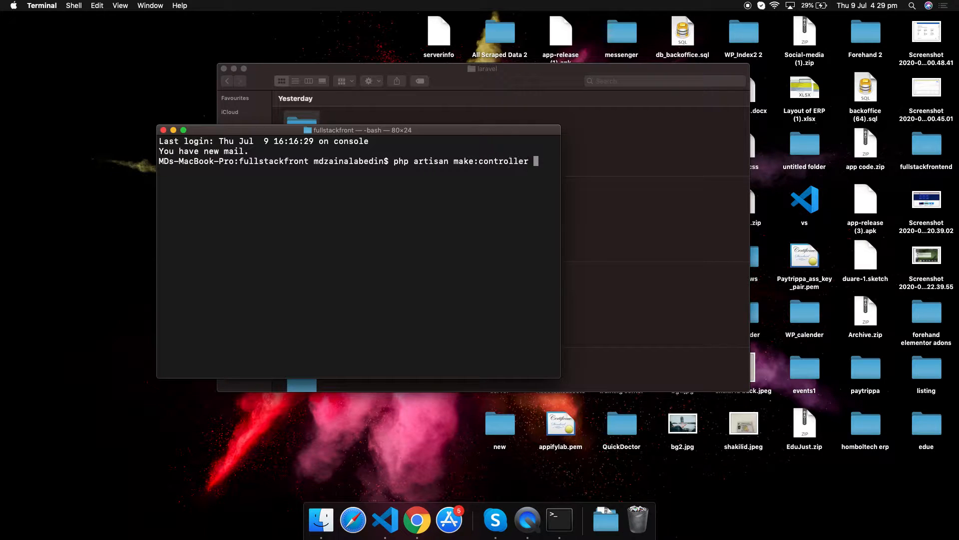
type("B")
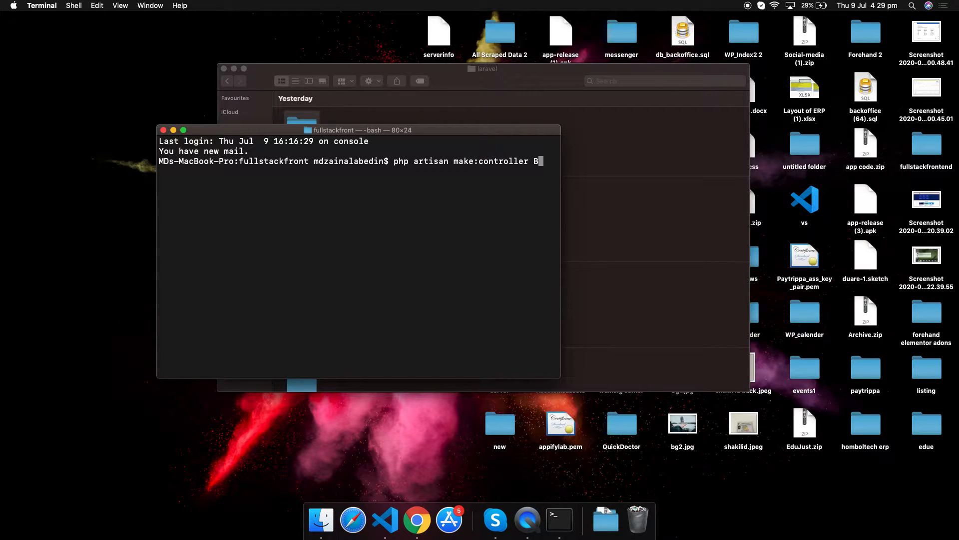
type("logCOntr")
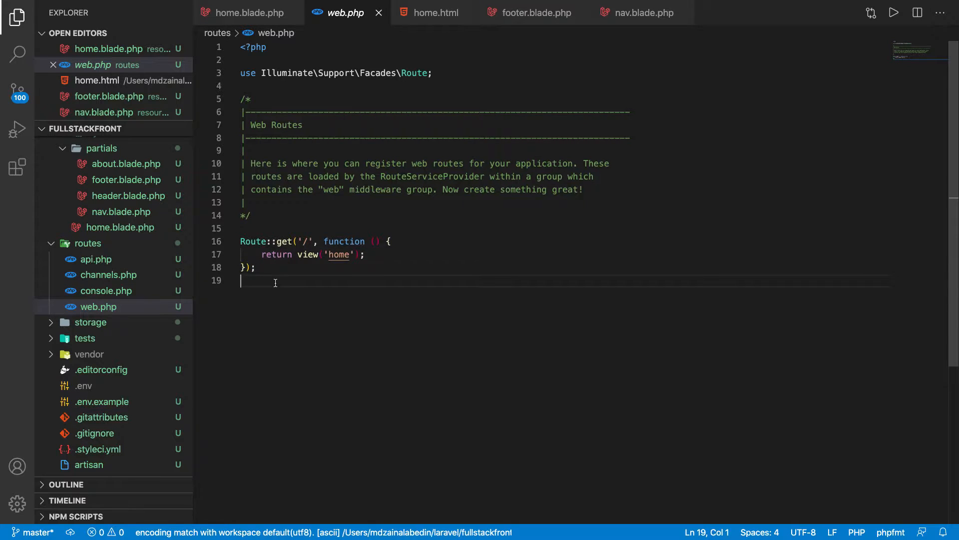
Add Route::get('/', 'BlogController@index'); as the root route in web.php
type("rg")
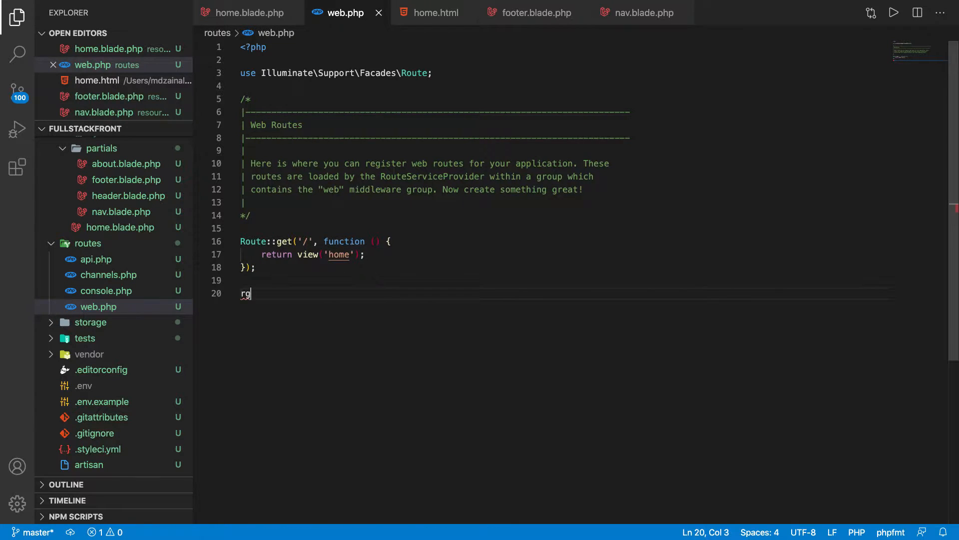
key("Backspace")
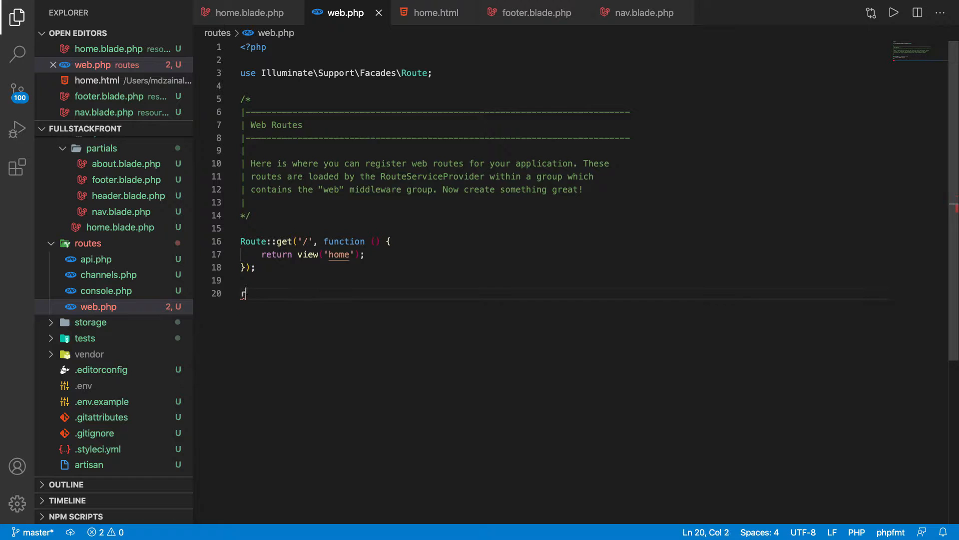
type("Route::get('', 'class@methid');")
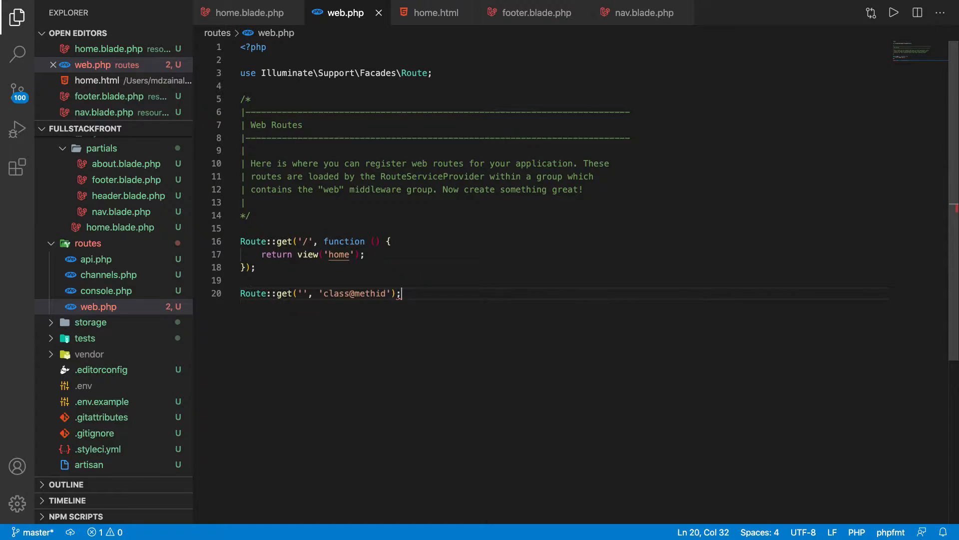
type("/")
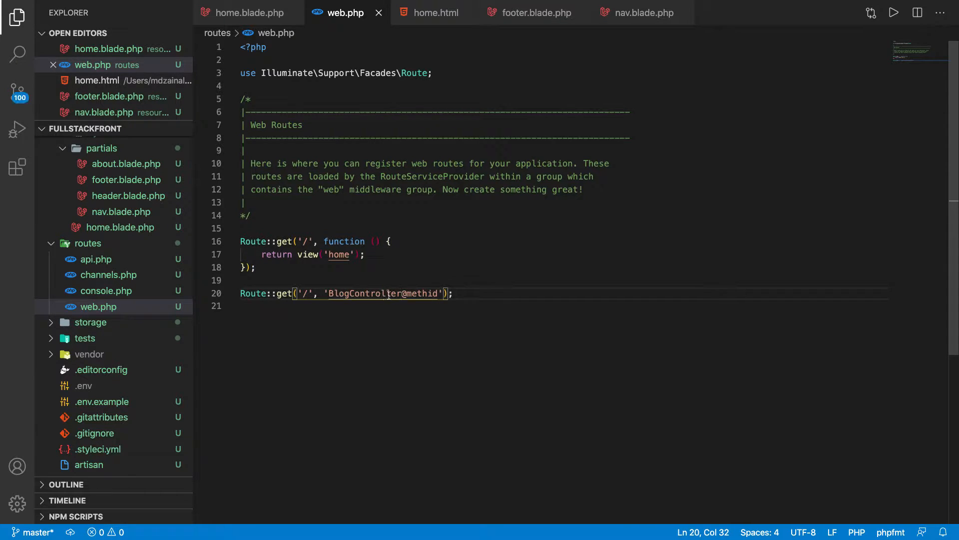
type("index")
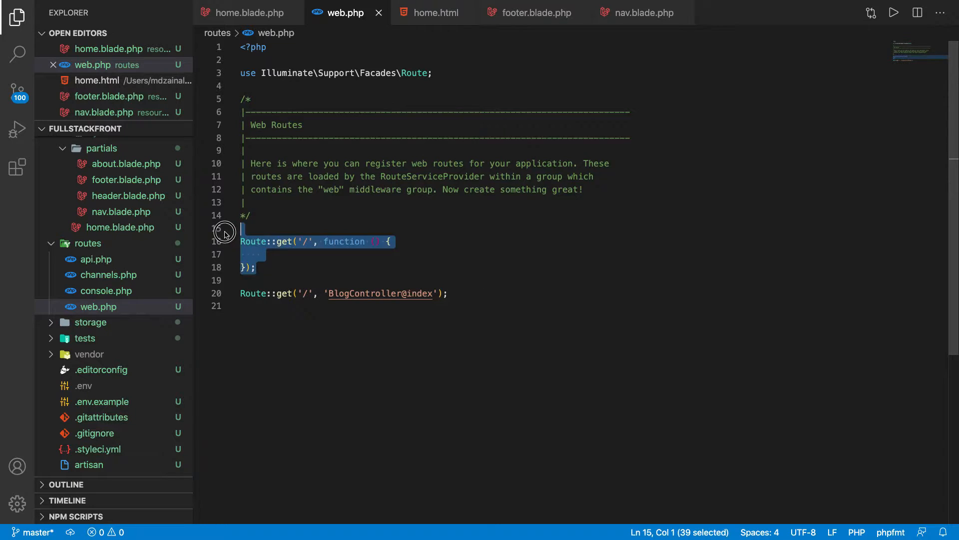
Delete the old closure-based home route and start a Quick Open file search
key("Delete")
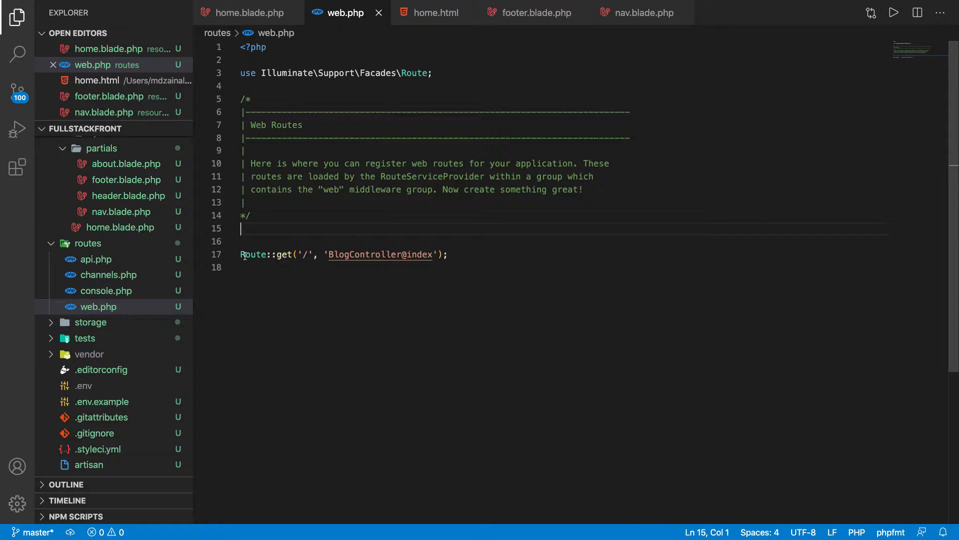
key("ctrl+p")
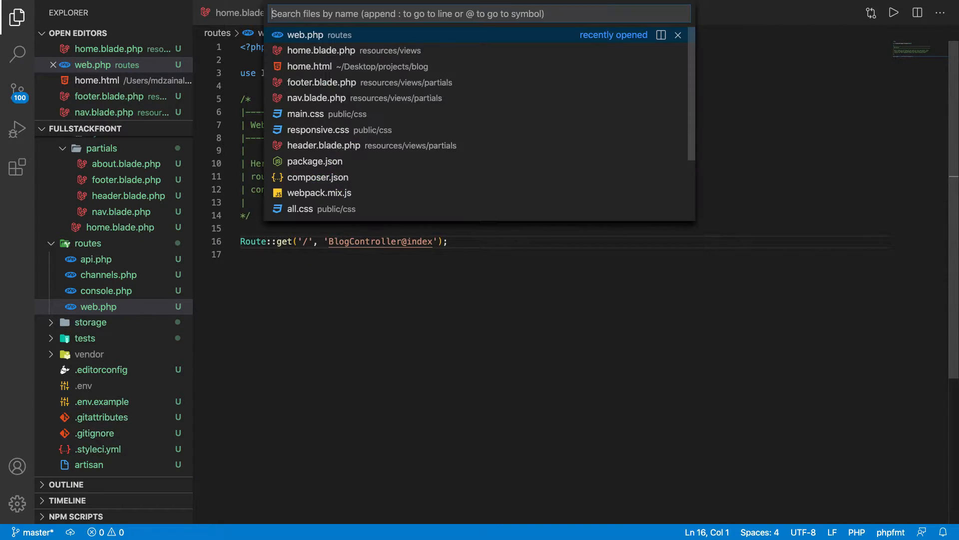
Open BlogCOntroller.php and select its misspelled class name for renaming
type("blog")
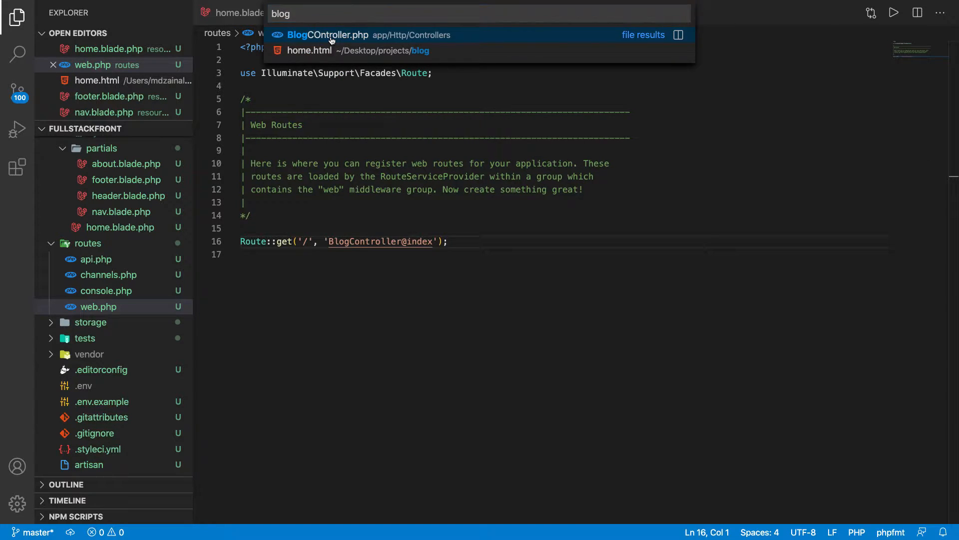
left_click(328, 35)
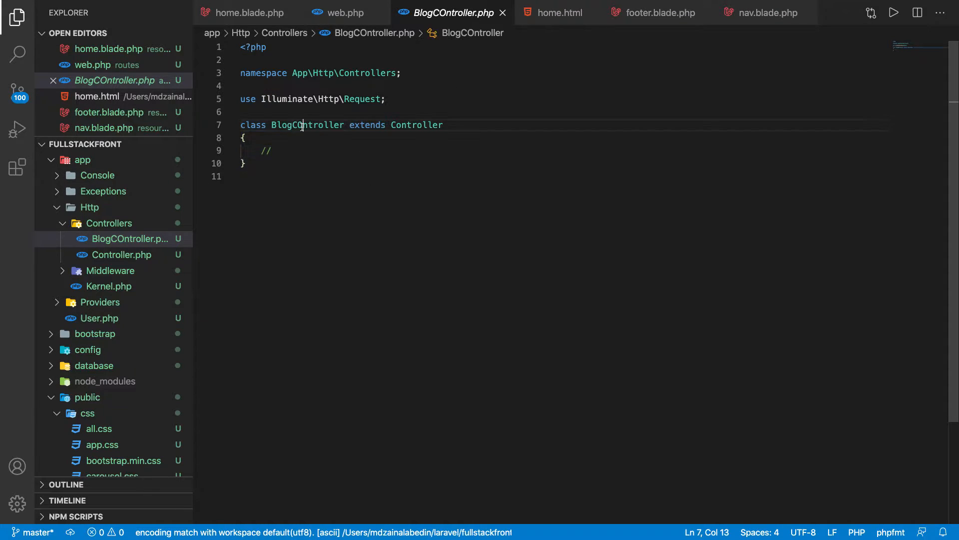
double_click(308, 125)
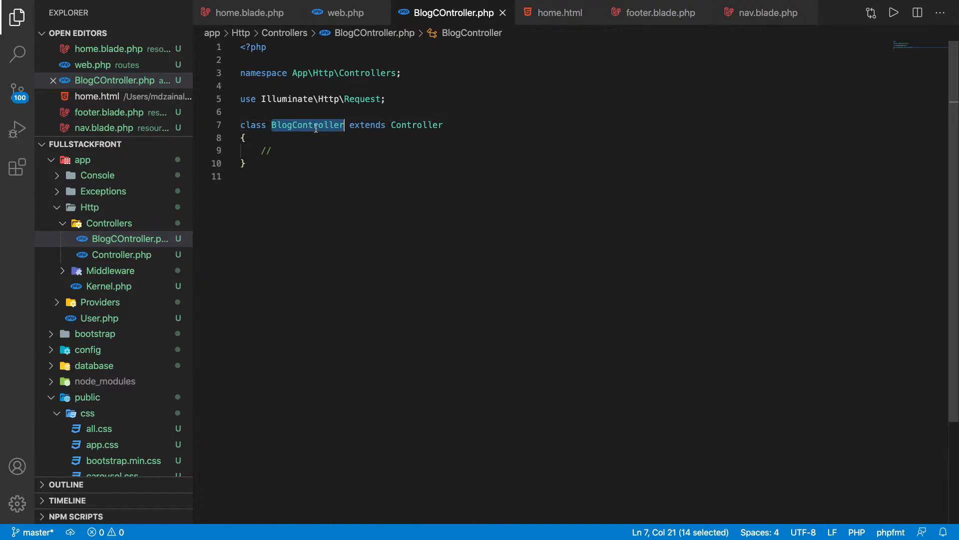
right_click(116, 238)
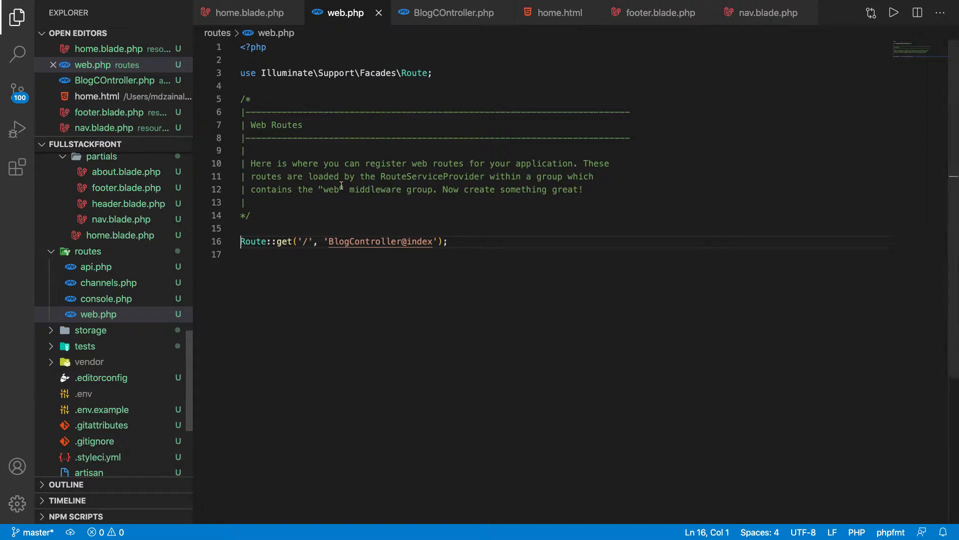
mouse_move(380, 241)
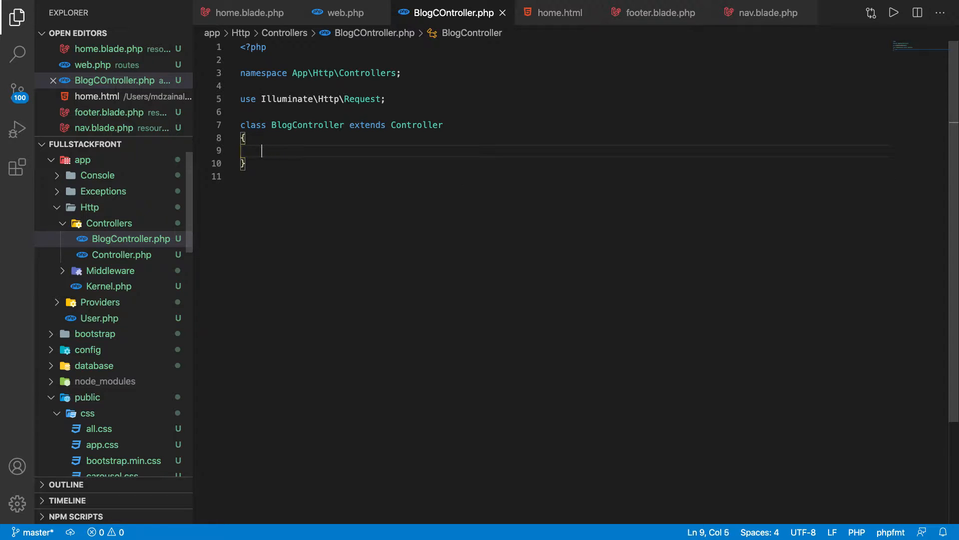
Declare public function index(Request $request) in BlogController, matching the route's method name
type("public function methods(Request $request){")
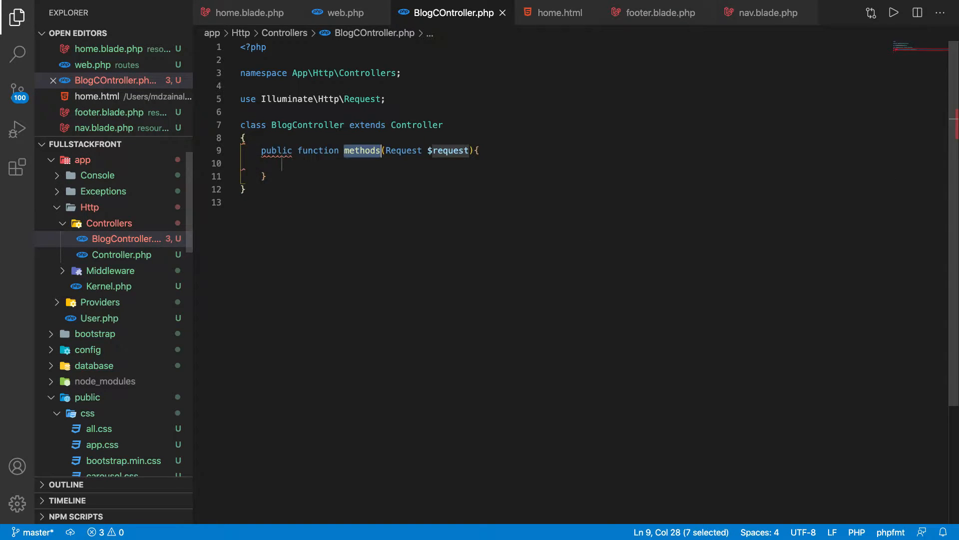
key("ctrl+s")
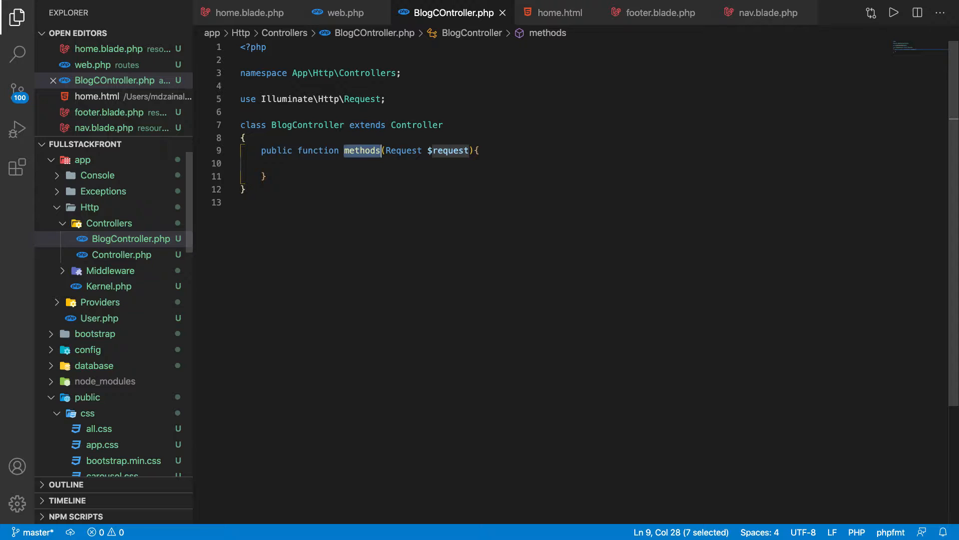
left_click(344, 12)
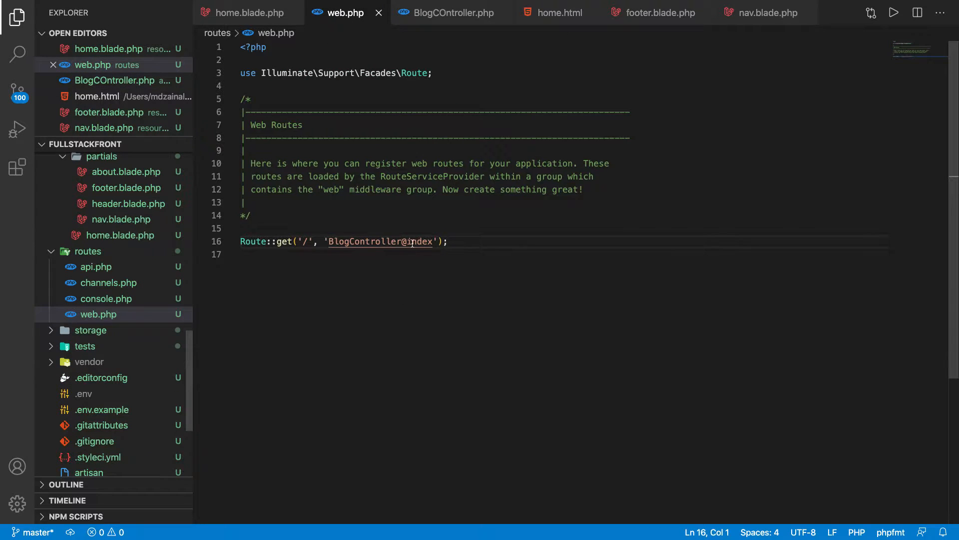
left_click(451, 12)
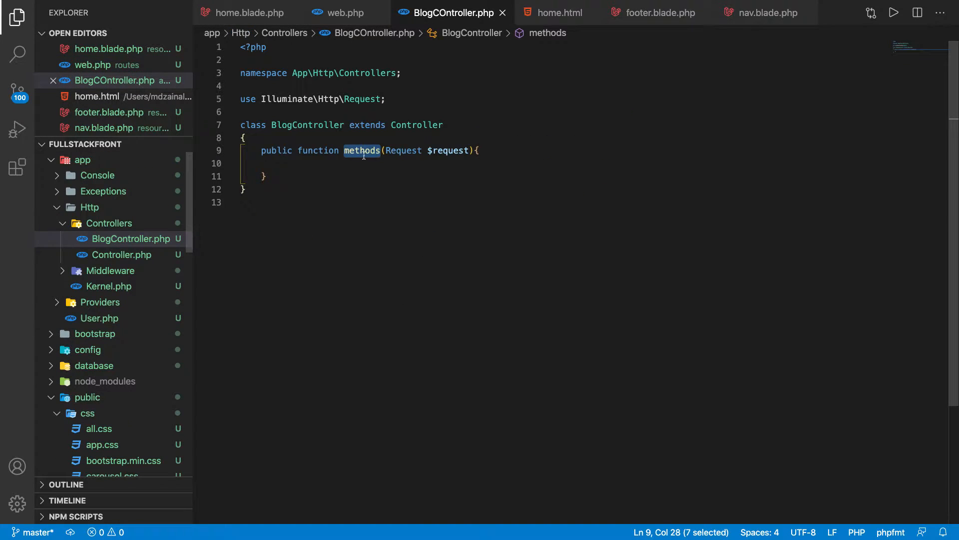
type("index")
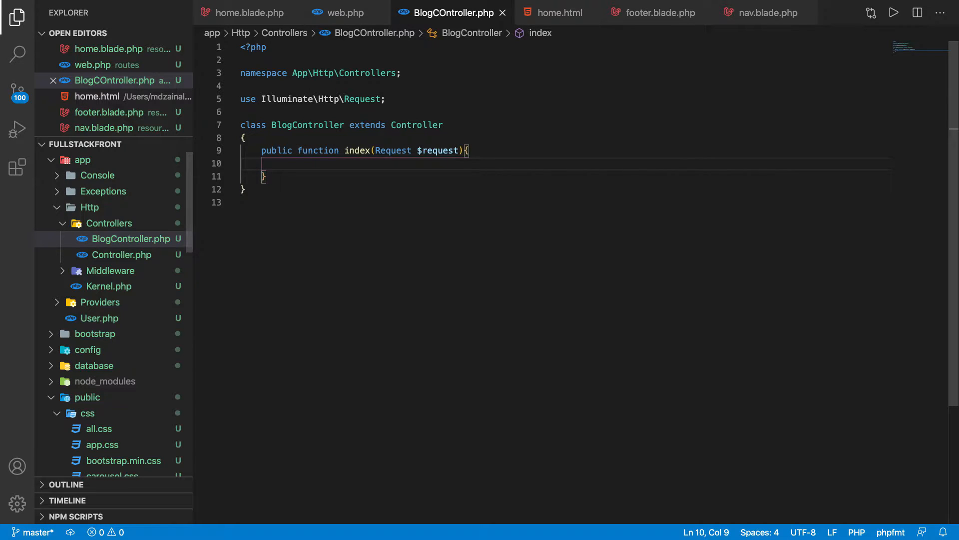
Make index return view('home') and bring up the home.blade.php template
type("return vi")
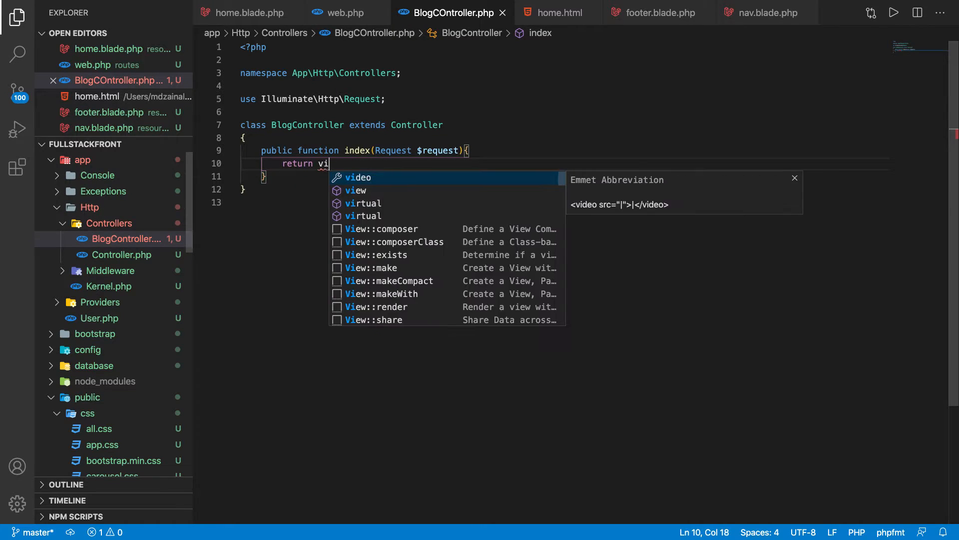
type("ew('h'")
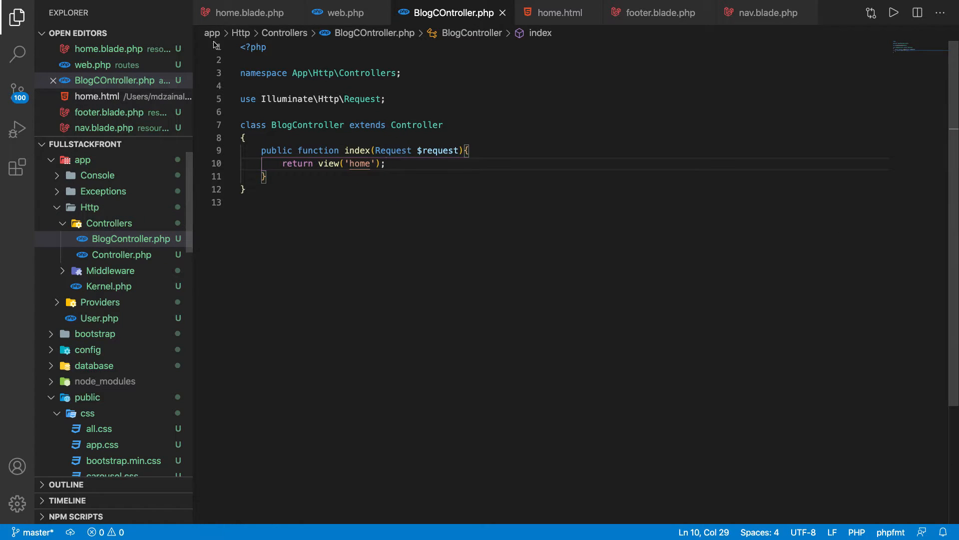
left_click(248, 12)
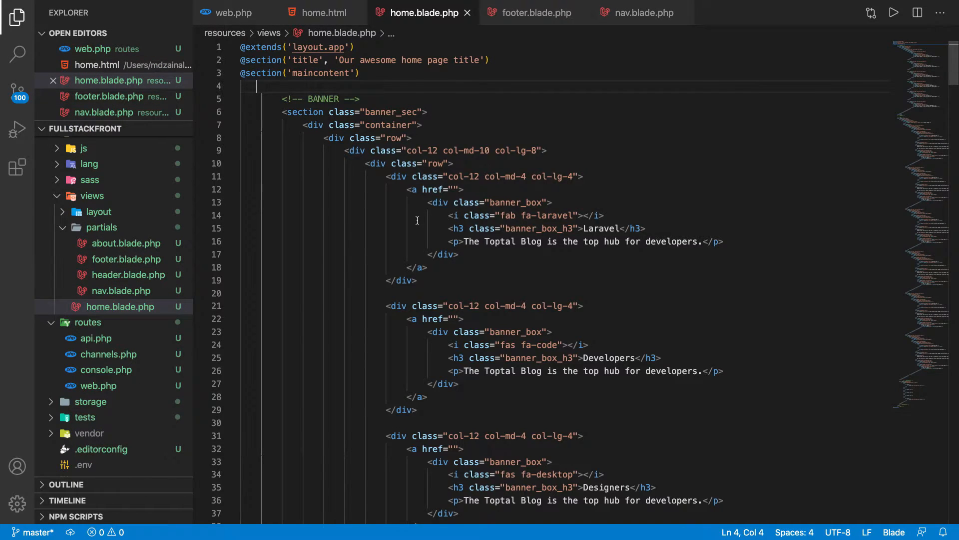
Open BlogController.php via Quick Open, glance at the base Controller.php, and return to BlogController
type("blogc")
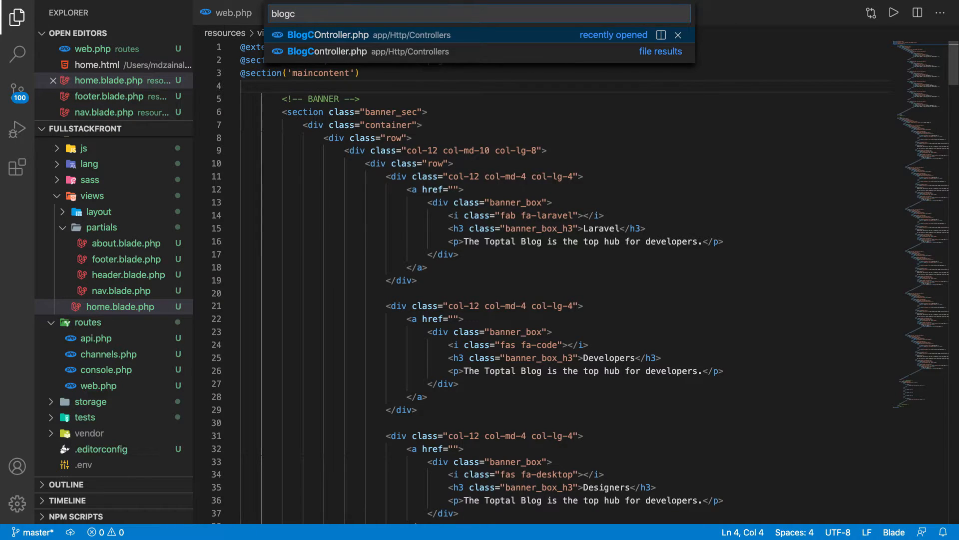
key("Down")
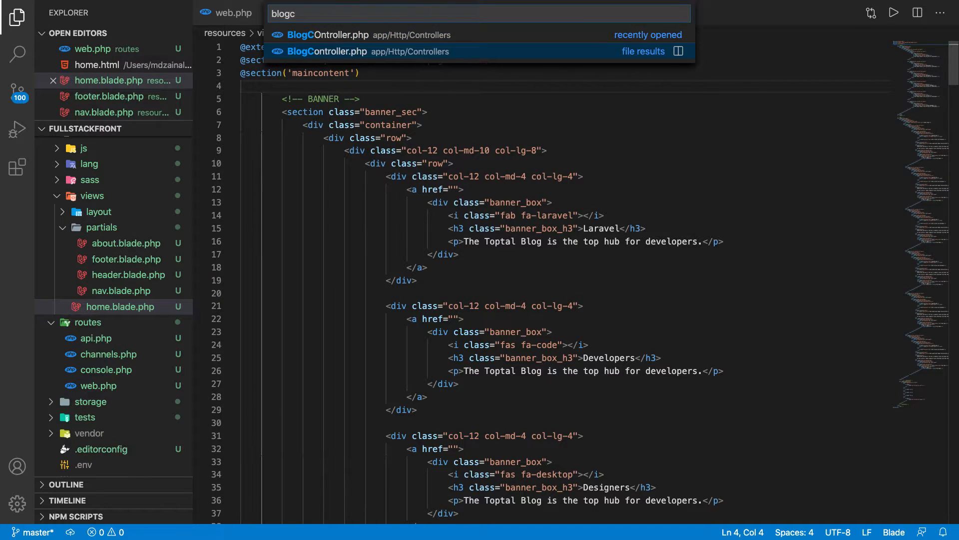
left_click(326, 51)
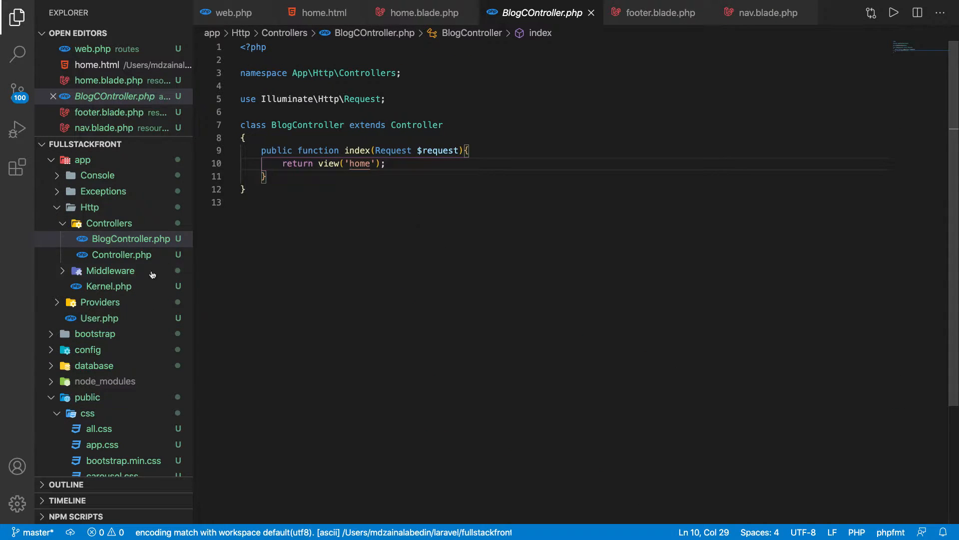
left_click(121, 255)
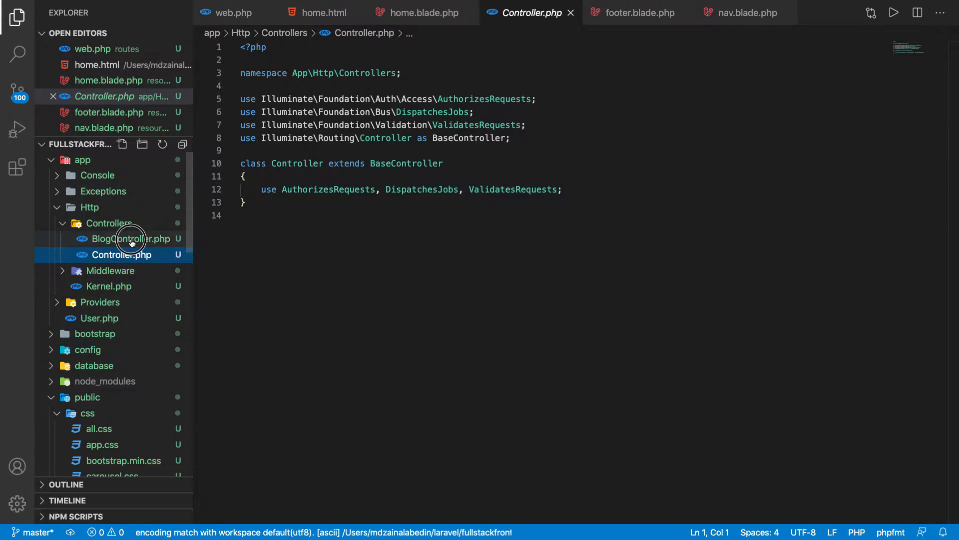
left_click(129, 239)
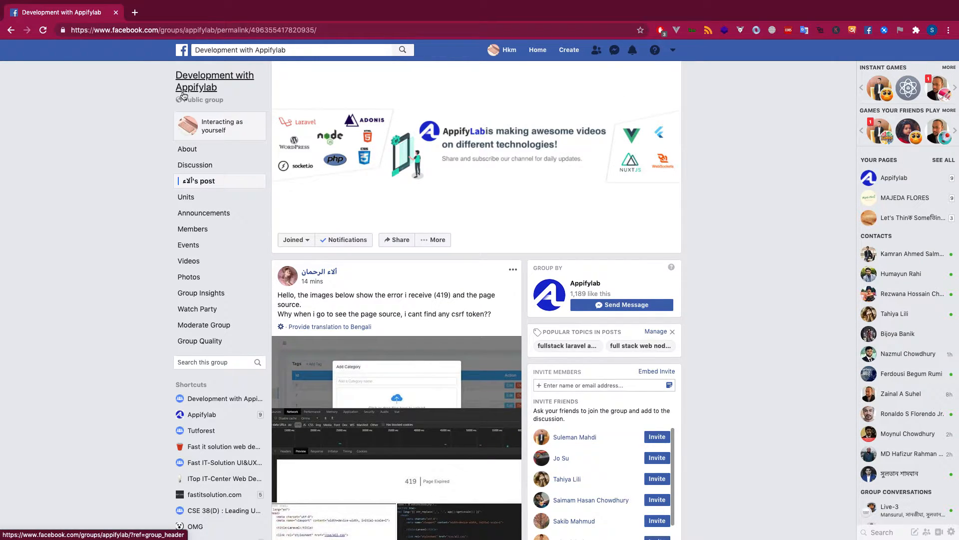
Load fullstack.localhost in a new browser tab and scroll the home page
left_click(134, 12)
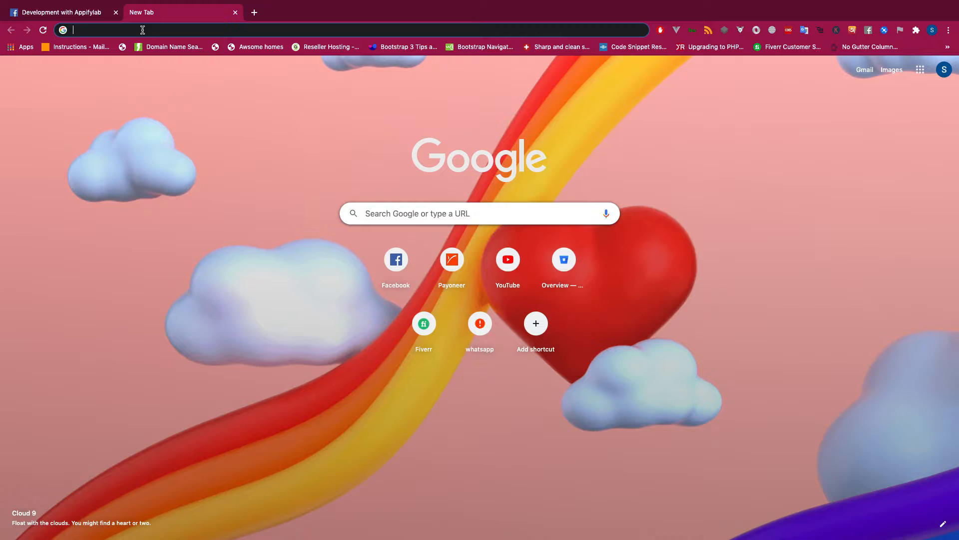
type("fullstack.localhost")
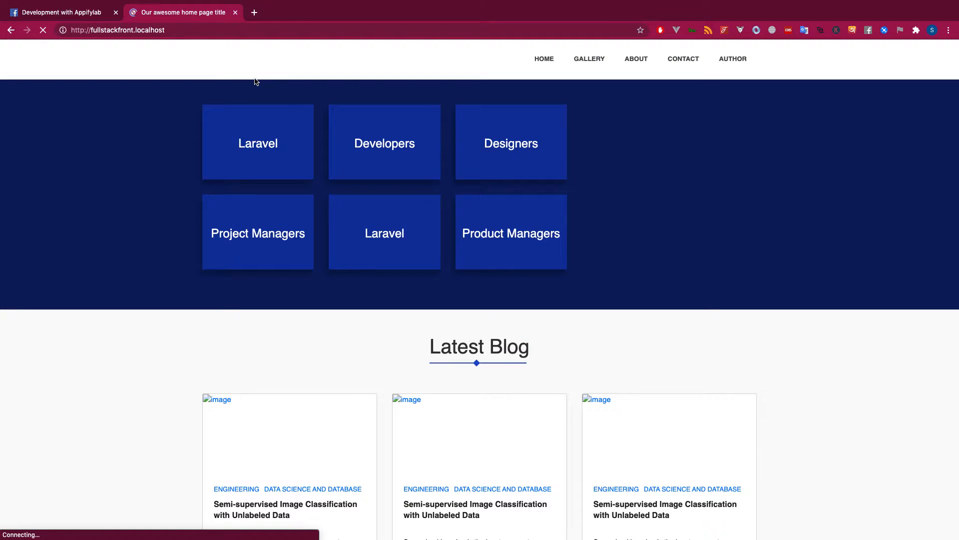
scroll("down", 3)
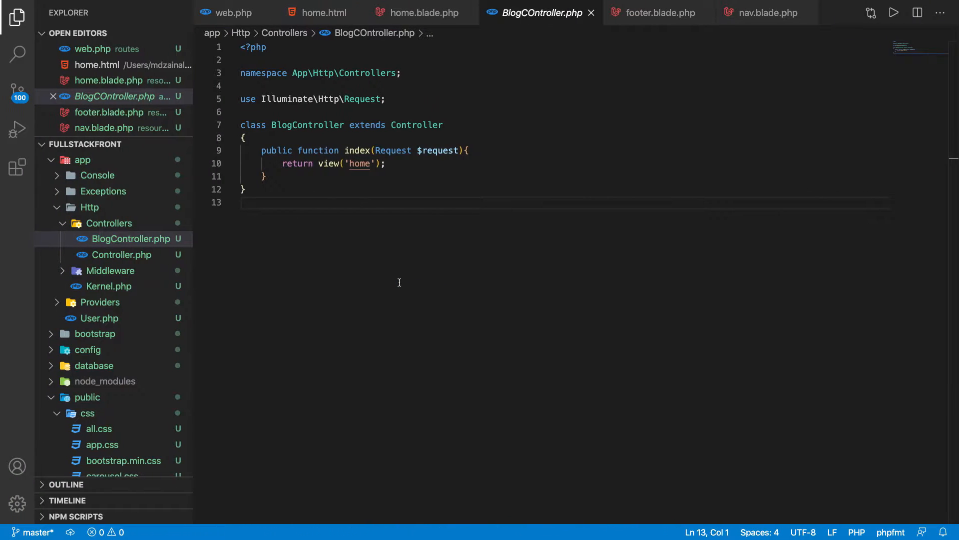
Start a $categories variable line inside index() above the return
left_click(257, 202)
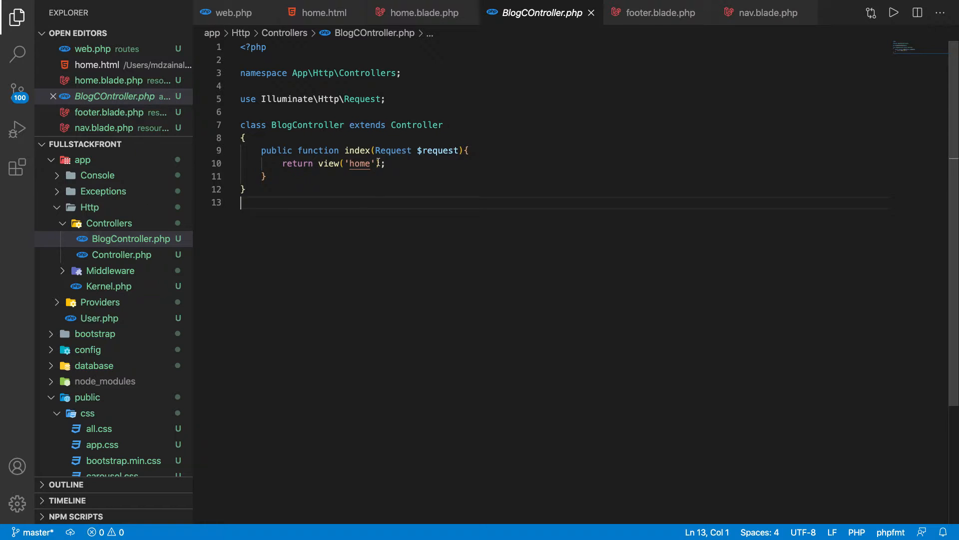
type("->")
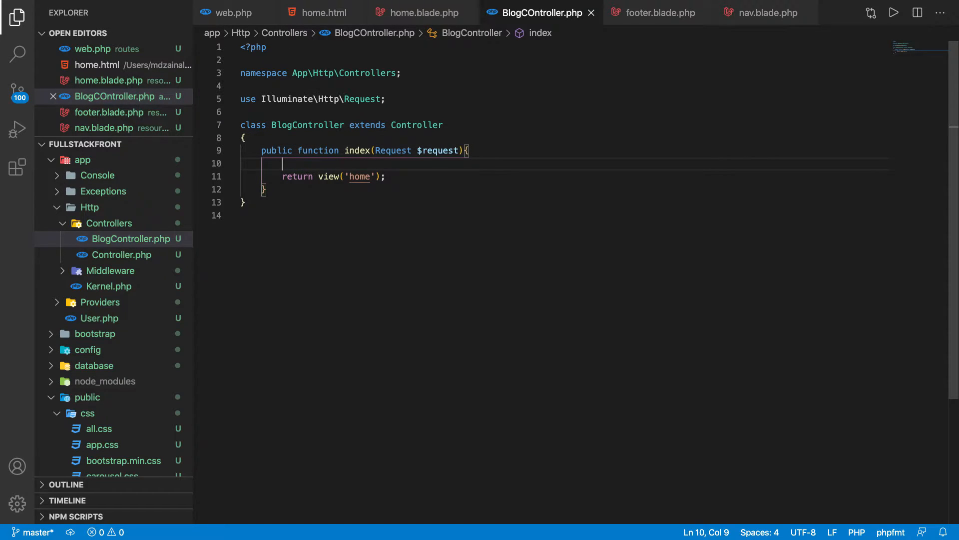
type("$")
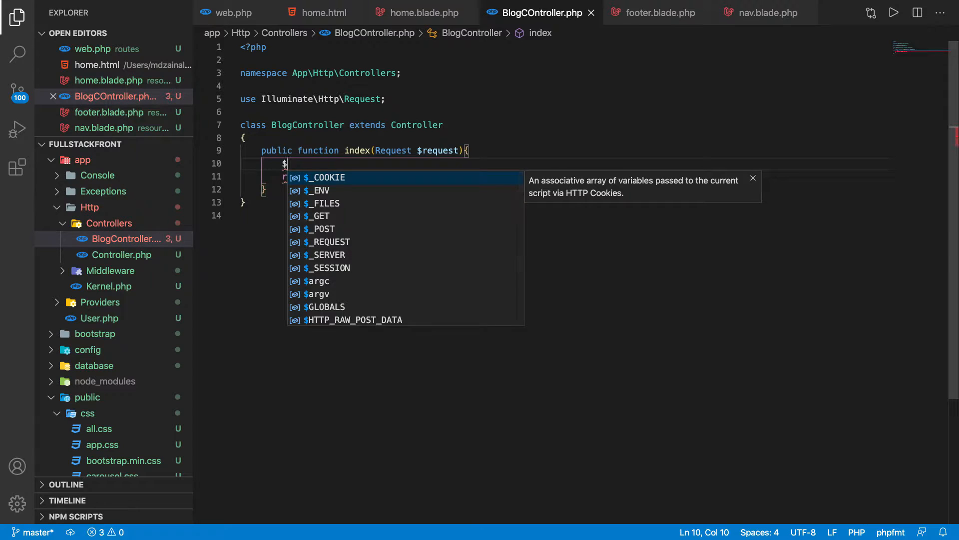
type("categories")
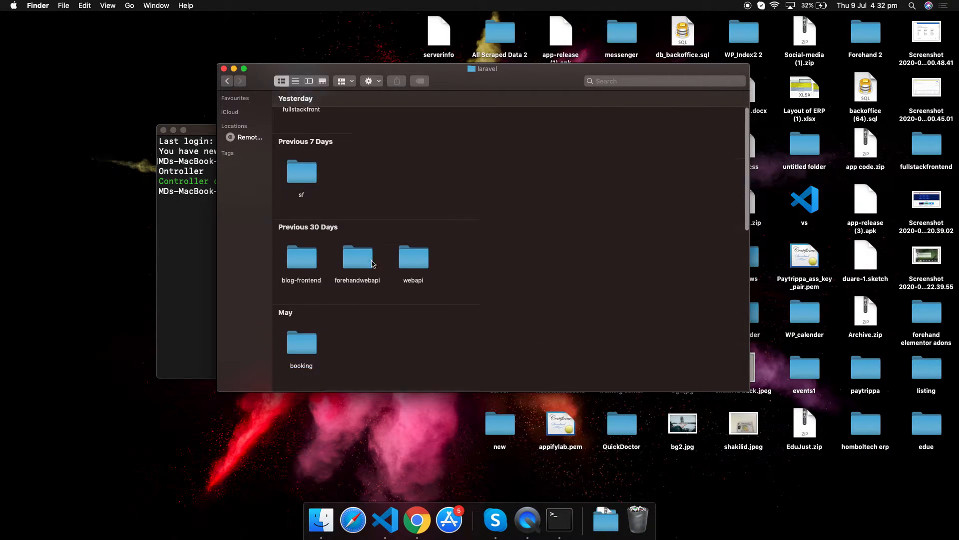
Open the fullstack project's app folder from the laravel folder
scroll("down", 3)
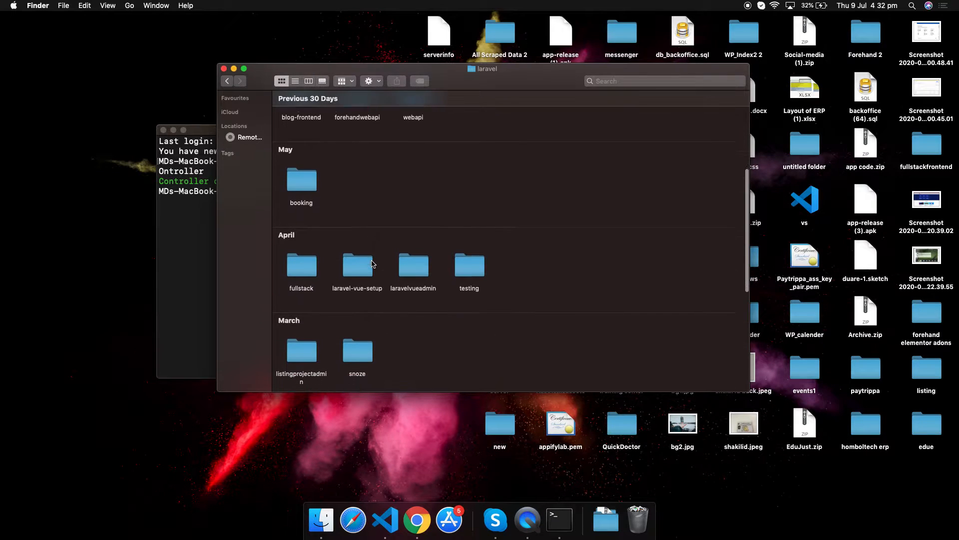
double_click(301, 265)
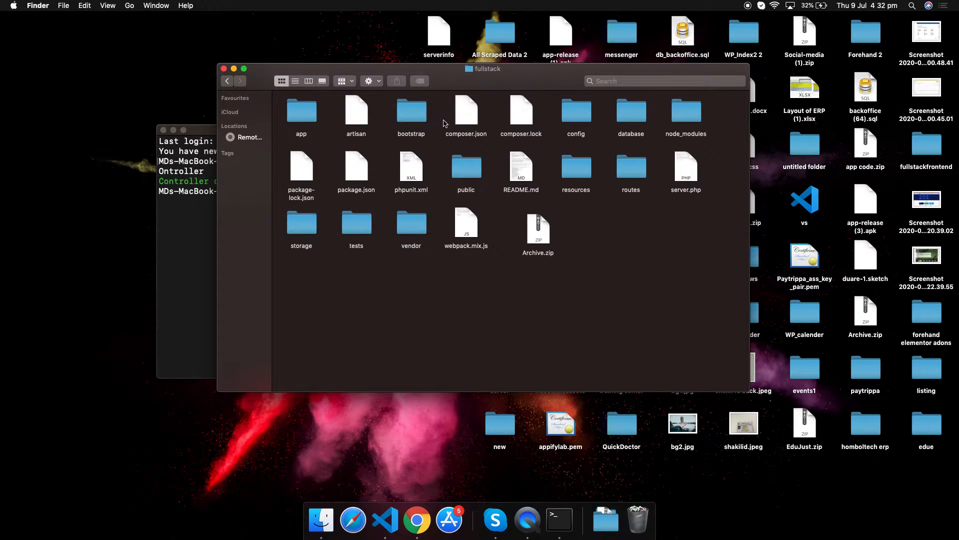
mouse_move(335, 113)
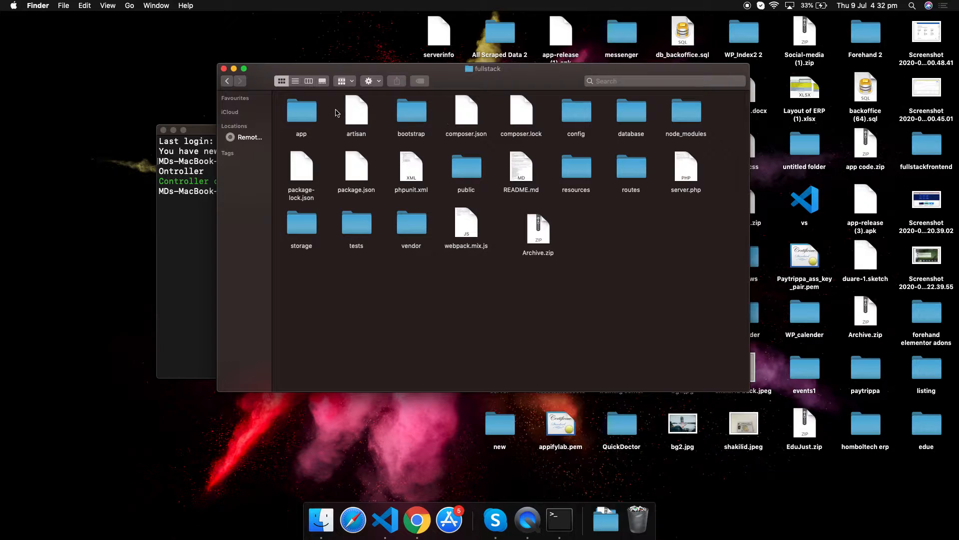
double_click(301, 111)
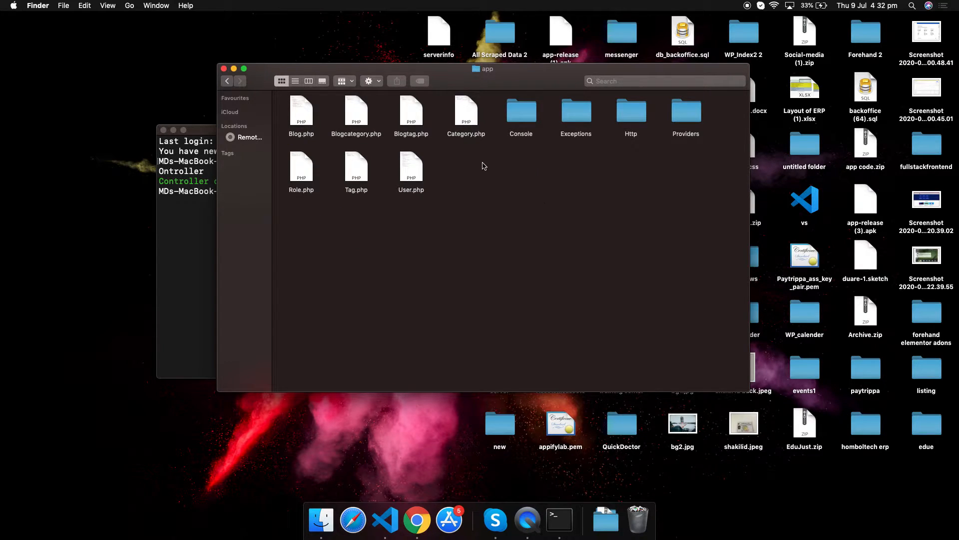
mouse_move(415, 171)
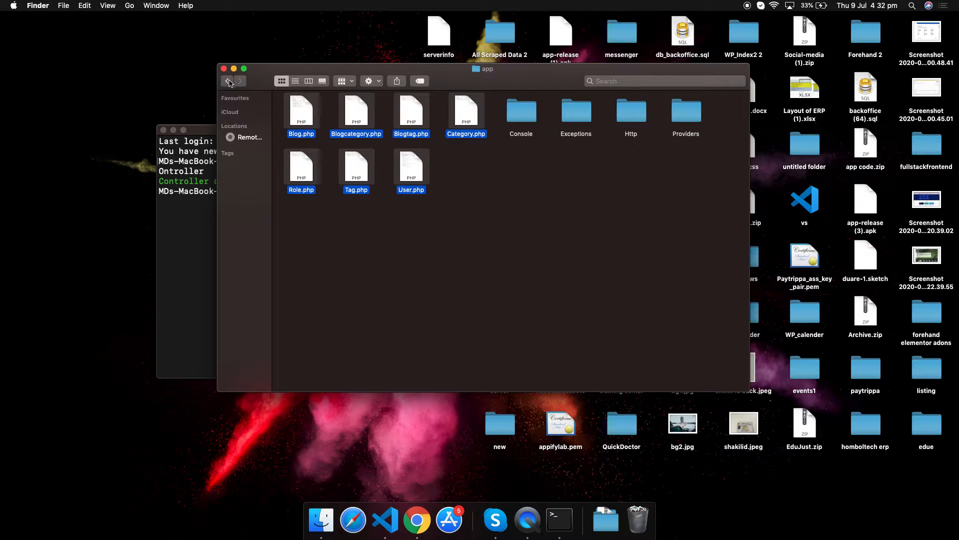
Go back and open the fullstackfront project's app folder to see its model files
left_click(228, 80)
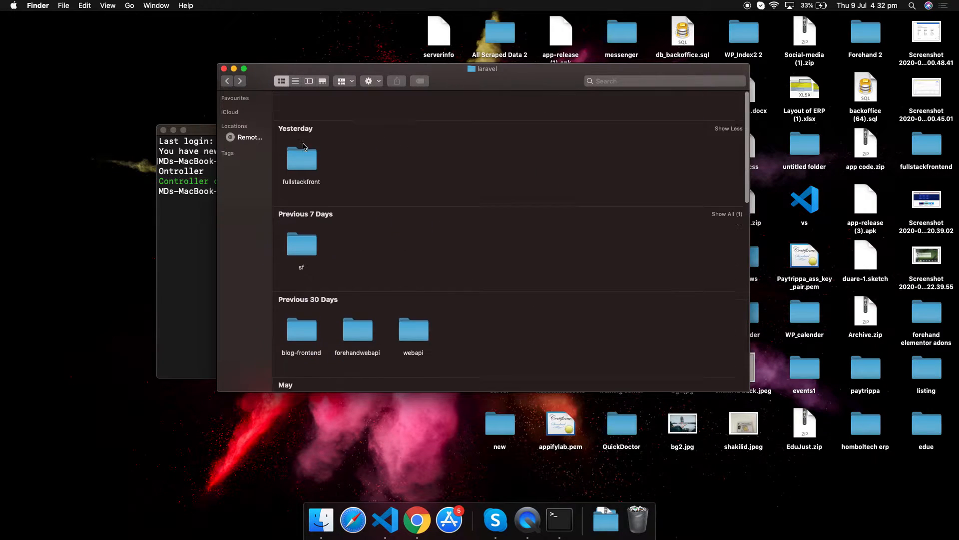
double_click(301, 158)
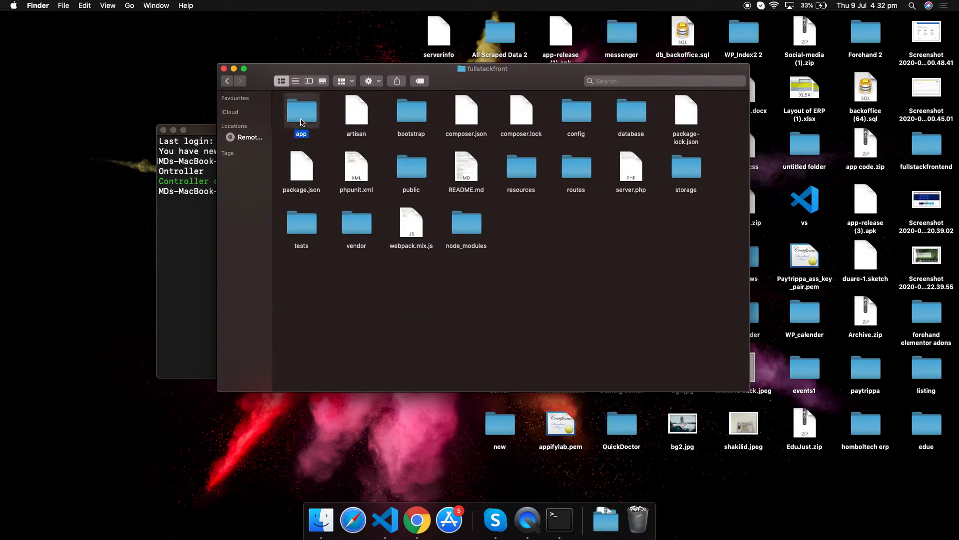
double_click(301, 111)
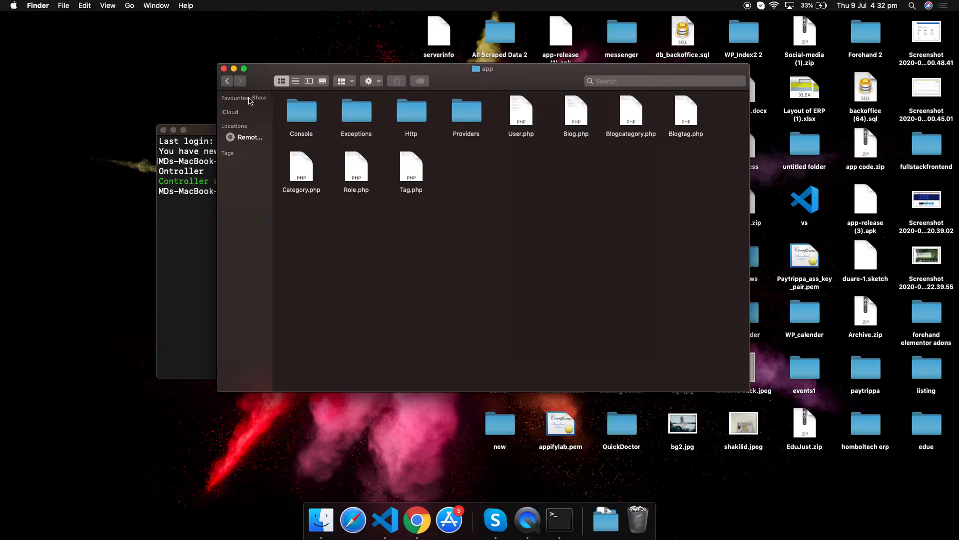
Return to the editor and open Category.php via Quick Open to check its fillable fields
left_click(383, 519)
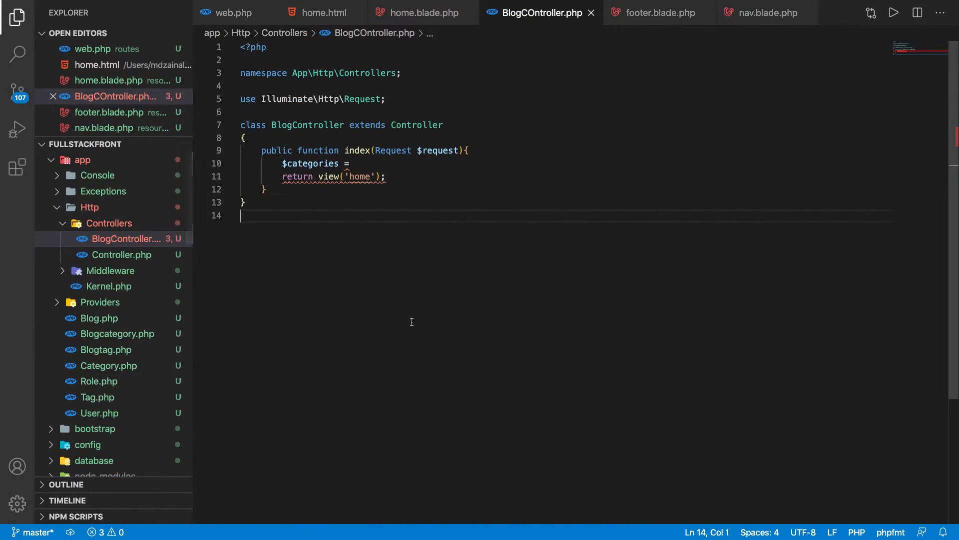
type("cas")
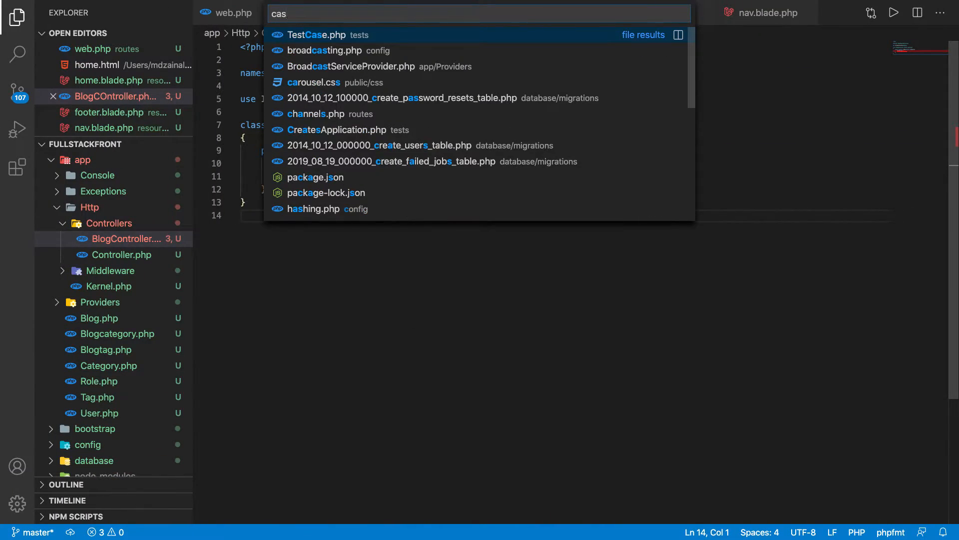
key("Escape")
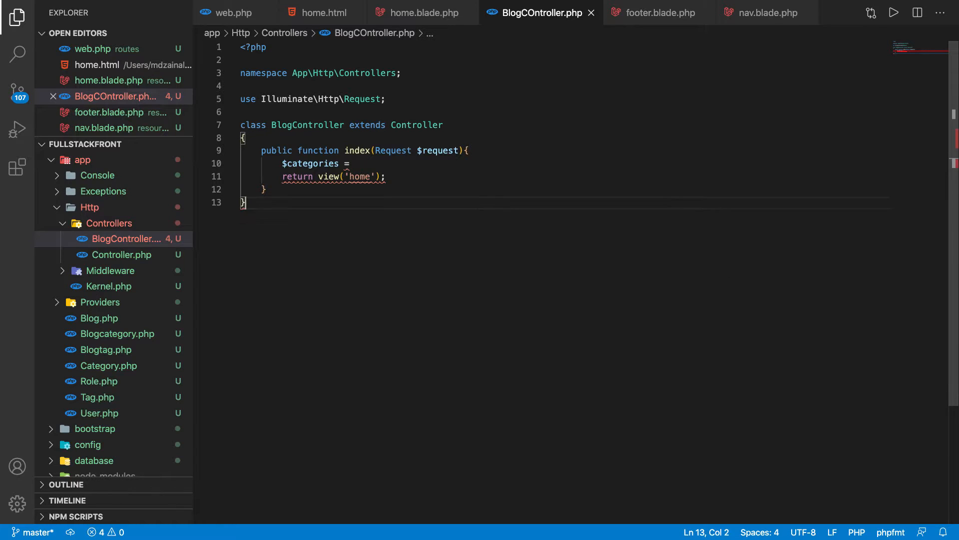
type("cae")
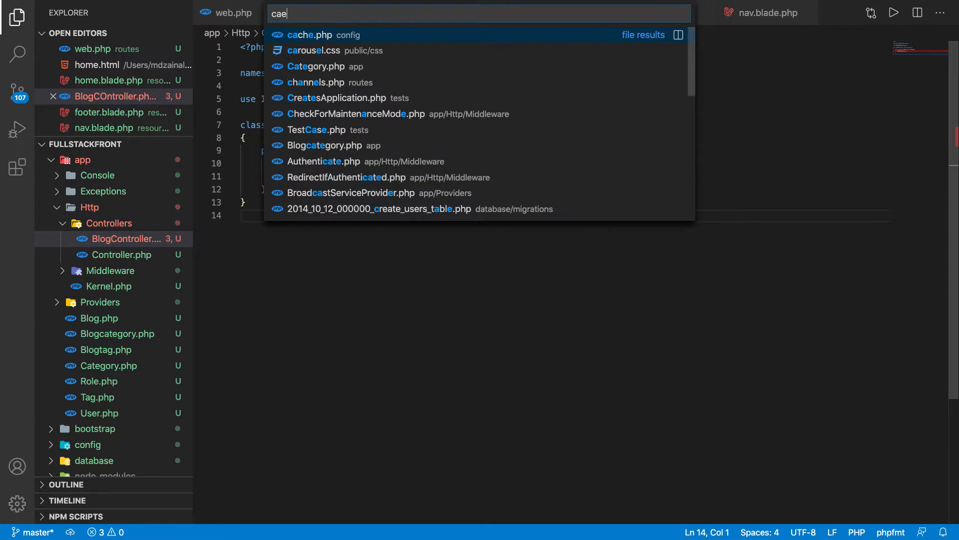
key("Backspace")
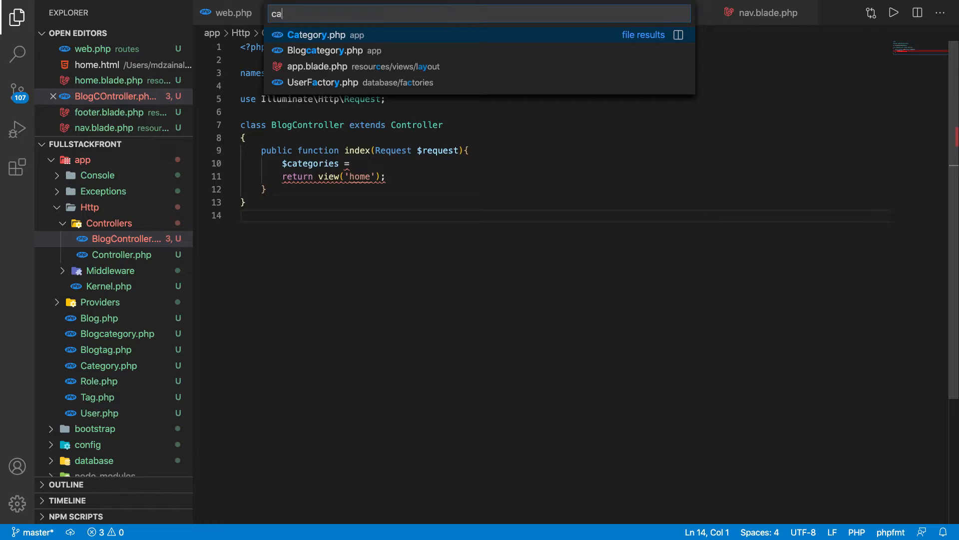
left_click(316, 34)
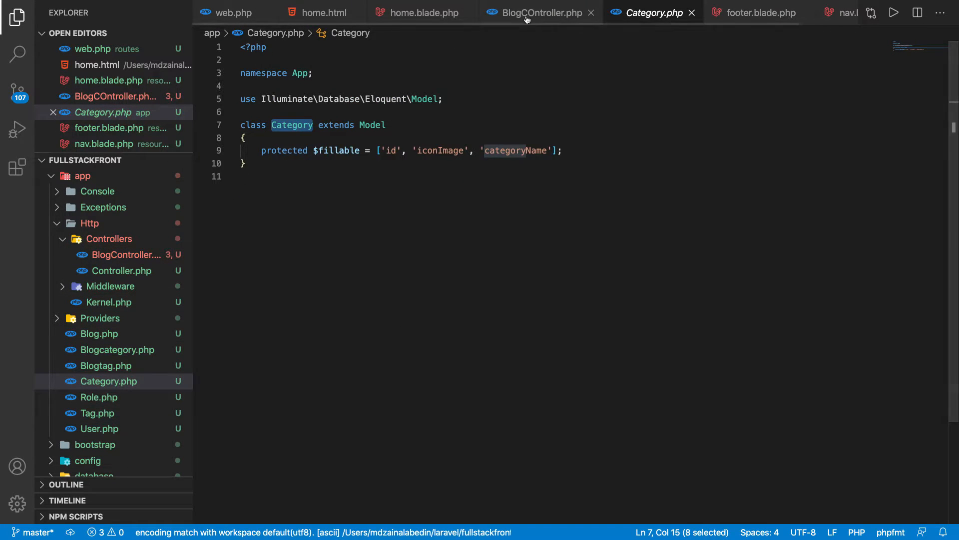
In BlogController's index, assign $categories = Category::all()
left_click(539, 12)
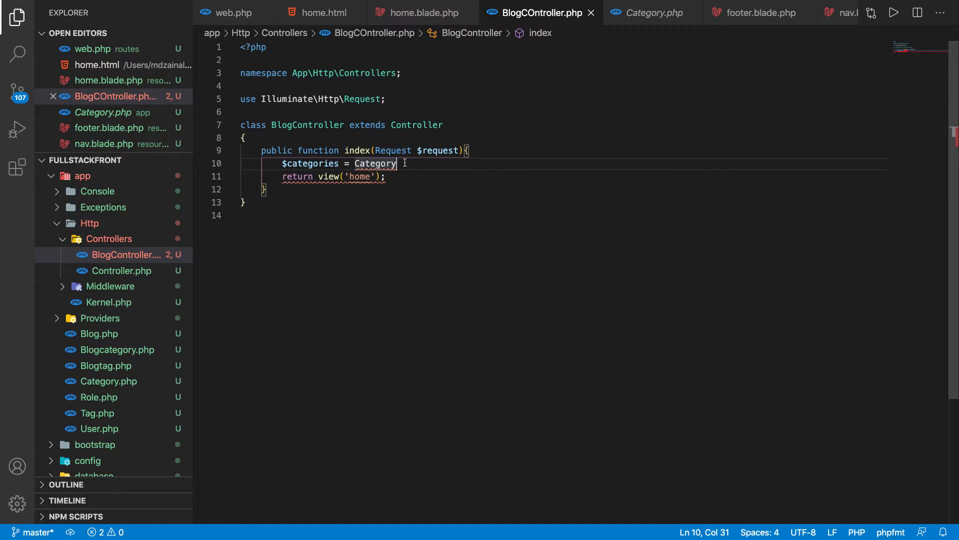
type("::")
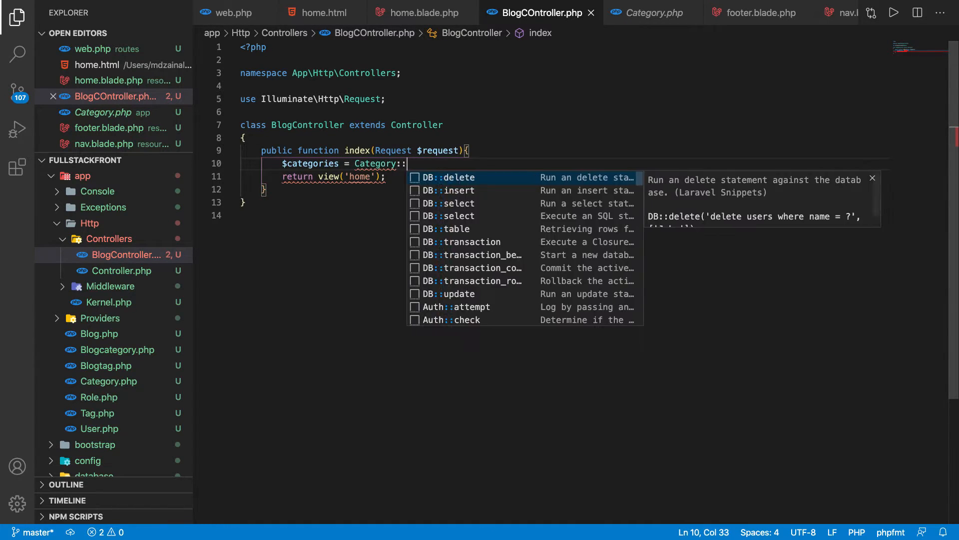
type("all();")
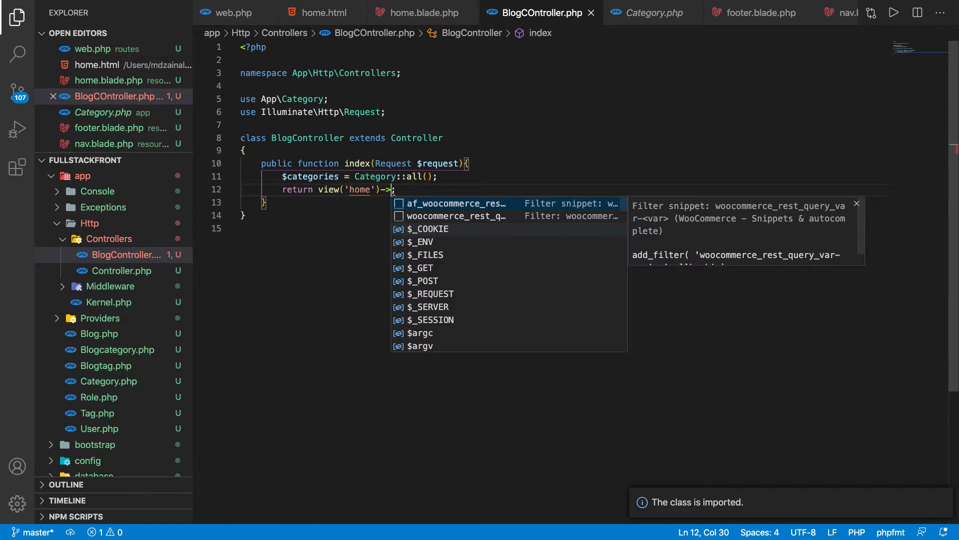
Pass $categories to the home view as 'category' via with(['category' => $categories])
type("with(")
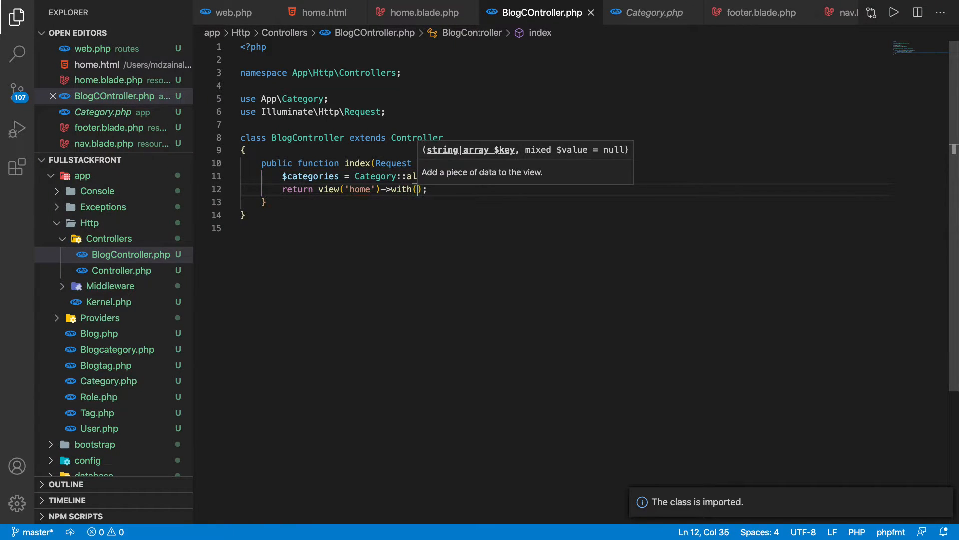
type("['c']")
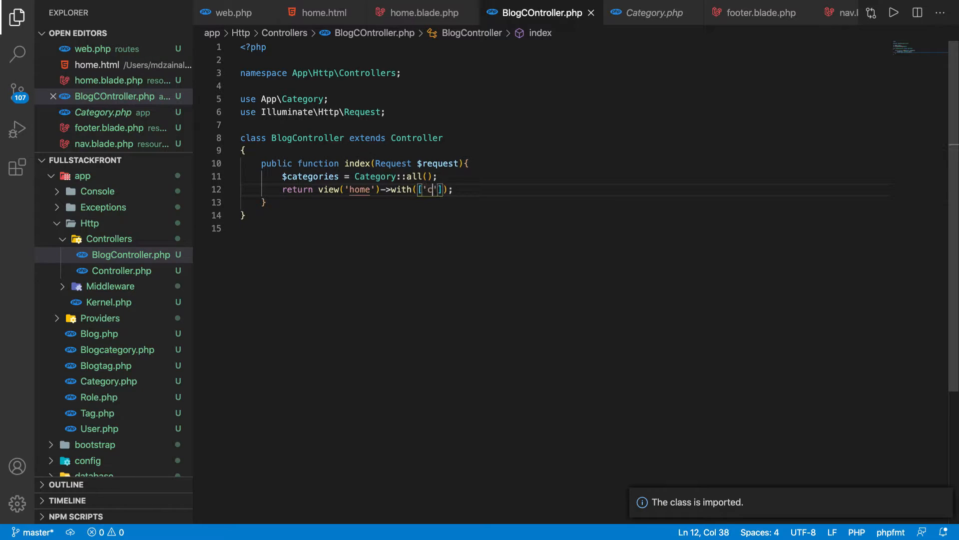
type("ategory")
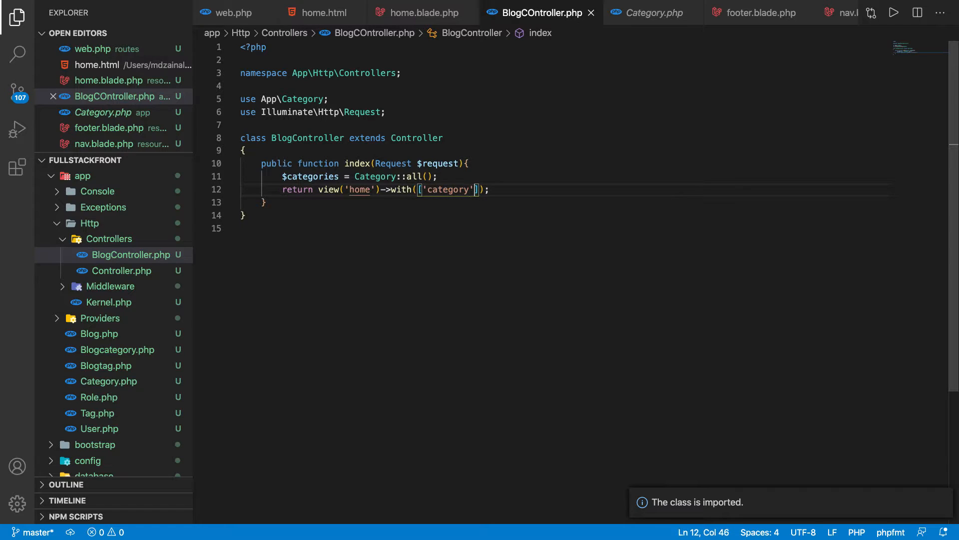
type("=<")
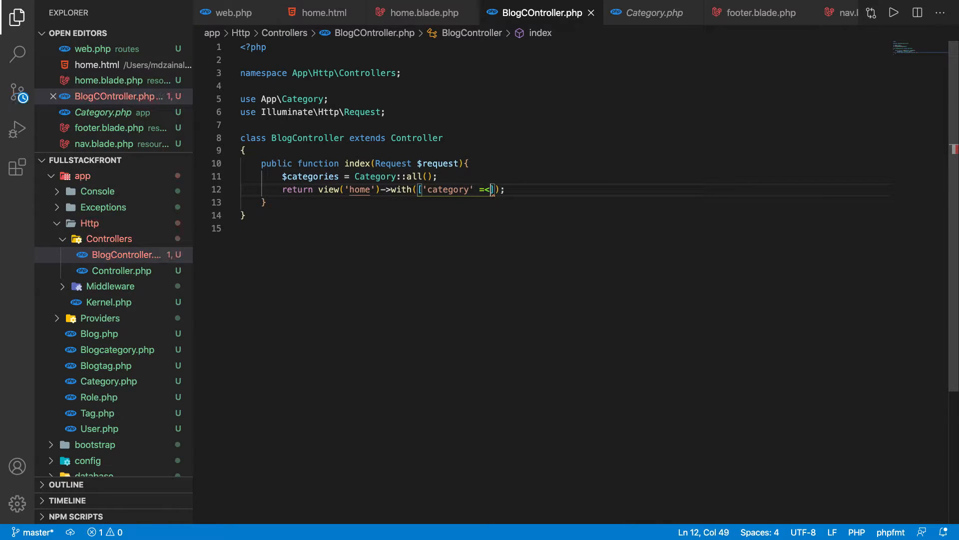
type(">")
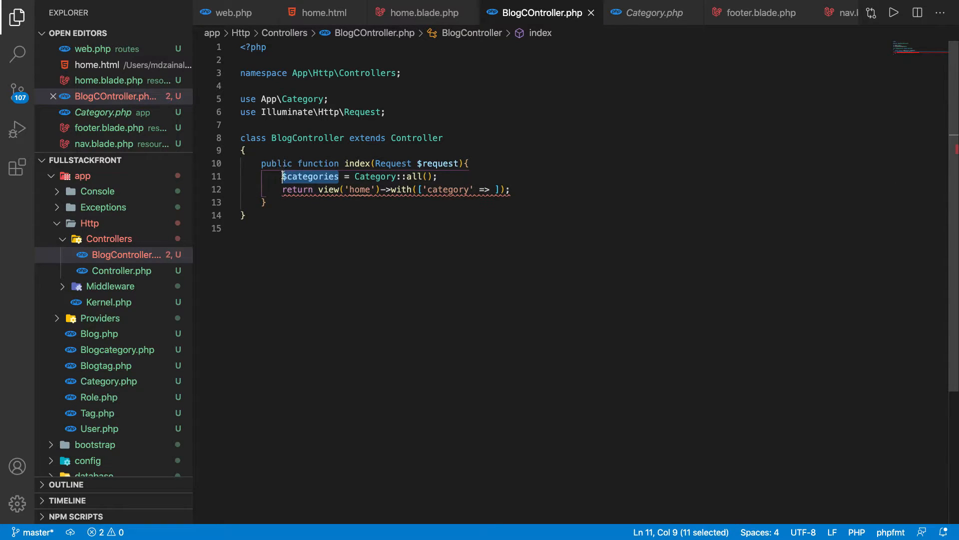
type("$categories")
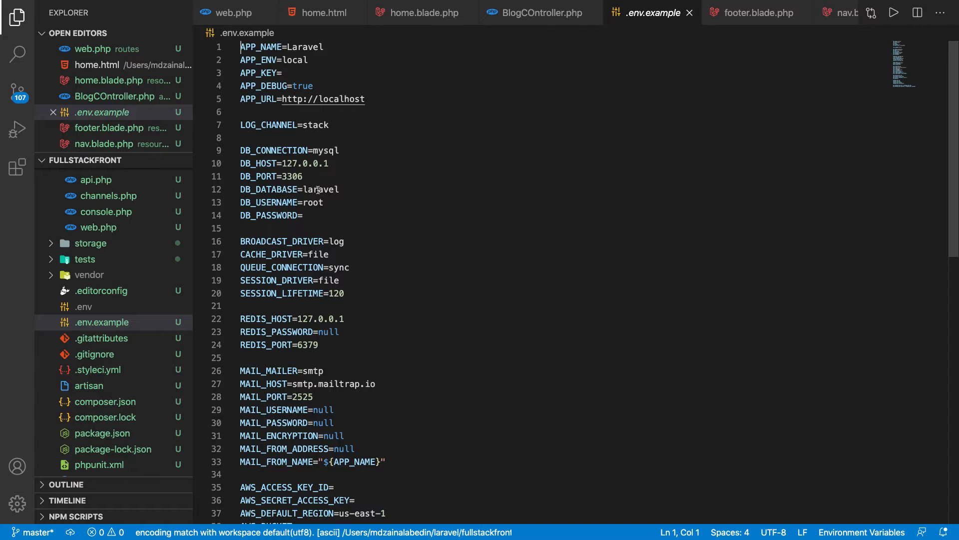
Set DB_DATABASE to fullstack in .env.example and .env, reload the home page, then switch to home.blade.php
type("fullstackfront.localhost")
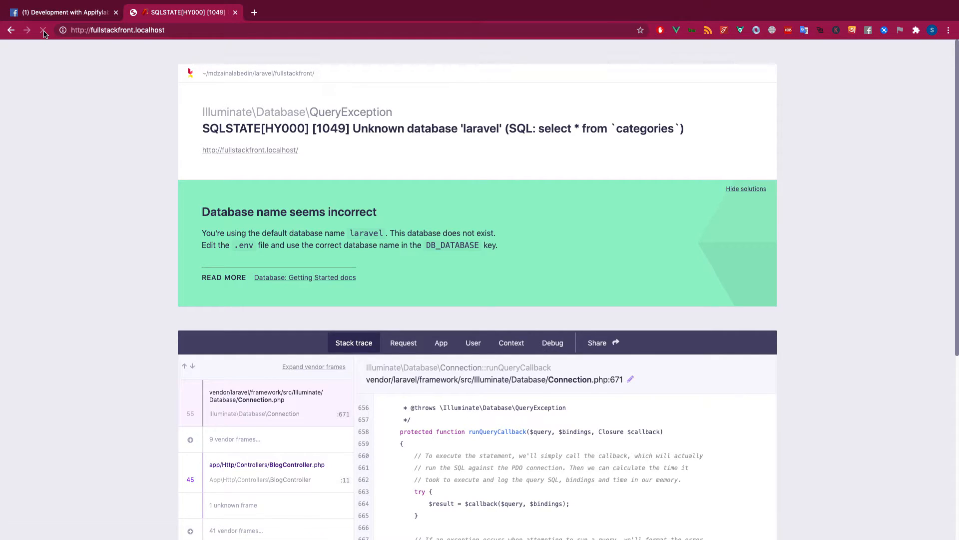
left_click(43, 30)
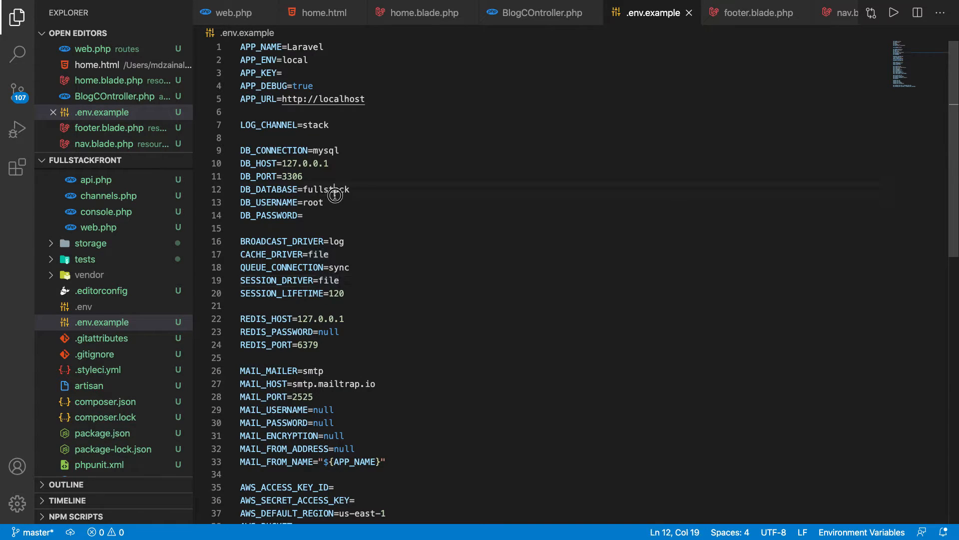
double_click(326, 189)
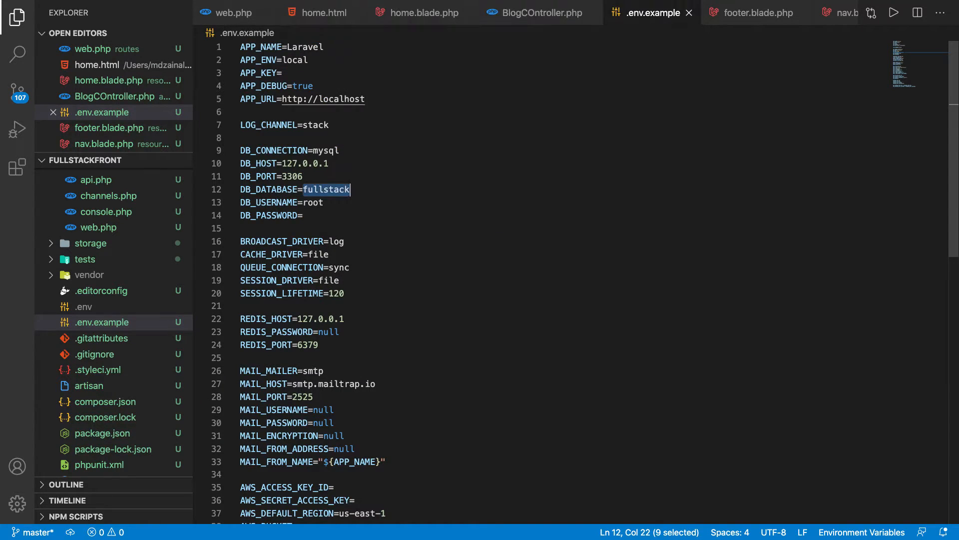
left_click(84, 307)
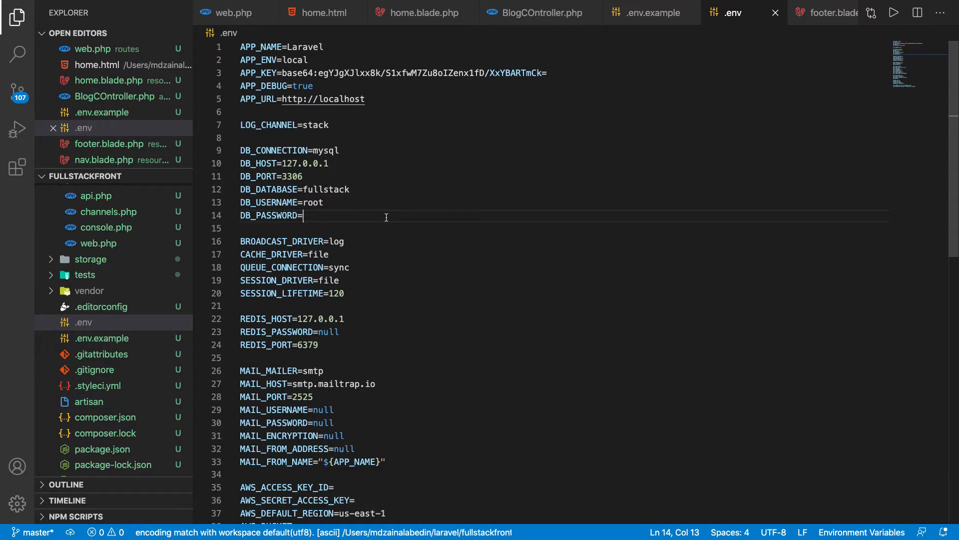
left_click(179, 12)
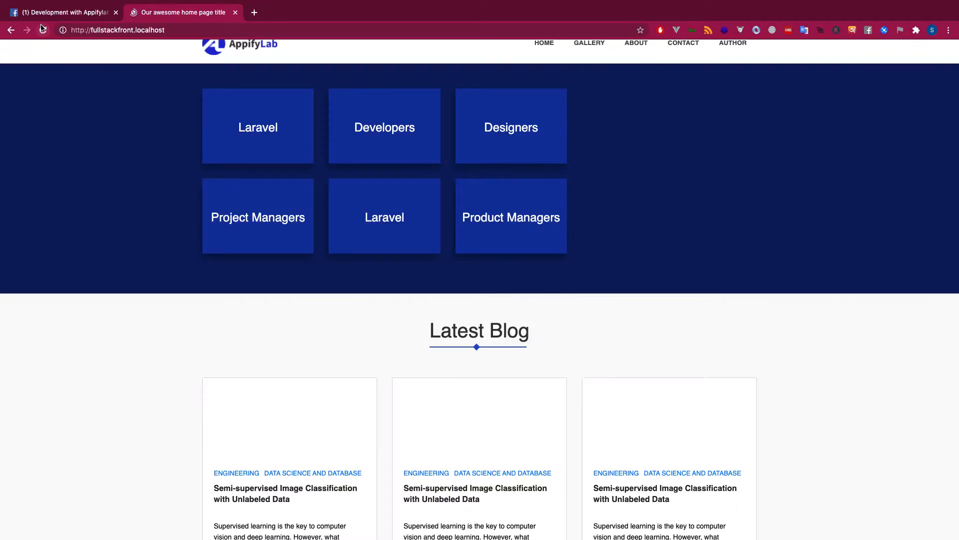
left_click(43, 30)
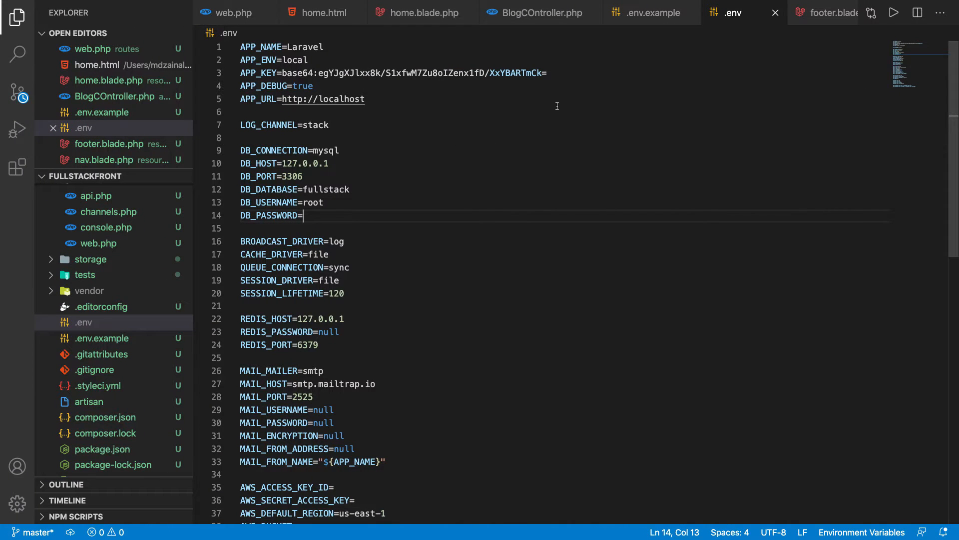
left_click(419, 12)
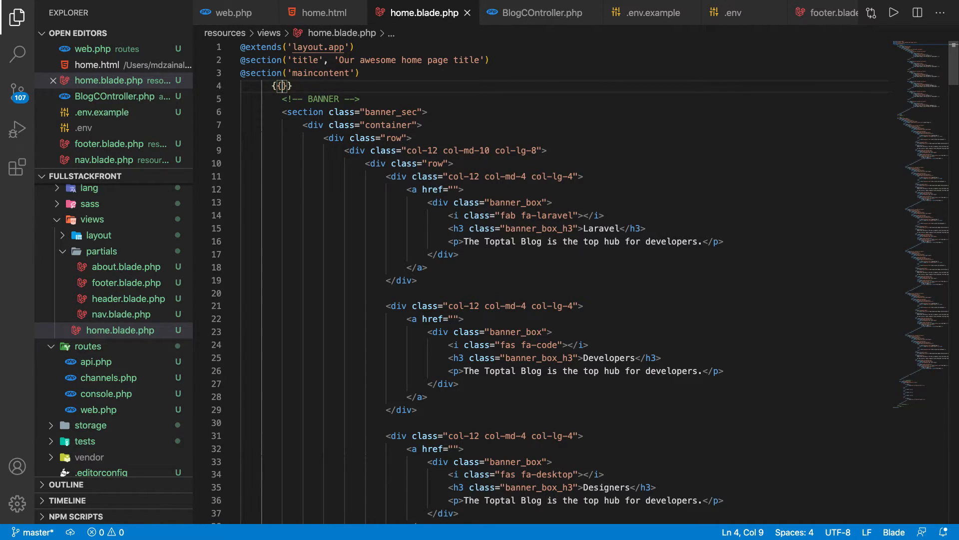
Echo {{$fullstack}} on line 4 of home.blade.php, close home.html and return to BlogController
type("$fullstack")
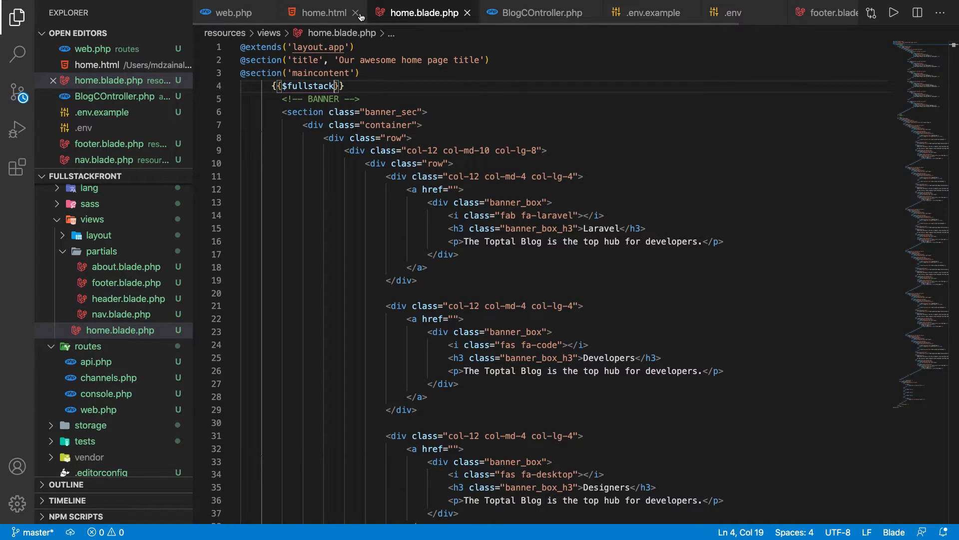
left_click(537, 12)
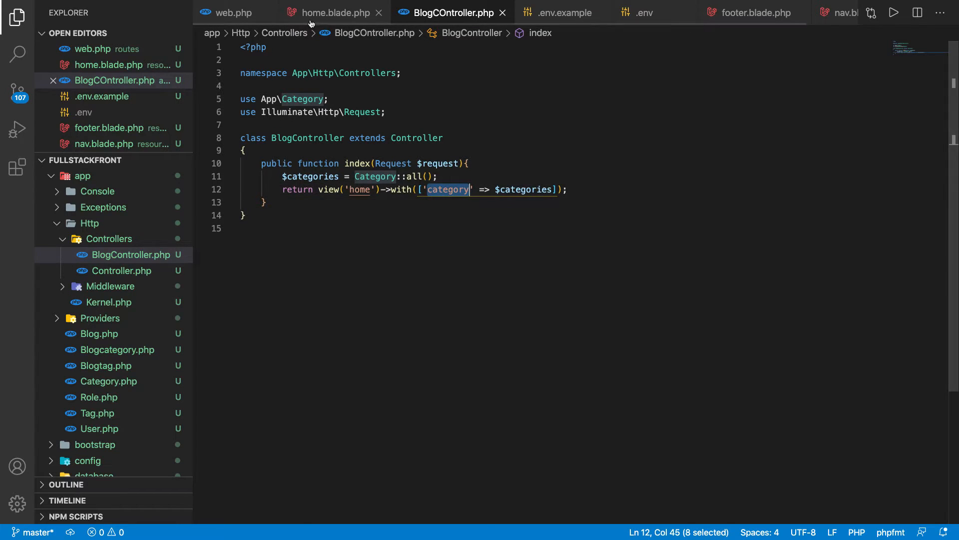
left_click(331, 12)
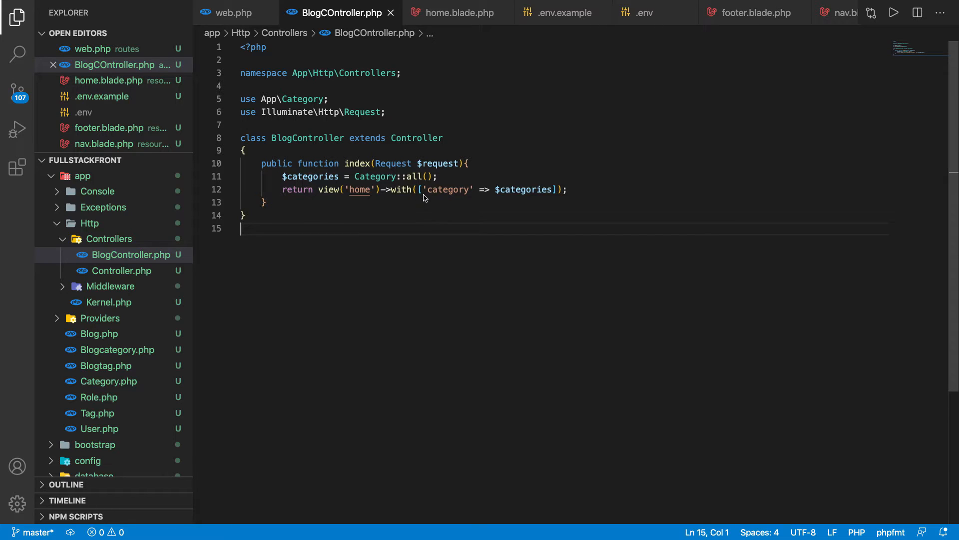
mouse_move(429, 196)
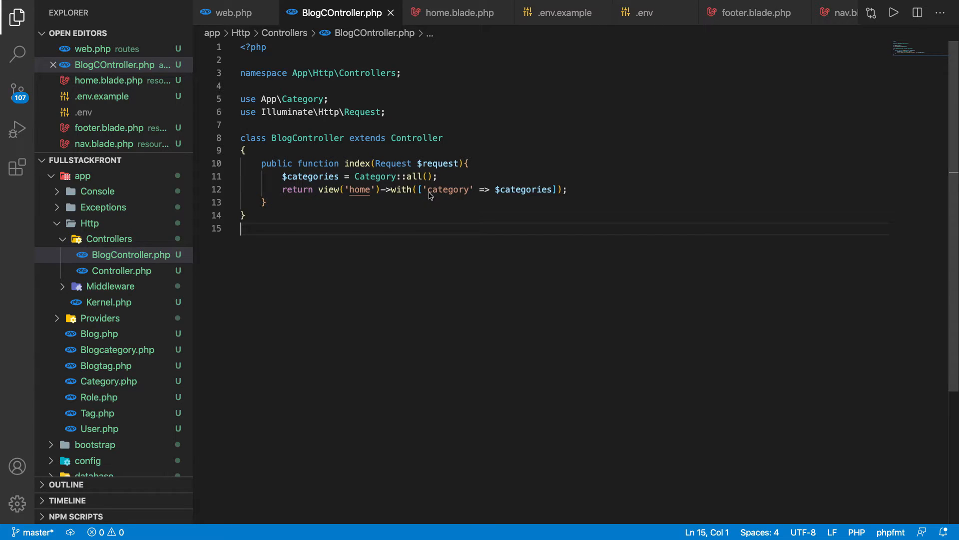
mouse_move(443, 201)
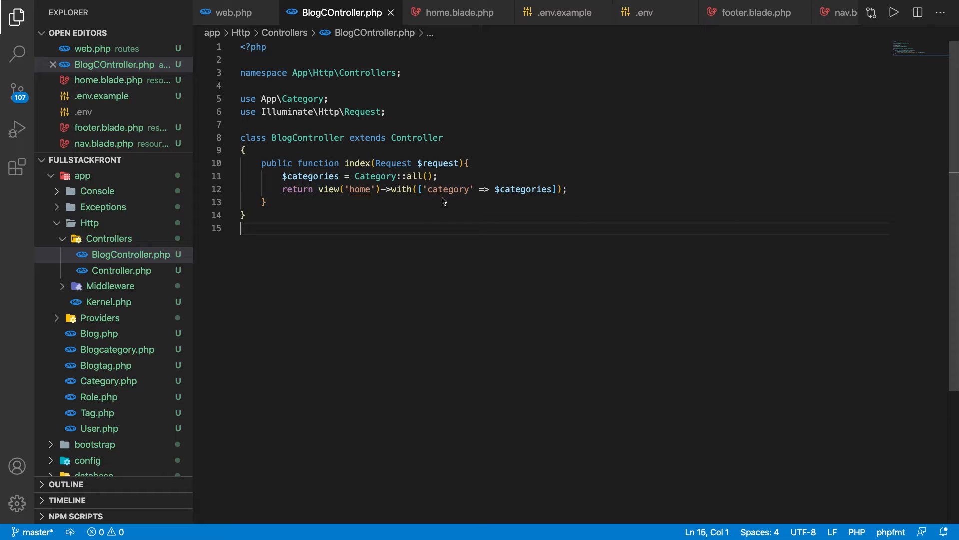
Echo {{$category[0]['categoryName']}} in home.blade.php and reload so the page shows Laravel
double_click(447, 189)
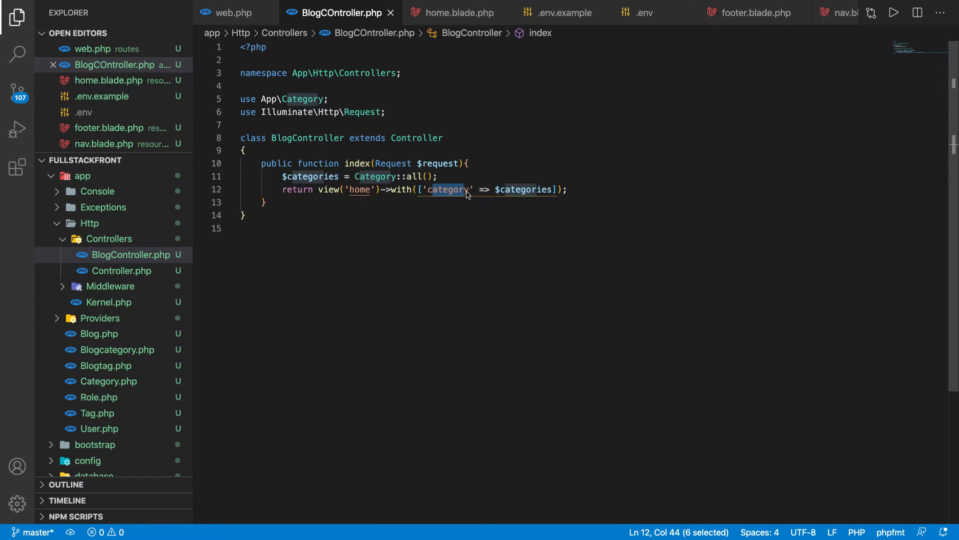
left_click(456, 12)
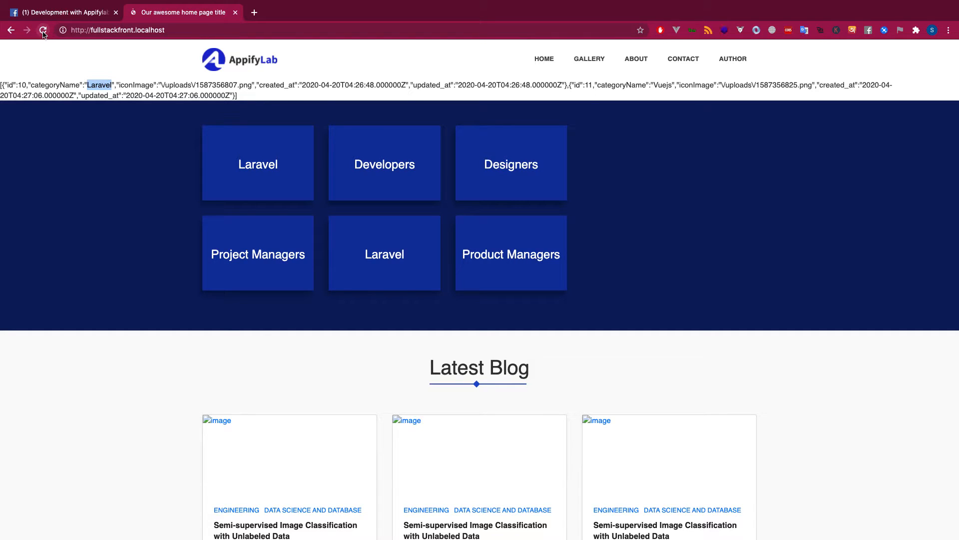
left_click(43, 30)
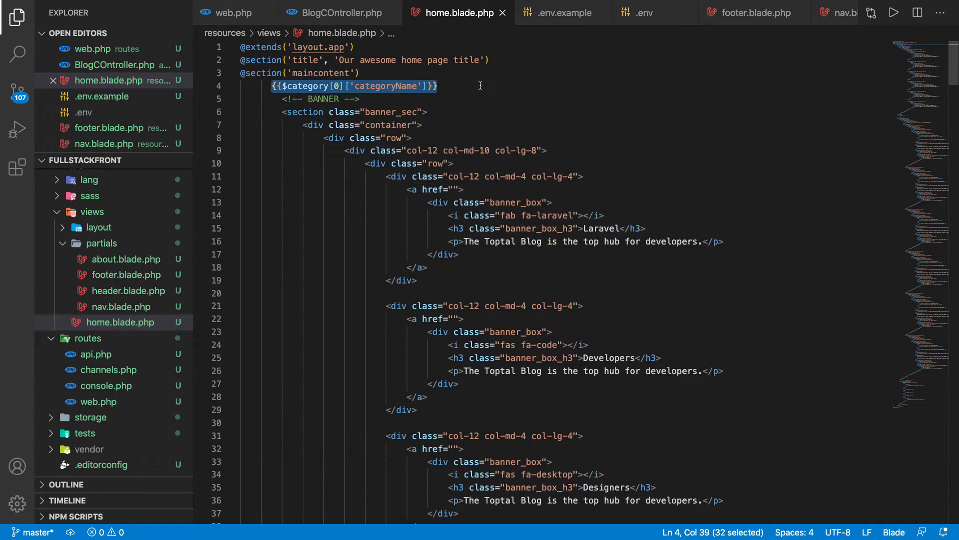
key("Delete")
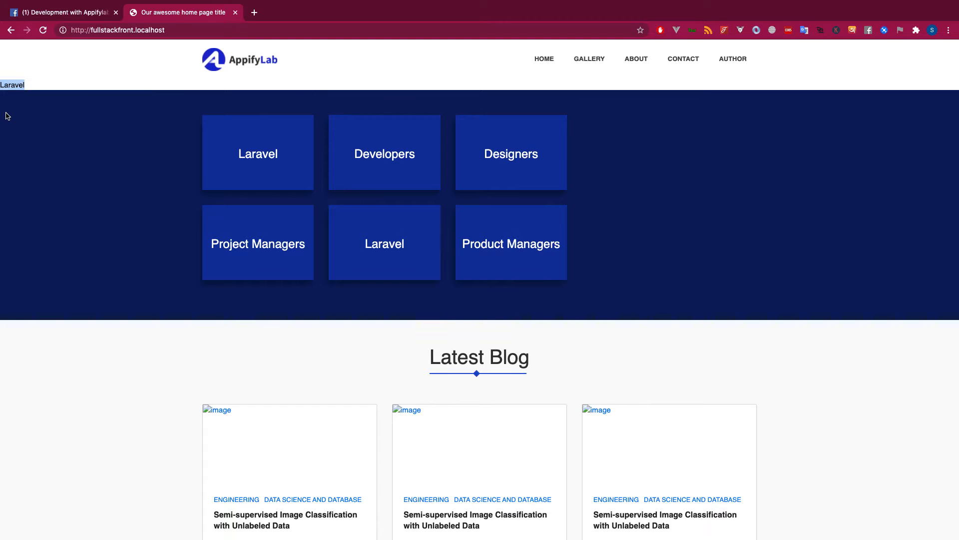
mouse_move(169, 78)
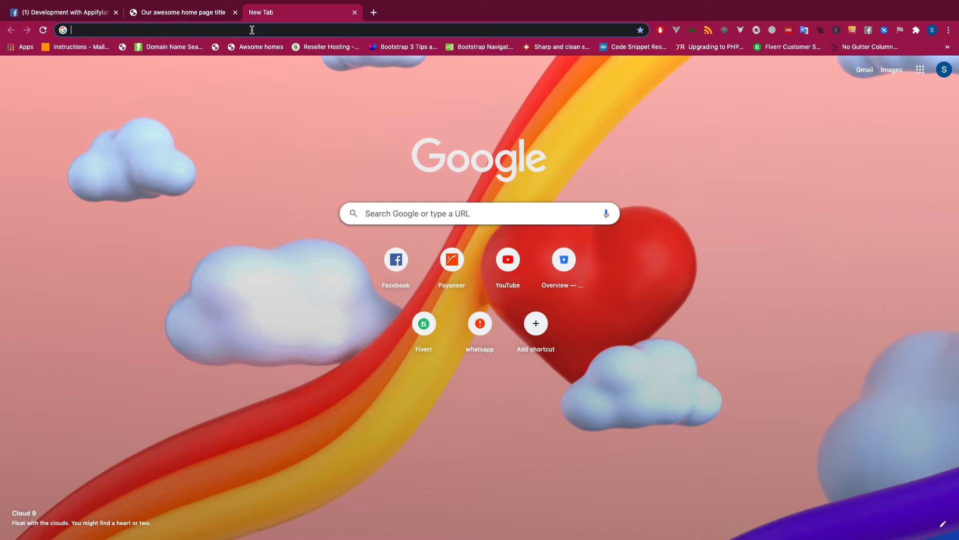
Search Google for laravel debugbar and read the barryvdh/laravel-debugbar GitHub readme
type("laravel debugbar")
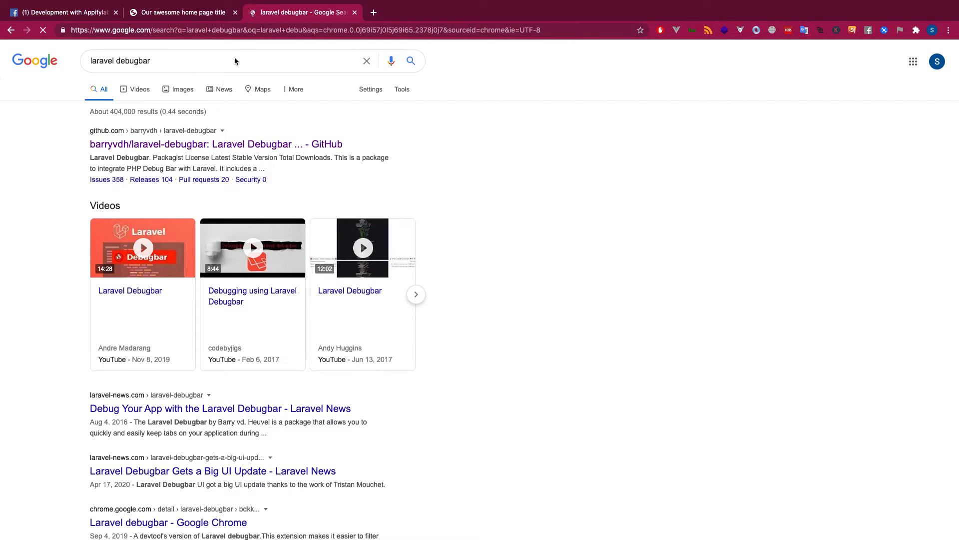
left_click(199, 146)
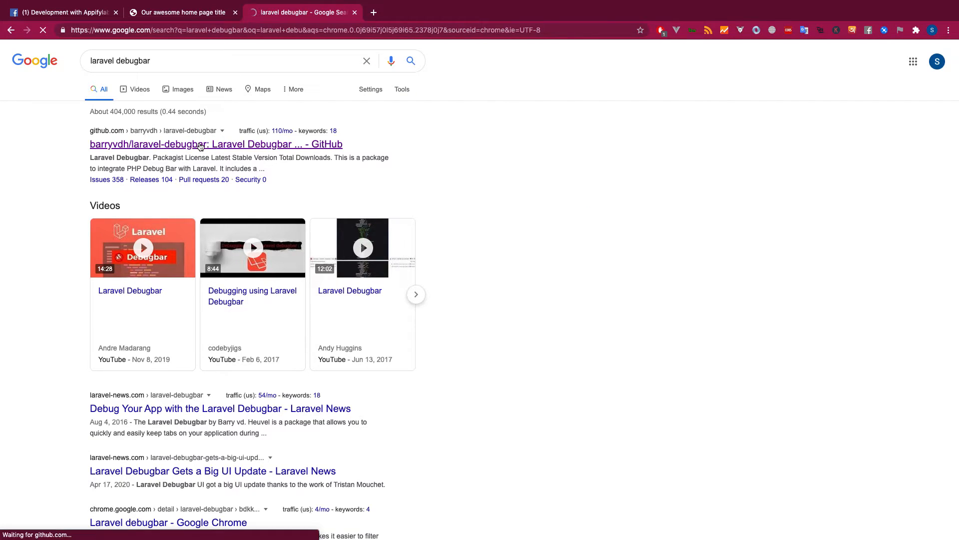
left_click(216, 144)
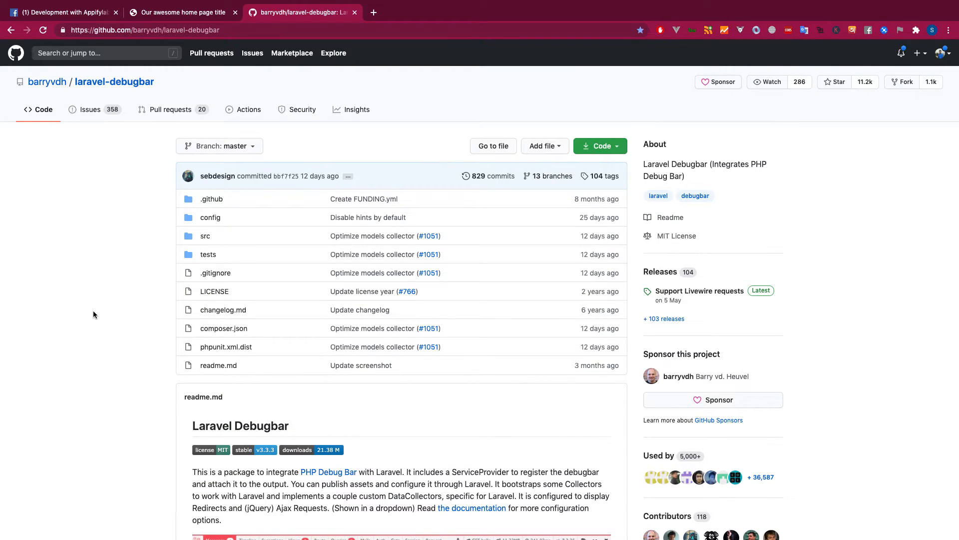
scroll("down", 3)
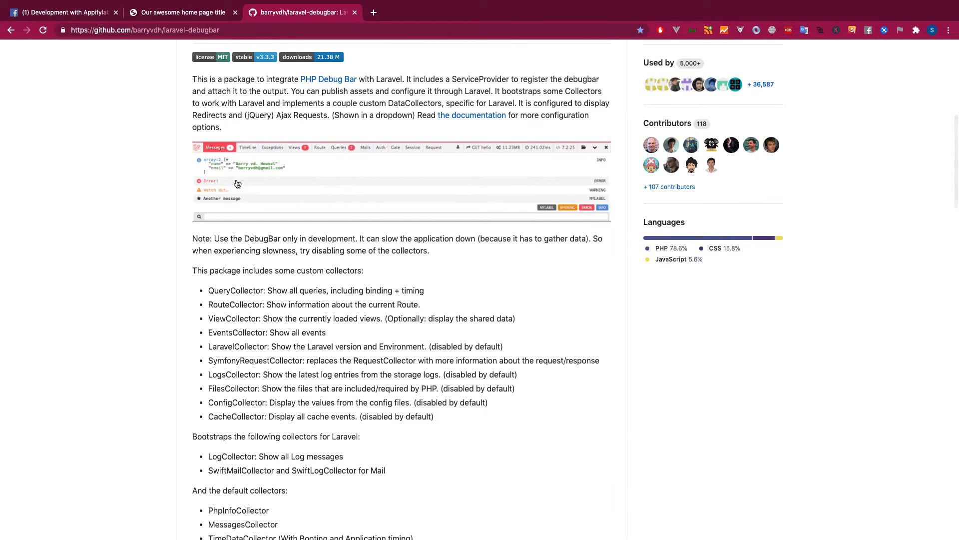
scroll("down", 3)
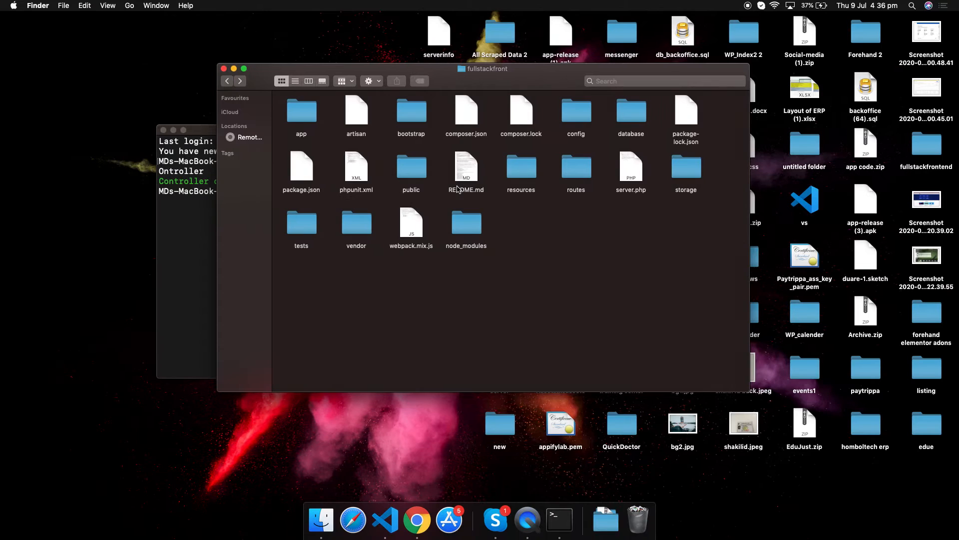
Open a Terminal at the fullstackfront folder and run composer require barryvdh/laravel-debugbar --dev
left_click(226, 80)
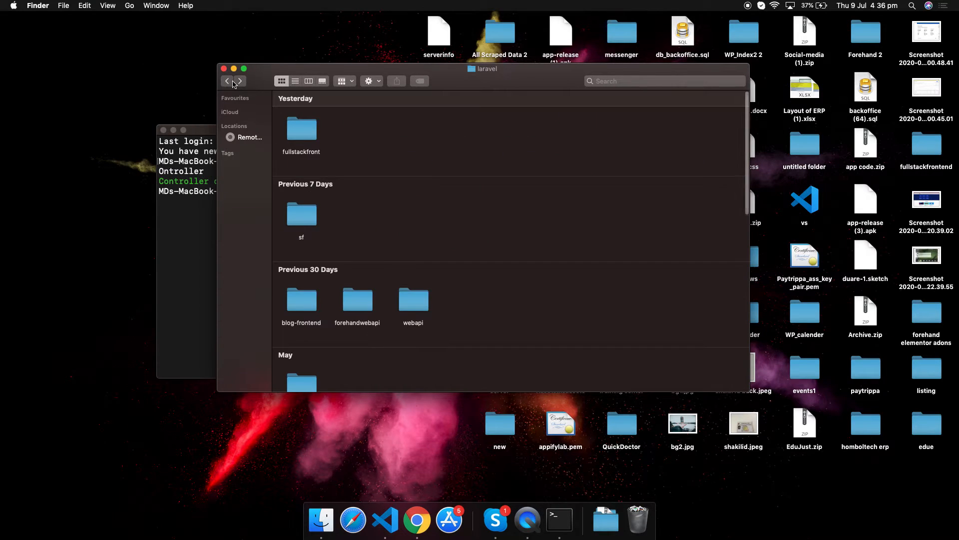
right_click(301, 129)
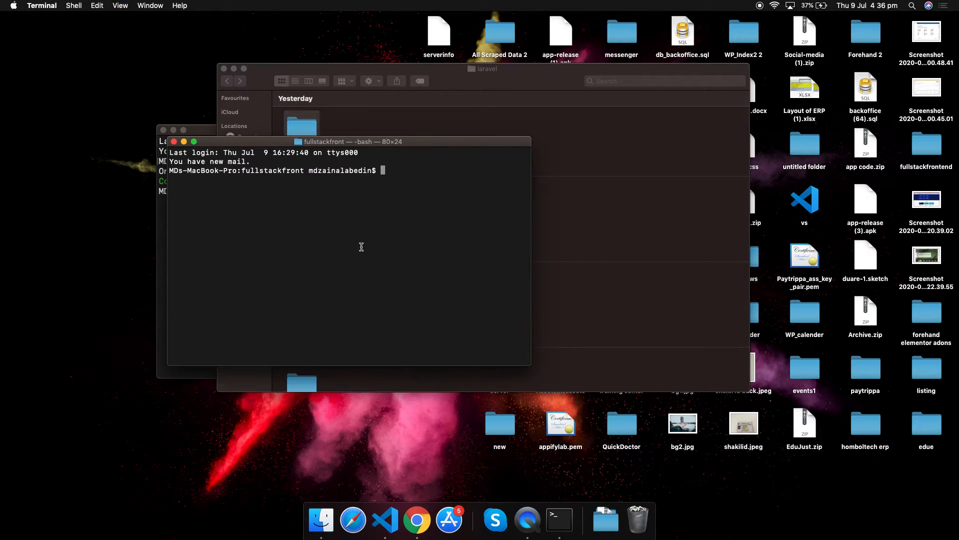
type("composer require barryvdh/laravel-debugbar --dev")
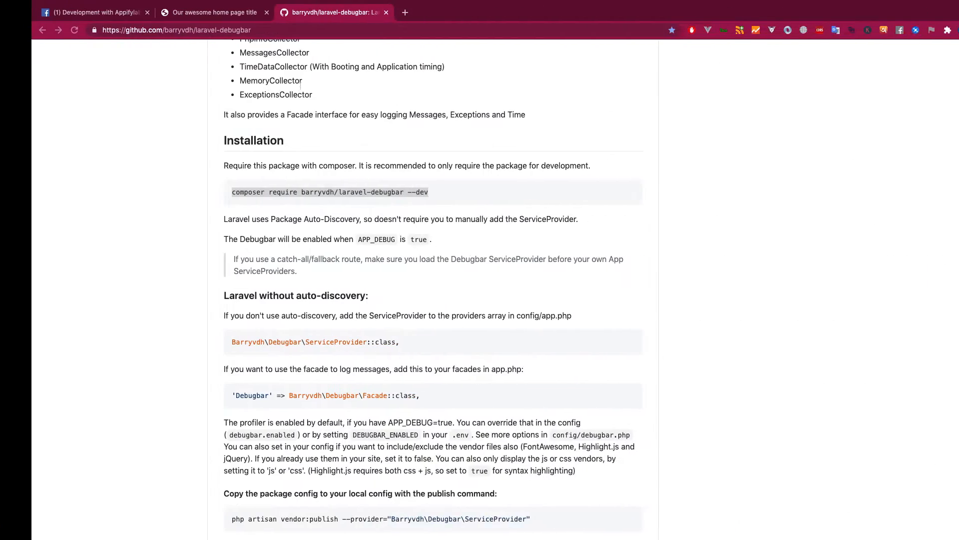
triple_click(329, 192)
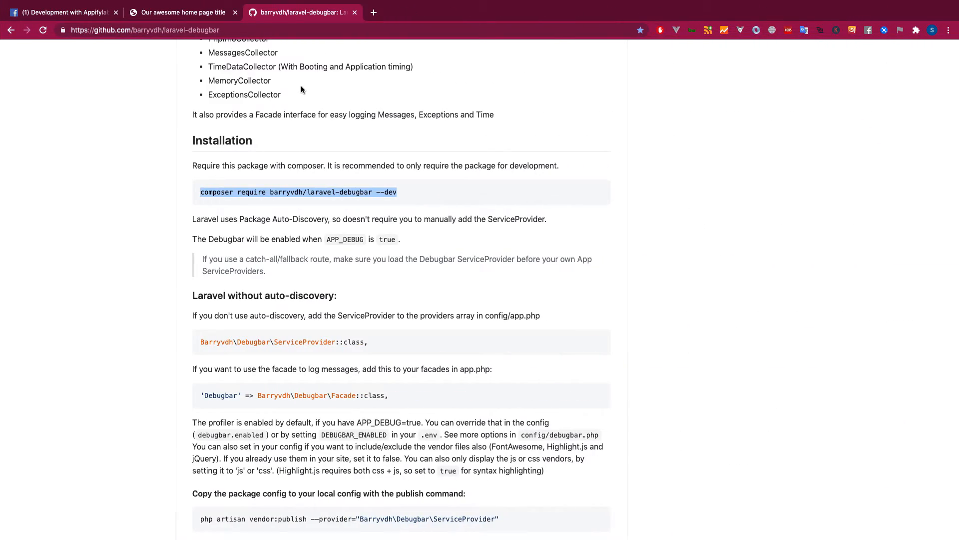
mouse_move(240, 216)
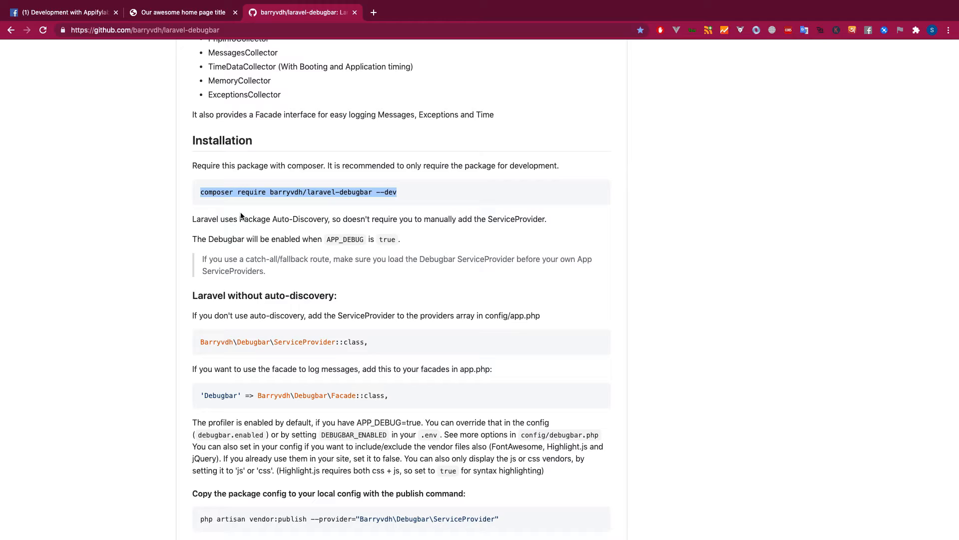
mouse_move(364, 239)
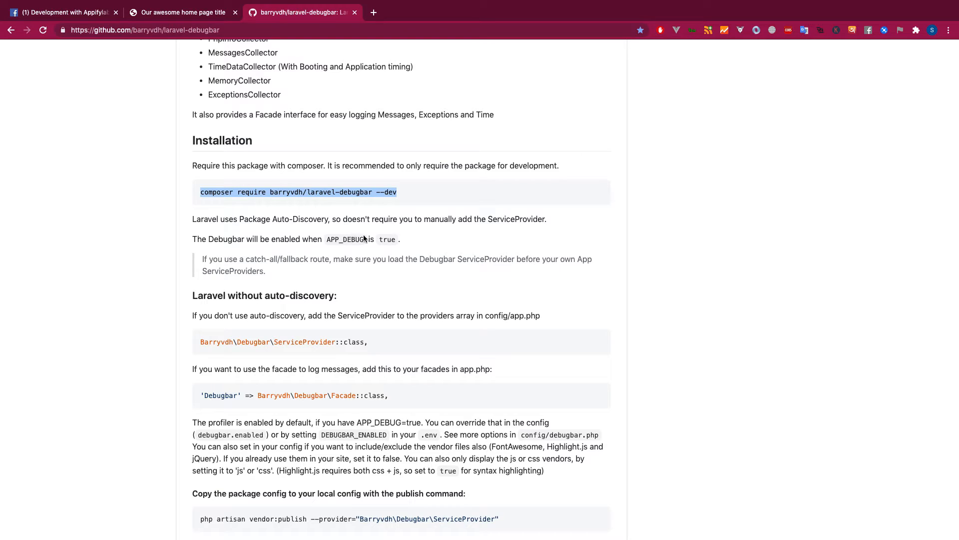
mouse_move(340, 238)
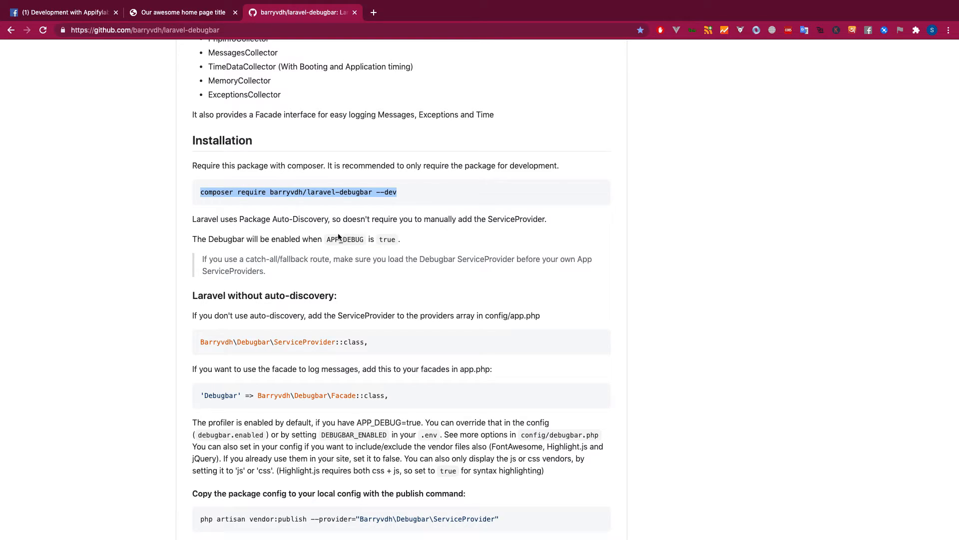
mouse_move(380, 237)
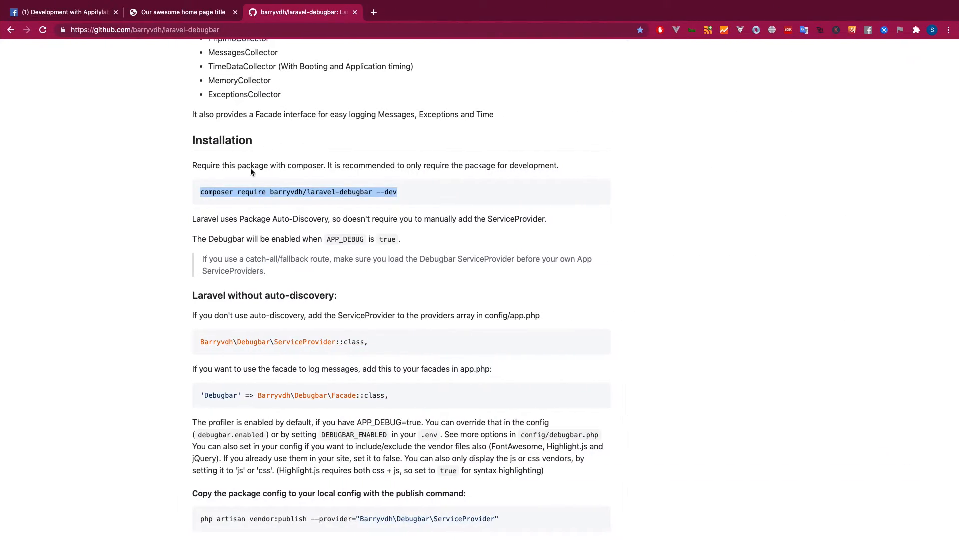
mouse_move(176, 317)
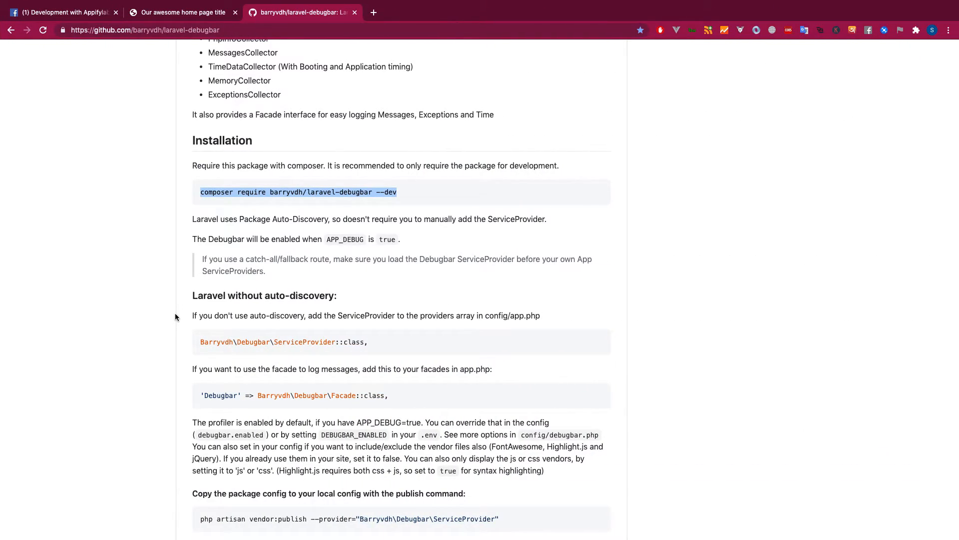
scroll("down", 3)
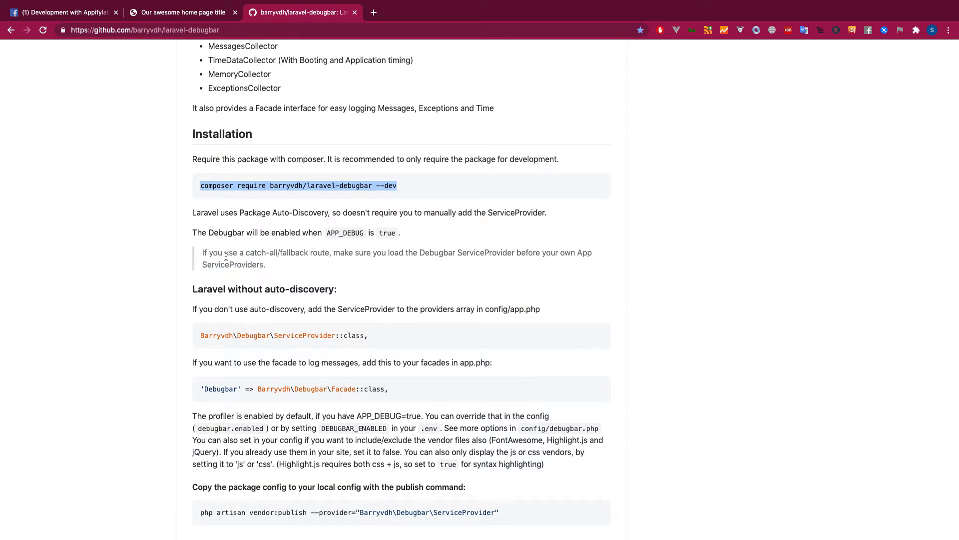
mouse_move(263, 263)
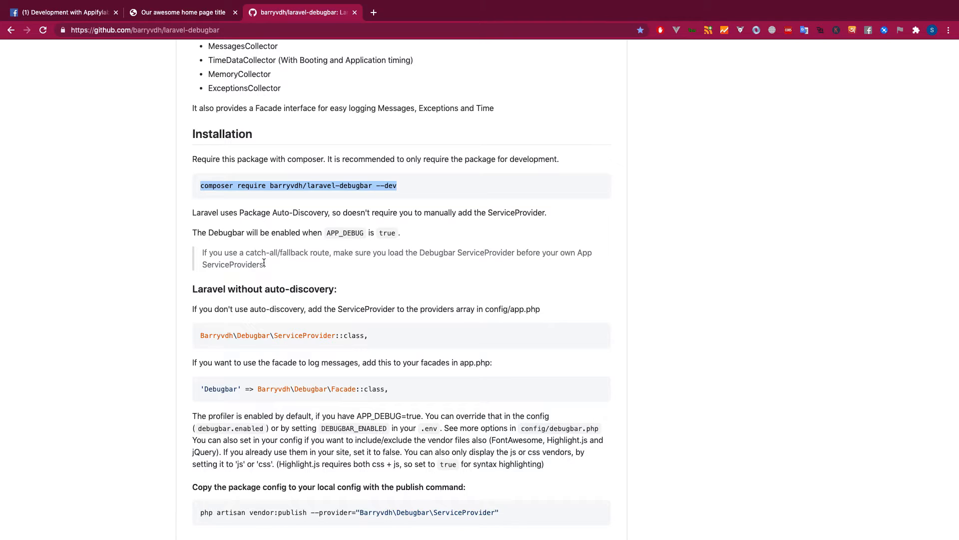
scroll("down", 3)
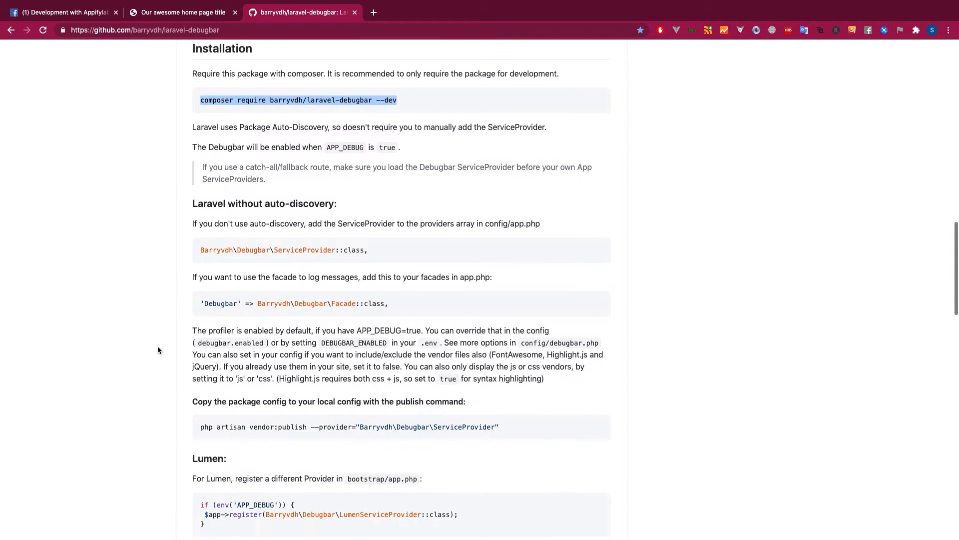
mouse_move(204, 234)
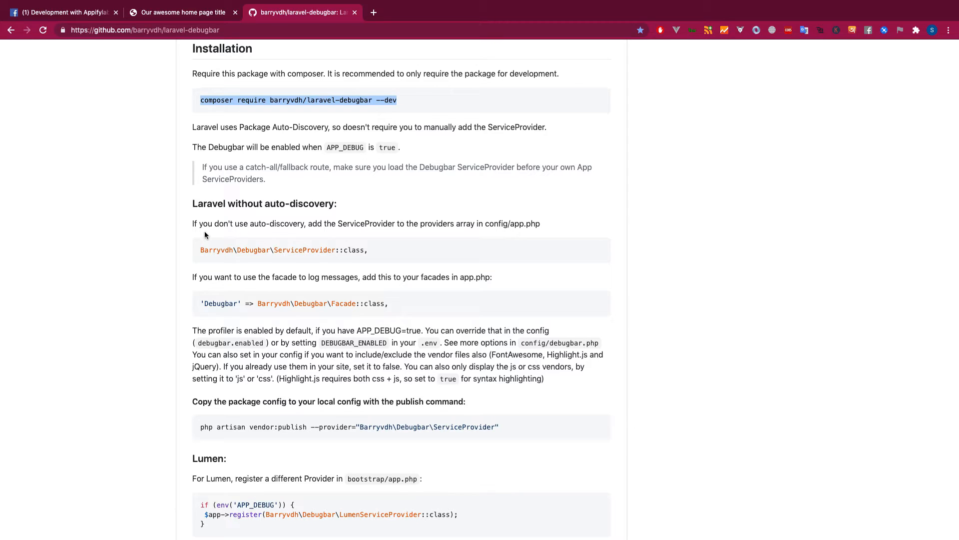
scroll("down", 3)
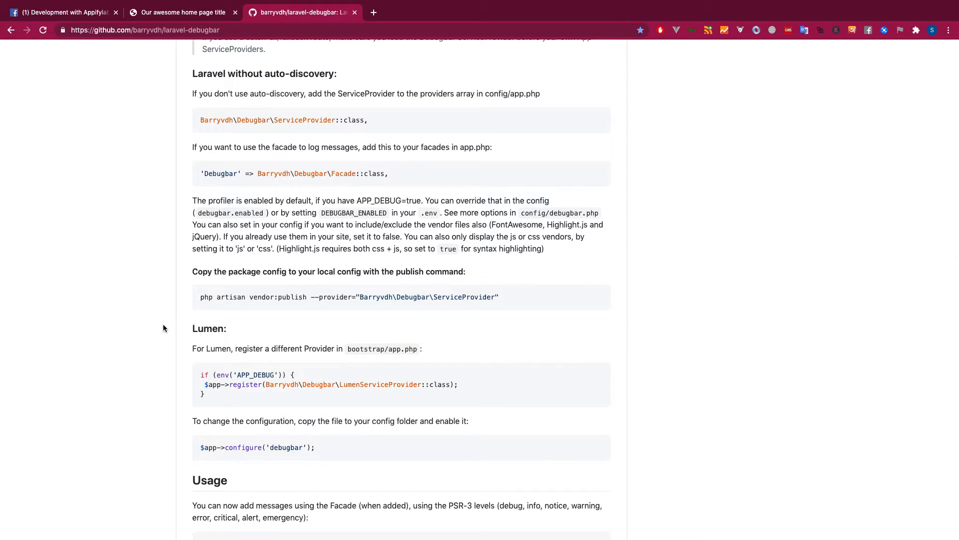
mouse_move(212, 211)
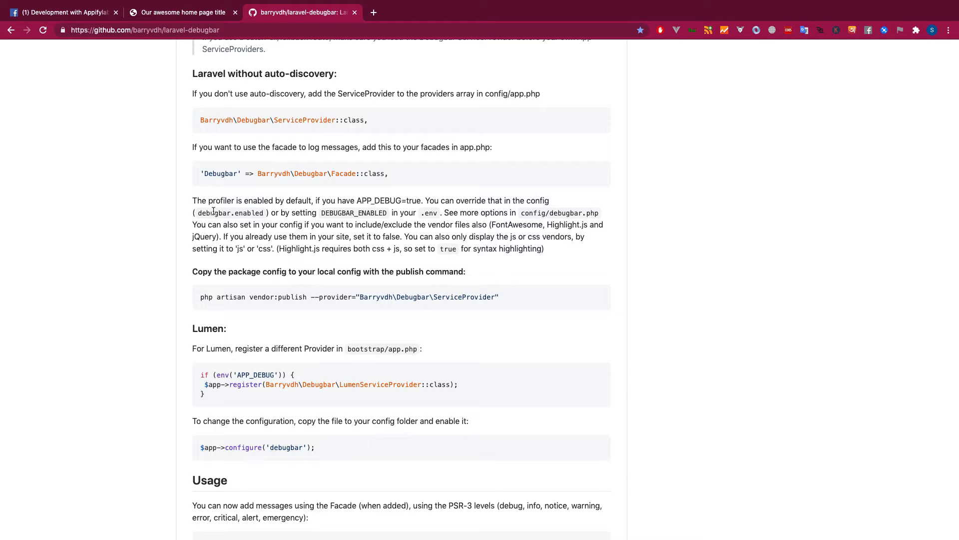
mouse_move(171, 274)
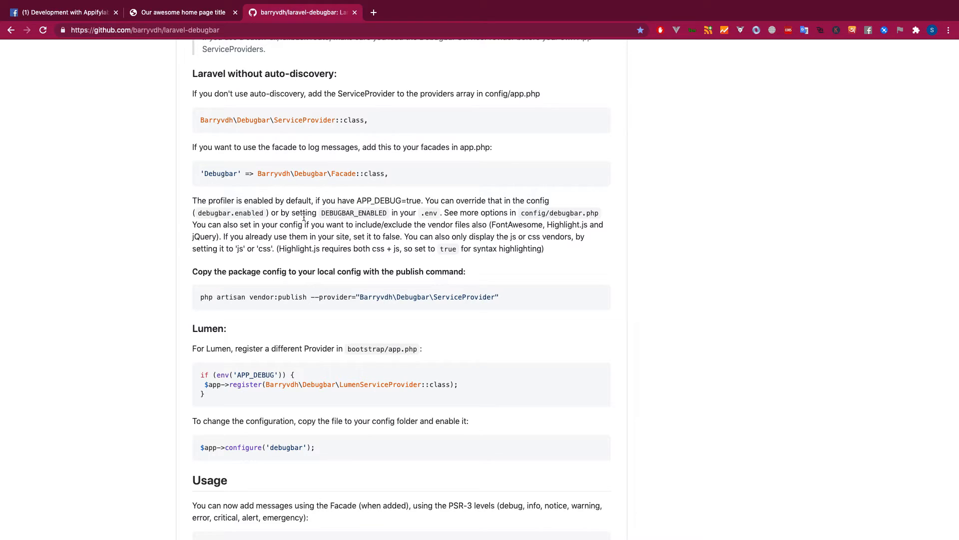
mouse_move(302, 220)
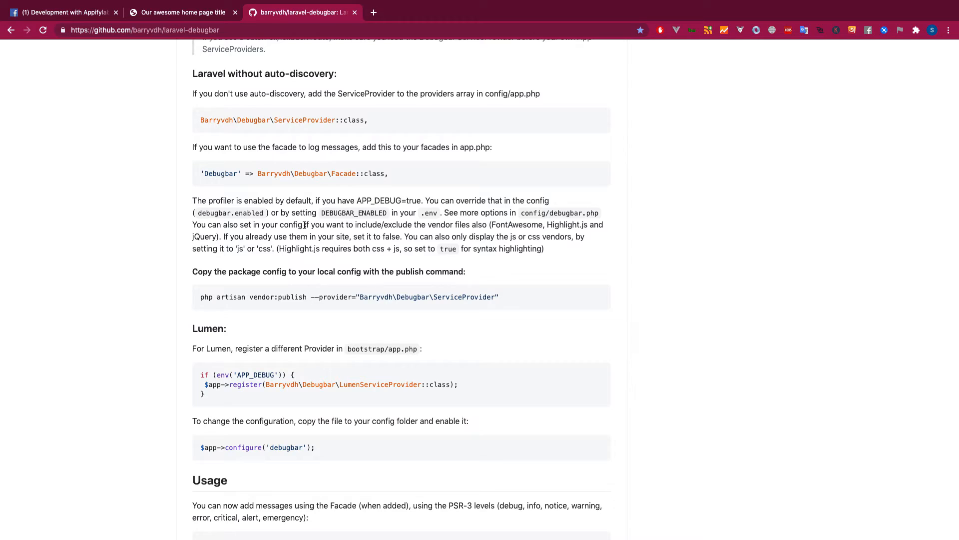
mouse_move(280, 270)
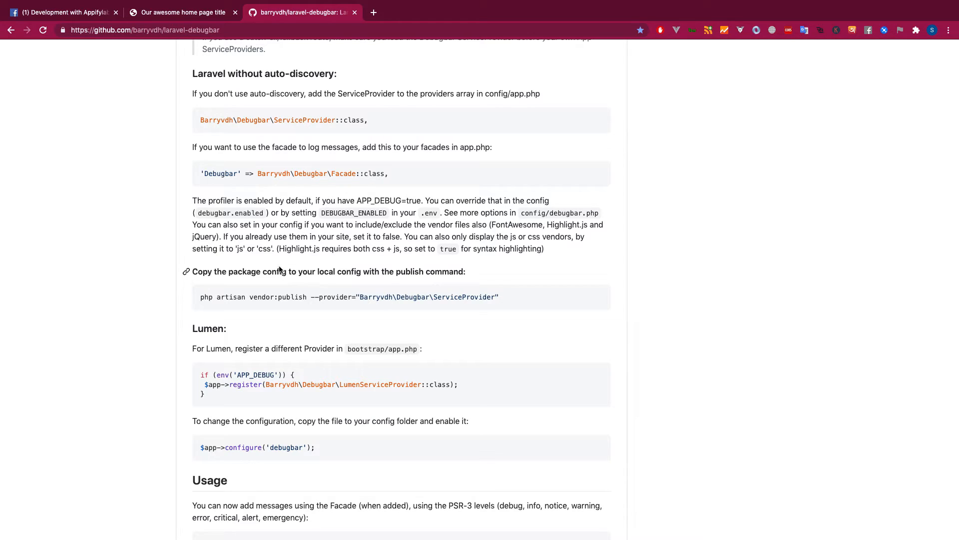
mouse_move(220, 440)
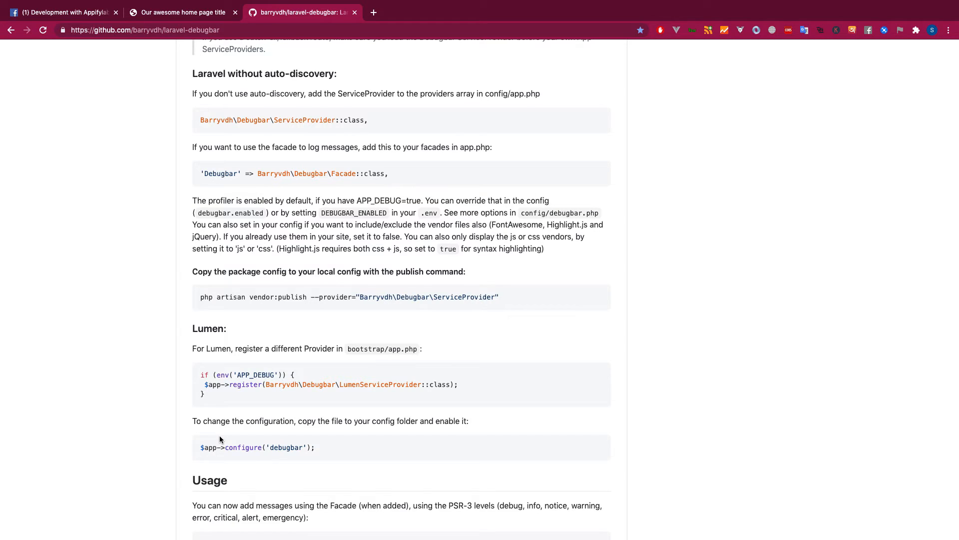
Read the readme's Usage section up to Twig Integration, then switch to the localhost home page tab
scroll("down", 3)
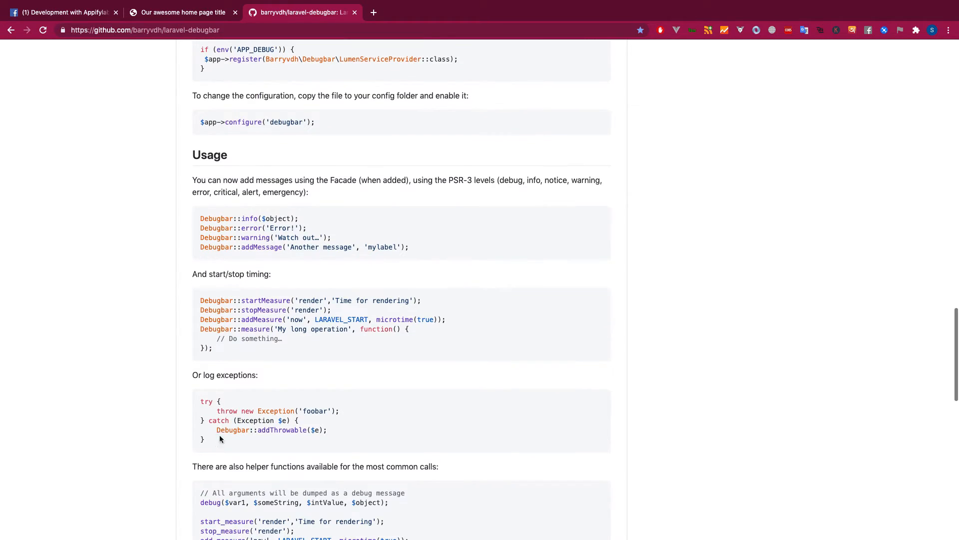
left_click_drag(203, 219, 302, 247)
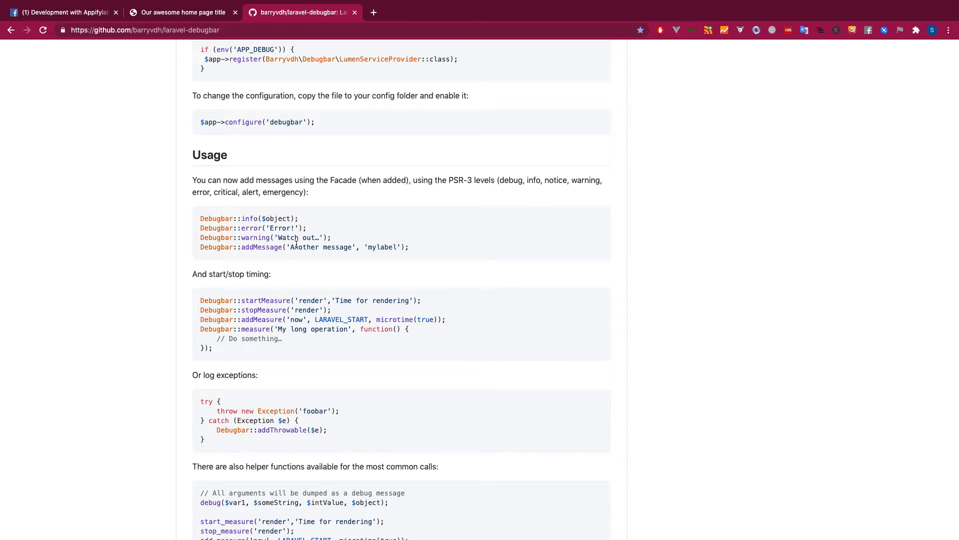
left_click(296, 246)
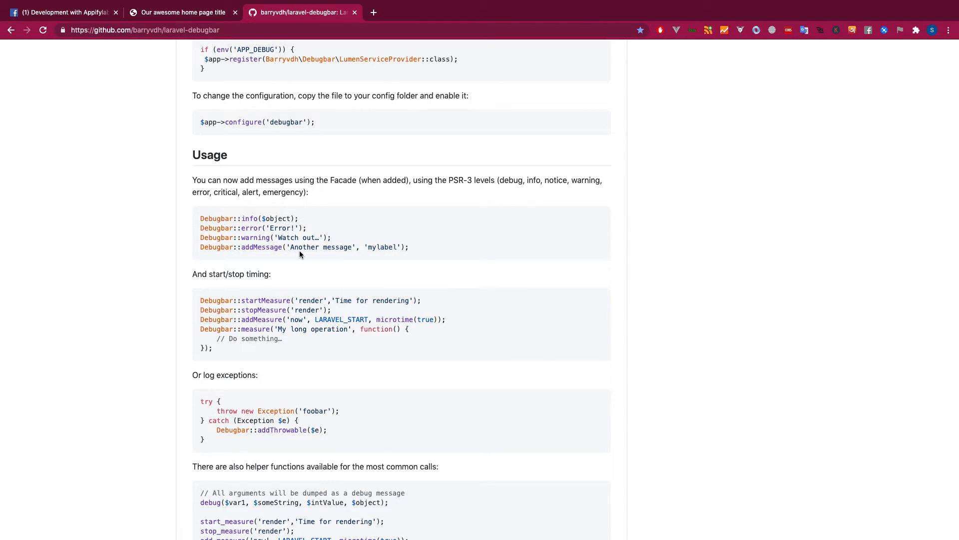
mouse_move(295, 345)
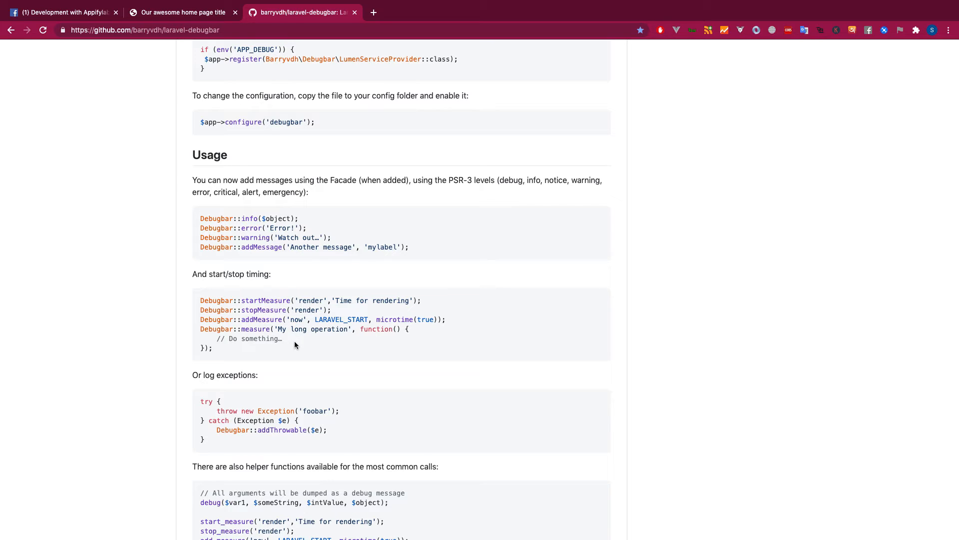
scroll("down", 3)
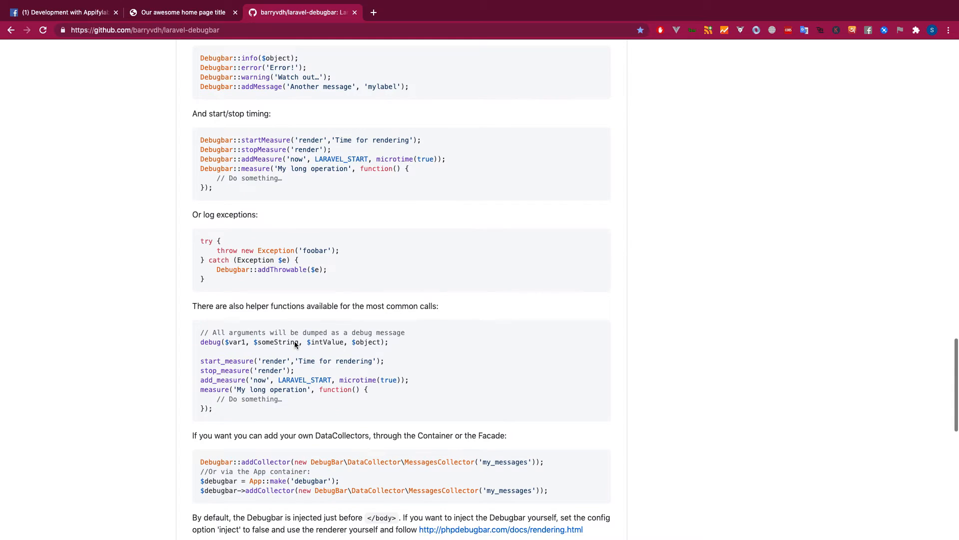
scroll("down", 3)
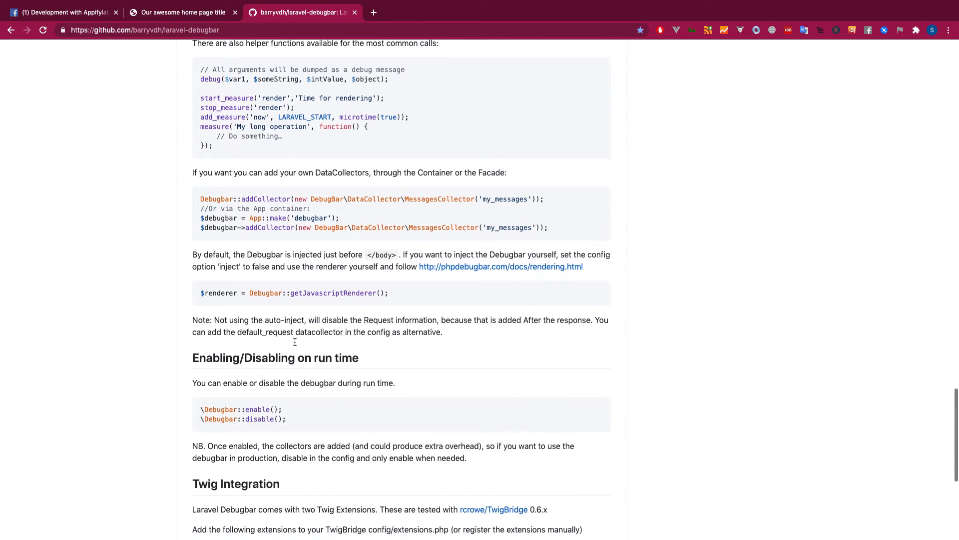
scroll("down", 3)
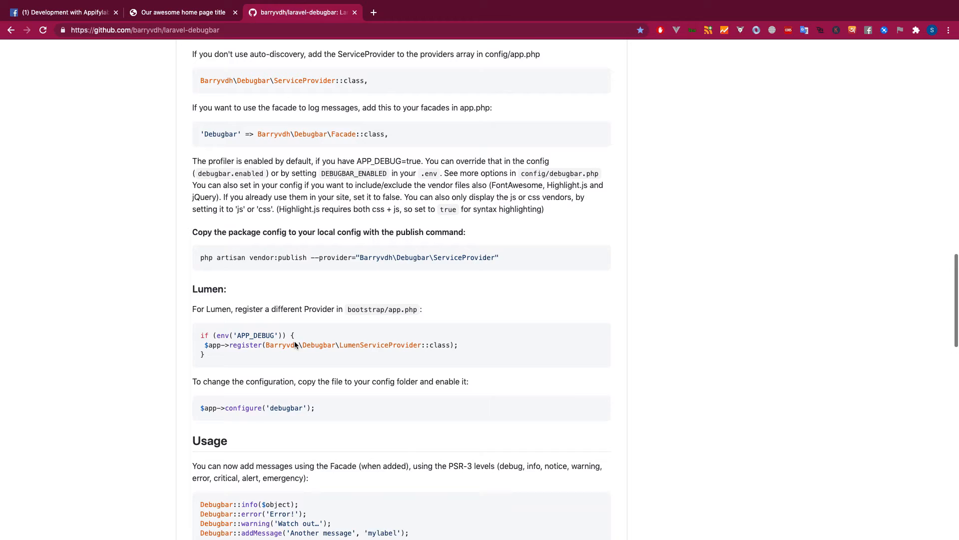
scroll("up", 3)
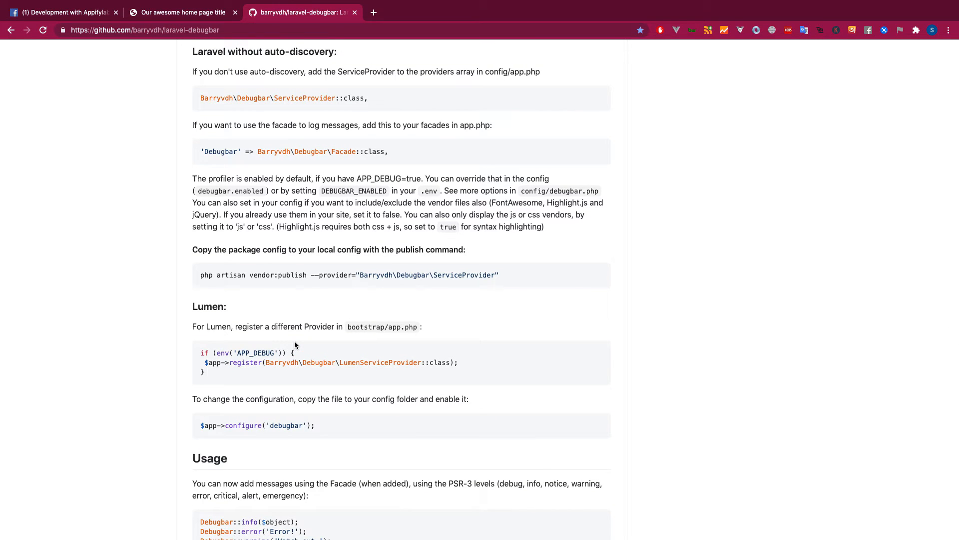
left_click(557, 520)
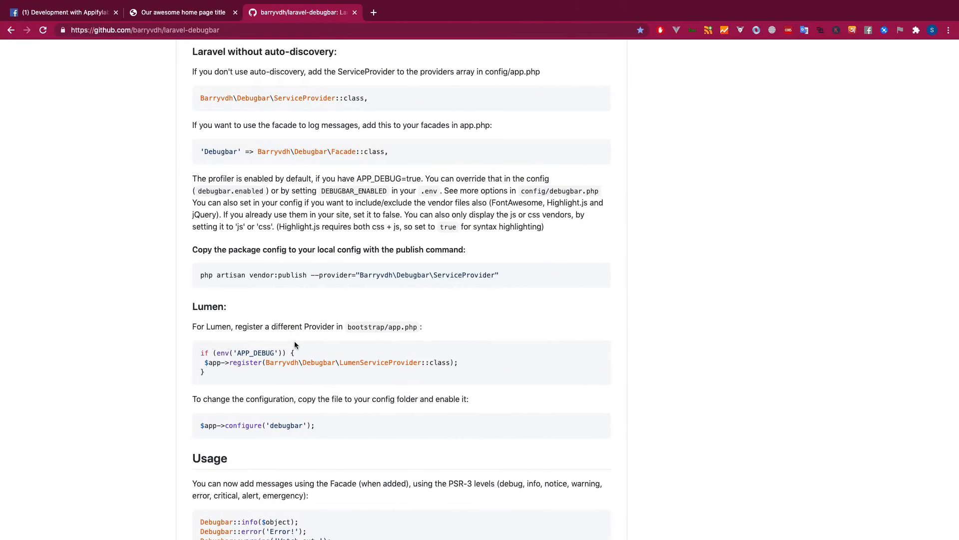
left_click(181, 12)
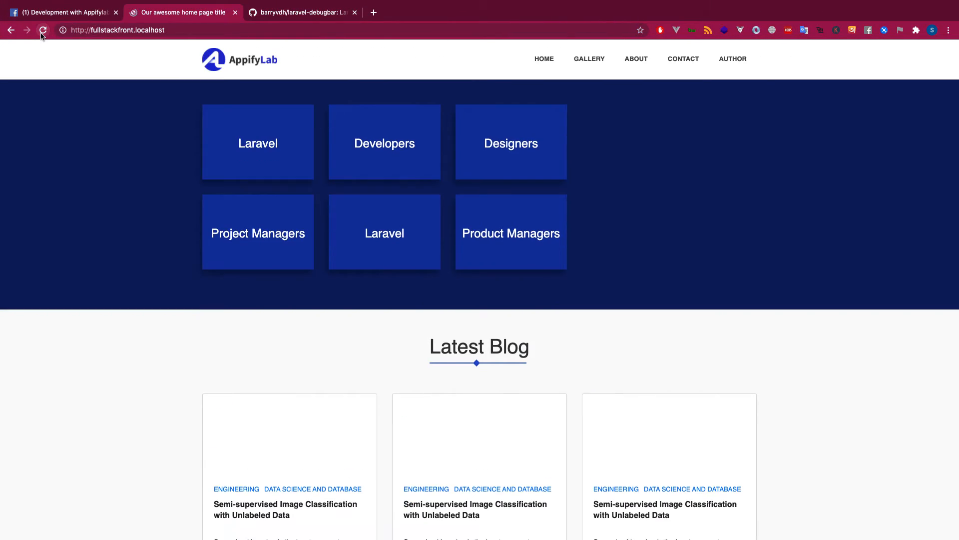
Reload the home page to load Debugbar, view its rendered templates, then its queries panel with the categories select
left_click(43, 29)
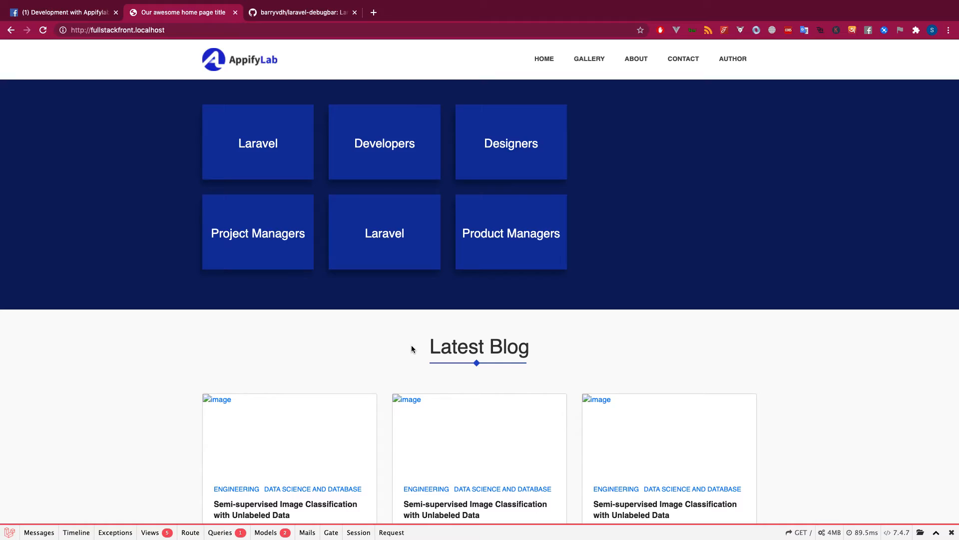
left_click(300, 12)
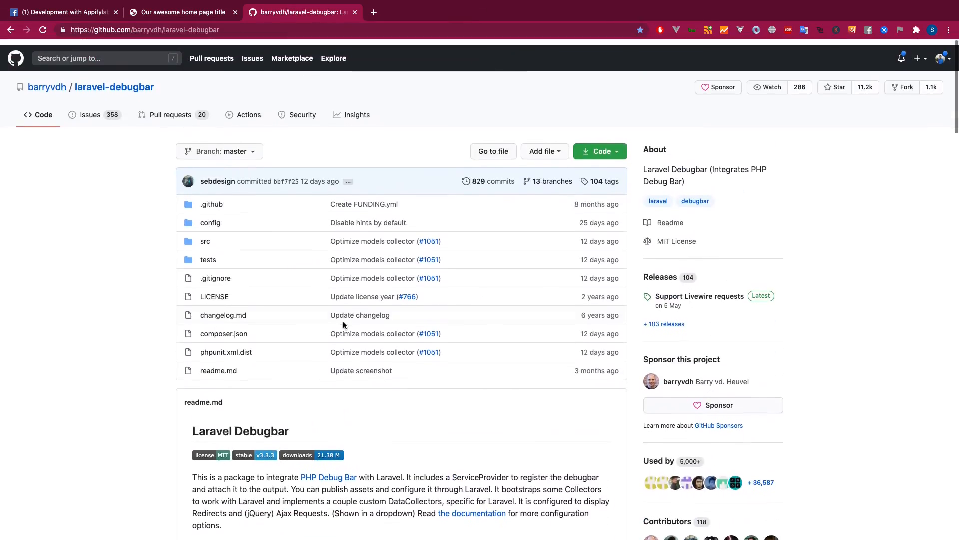
left_click(180, 12)
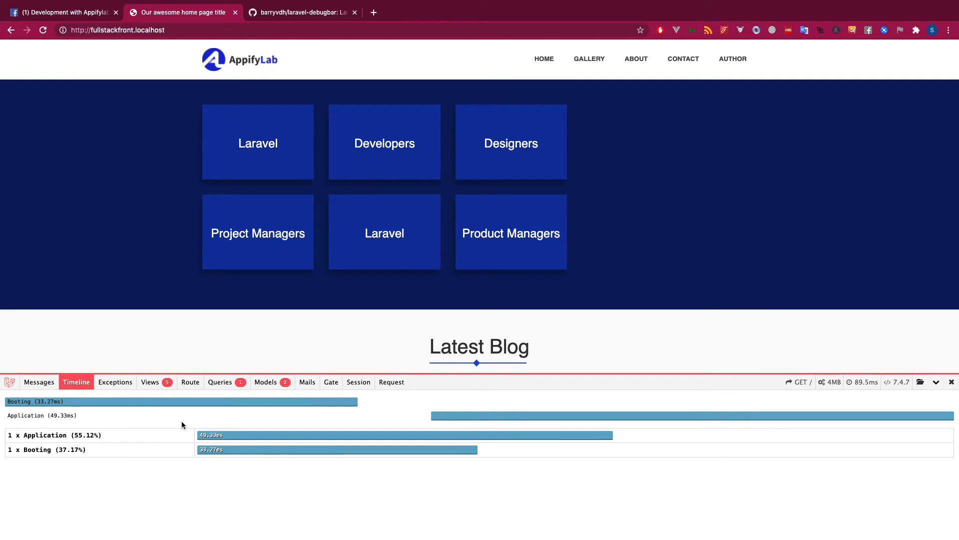
mouse_move(214, 420)
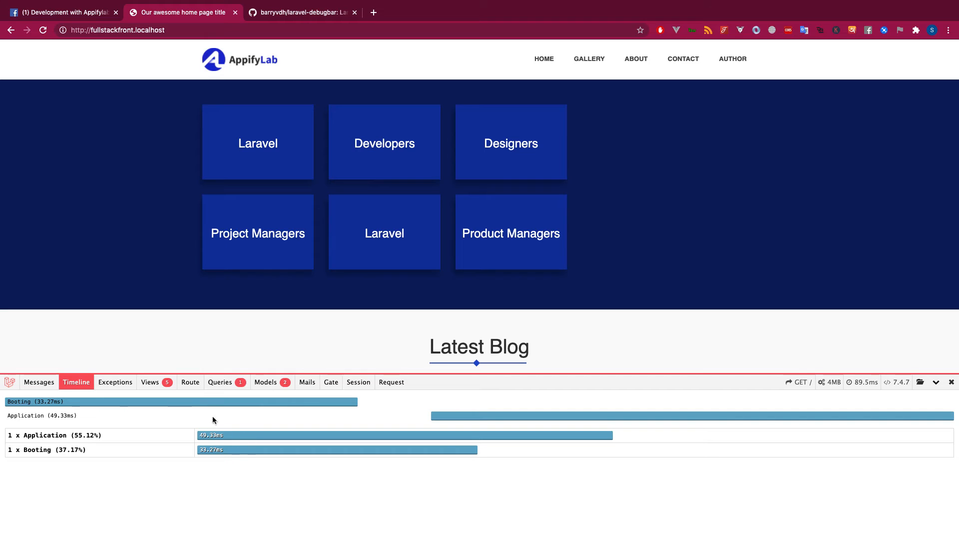
left_click(150, 382)
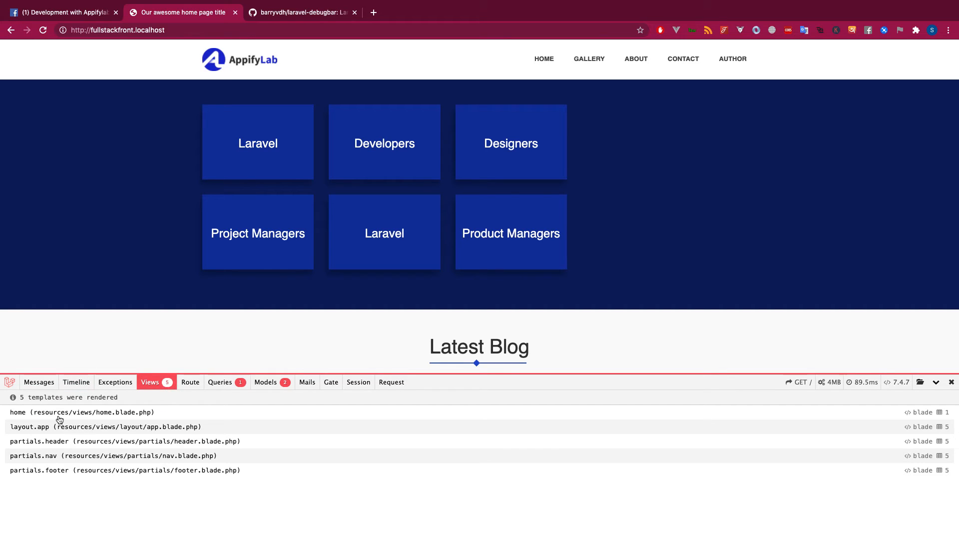
mouse_move(34, 426)
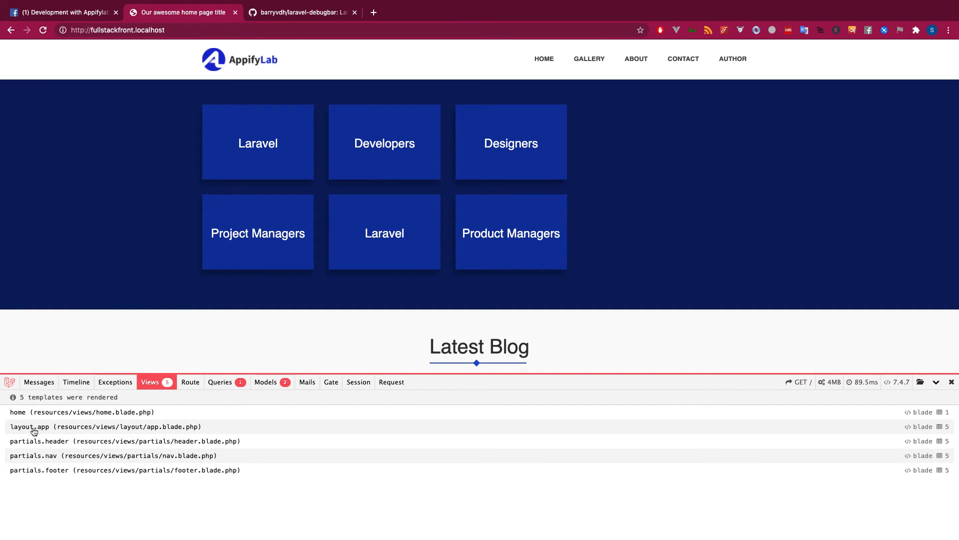
mouse_move(32, 459)
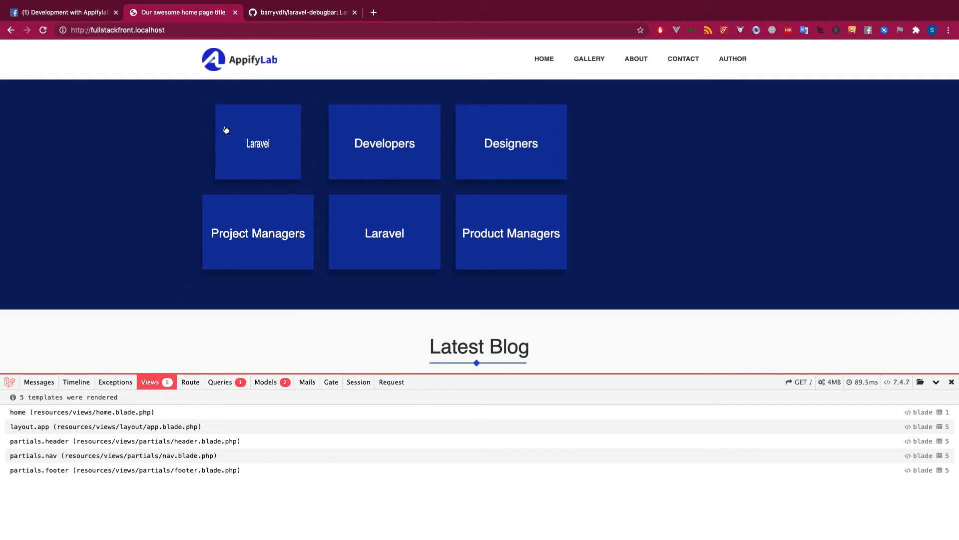
mouse_move(103, 322)
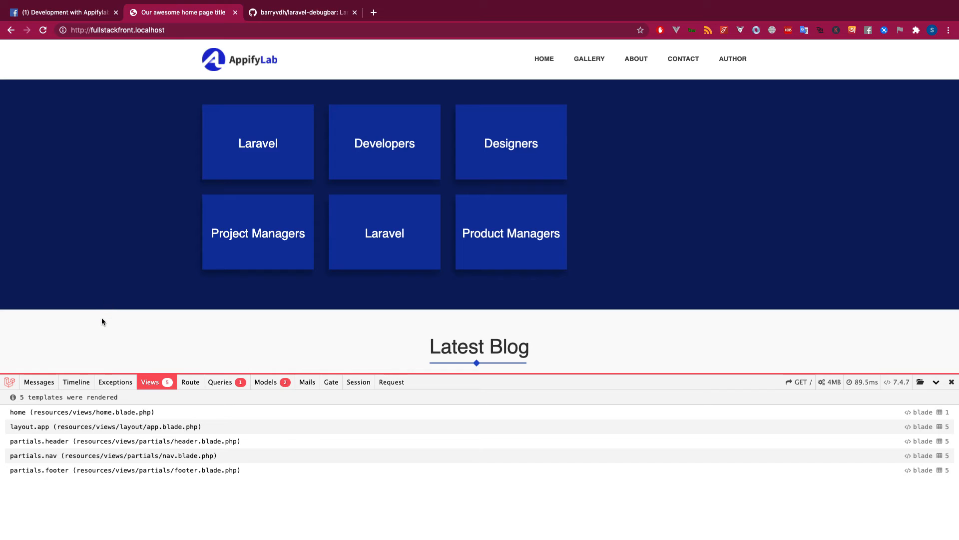
mouse_move(215, 396)
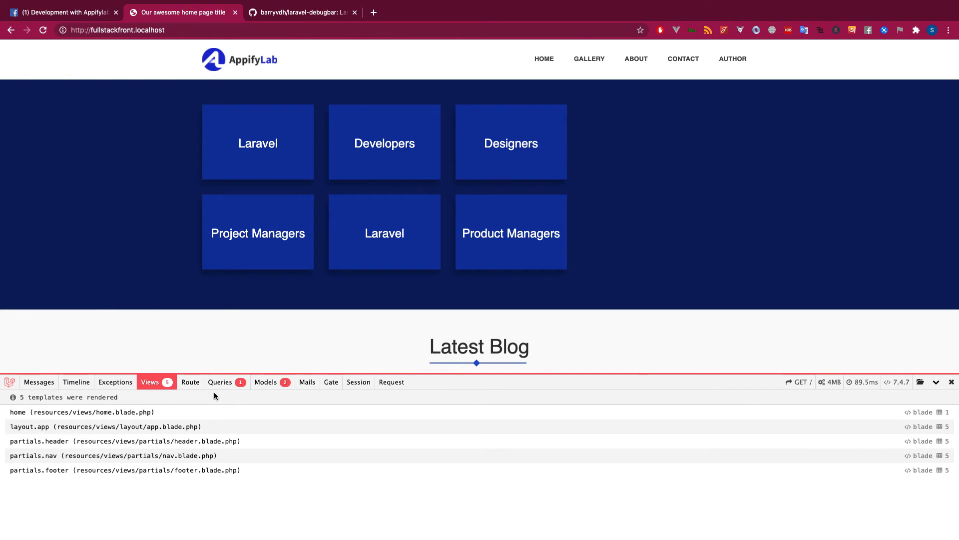
left_click(220, 382)
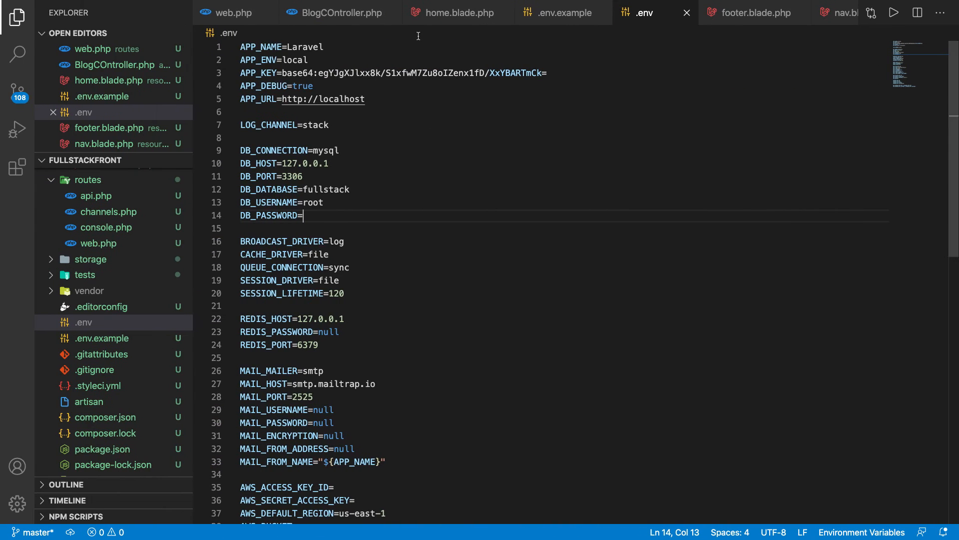
left_click(340, 13)
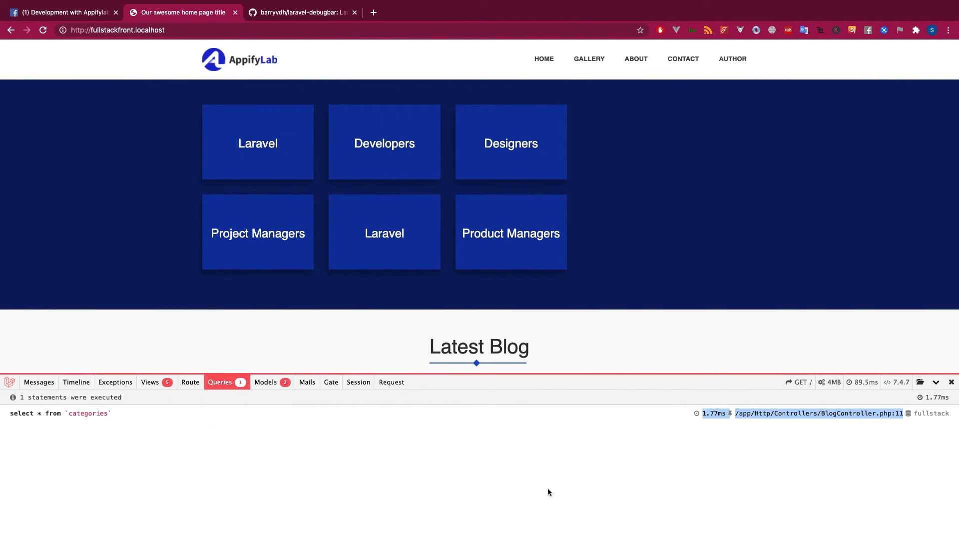
mouse_move(718, 420)
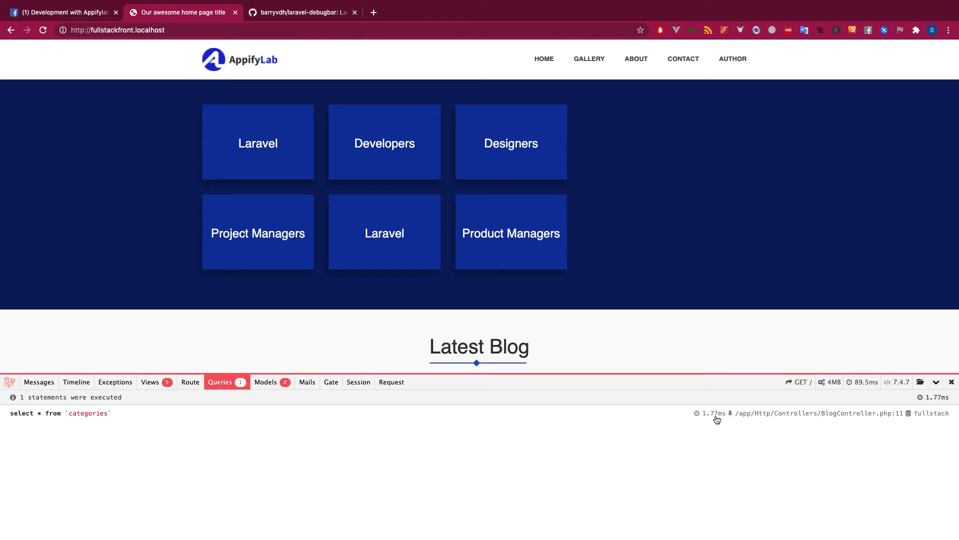
mouse_move(856, 407)
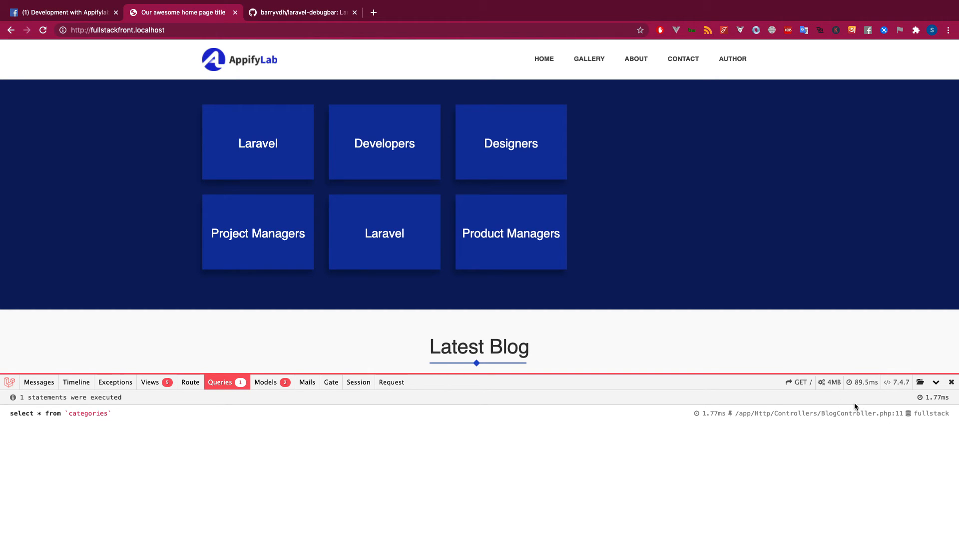
mouse_move(830, 382)
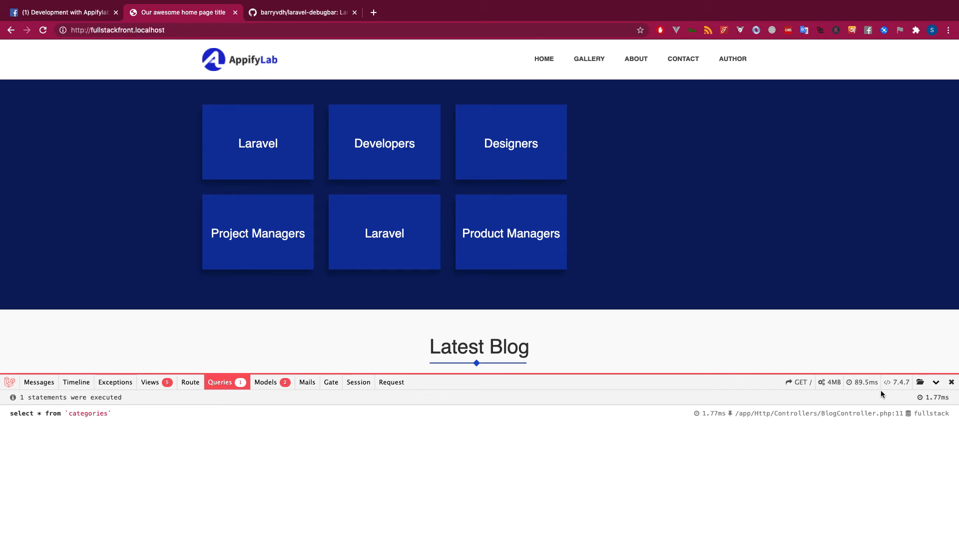
Show the Debugbar Models panel listing App\Category with a count of 2
left_click(272, 381)
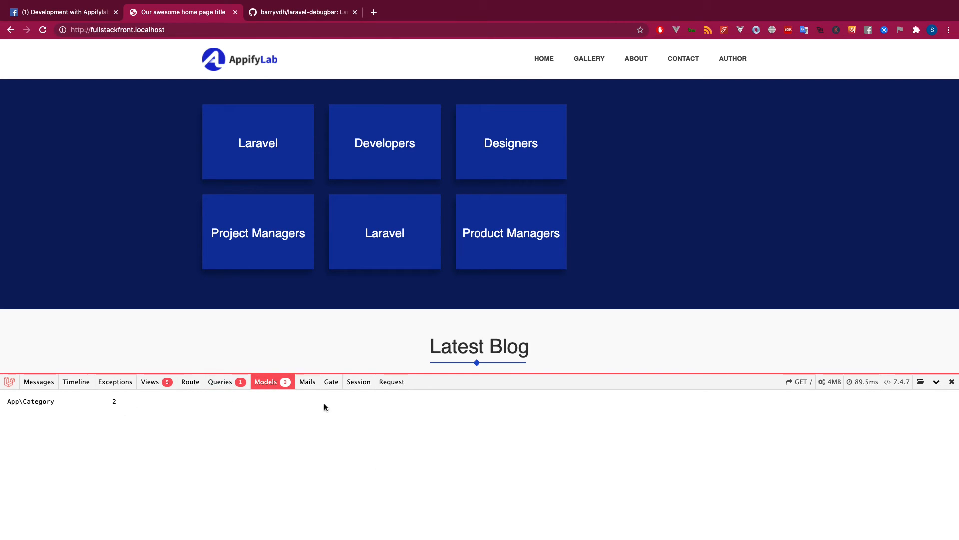
Review the Request and Session panels, then return to the Views panel with the five Blade templates
left_click(391, 381)
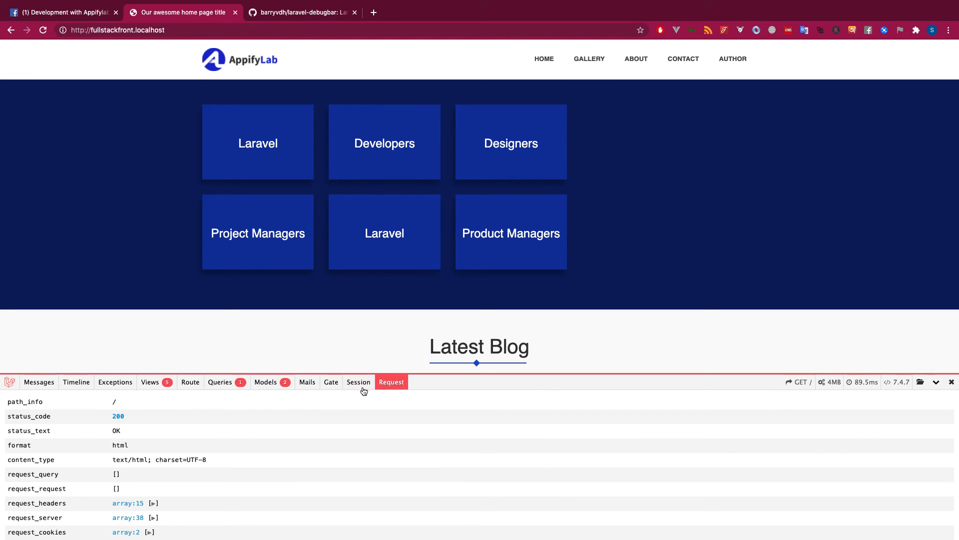
left_click(358, 381)
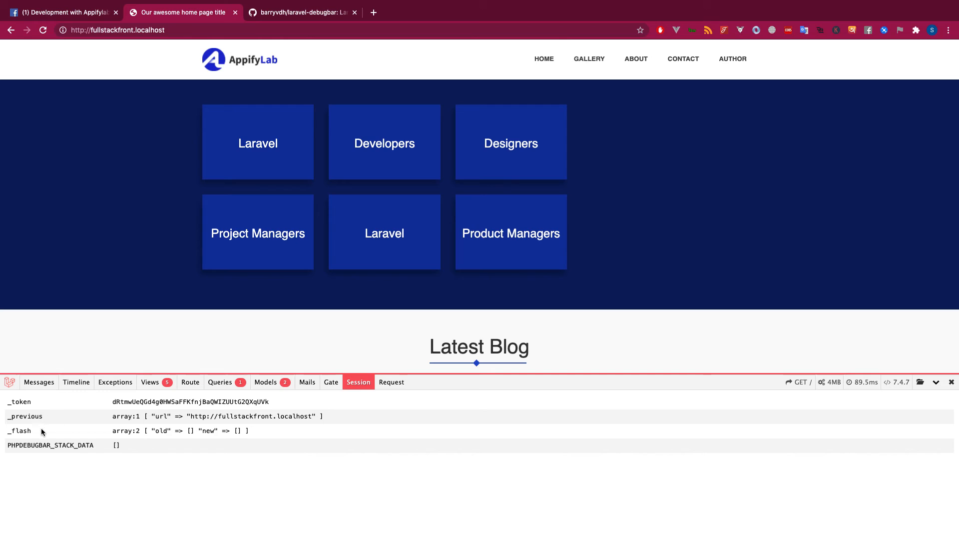
left_click(391, 382)
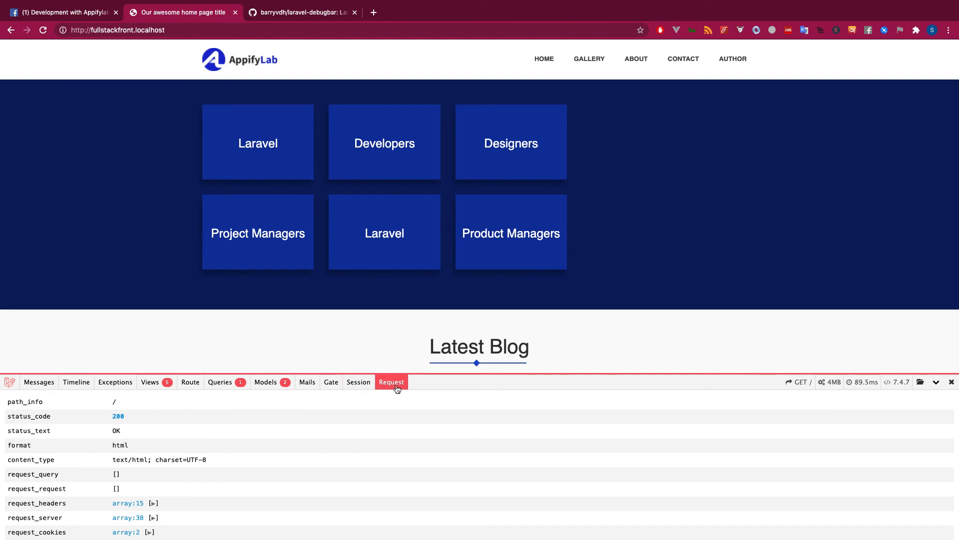
scroll("down", 3)
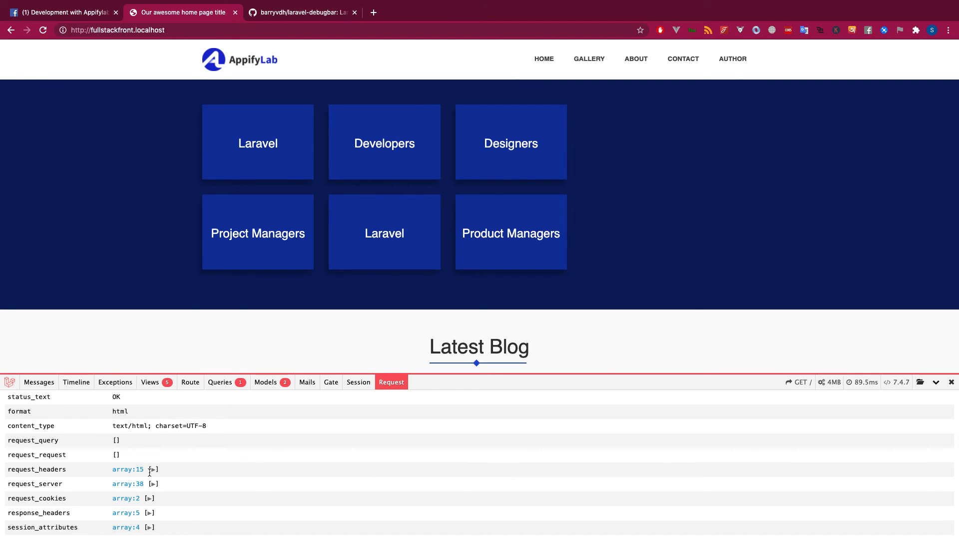
left_click(148, 469)
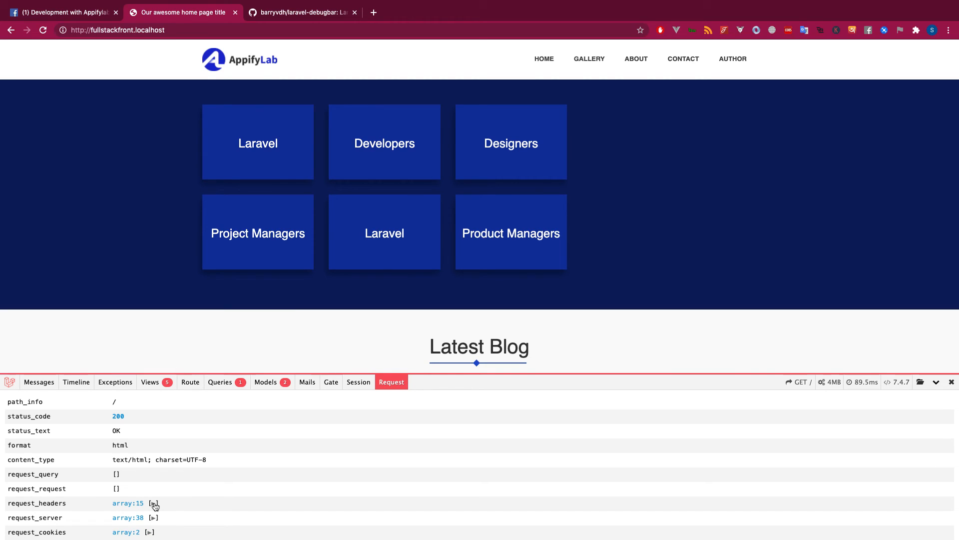
mouse_move(171, 443)
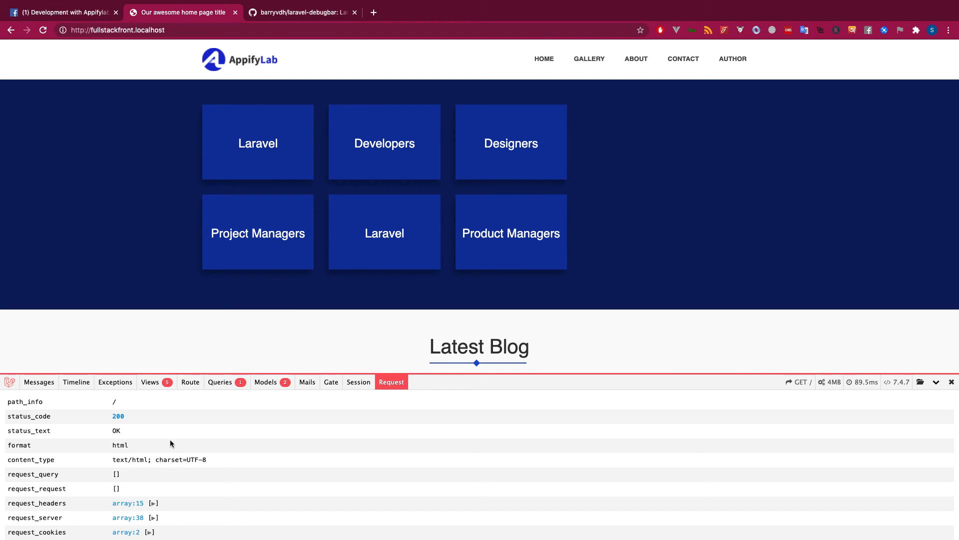
left_click(151, 381)
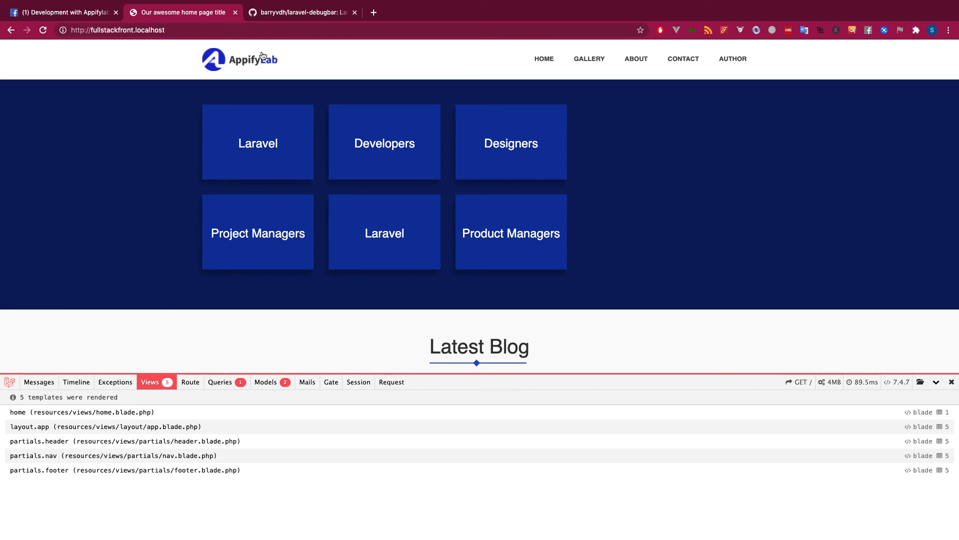
left_click(302, 12)
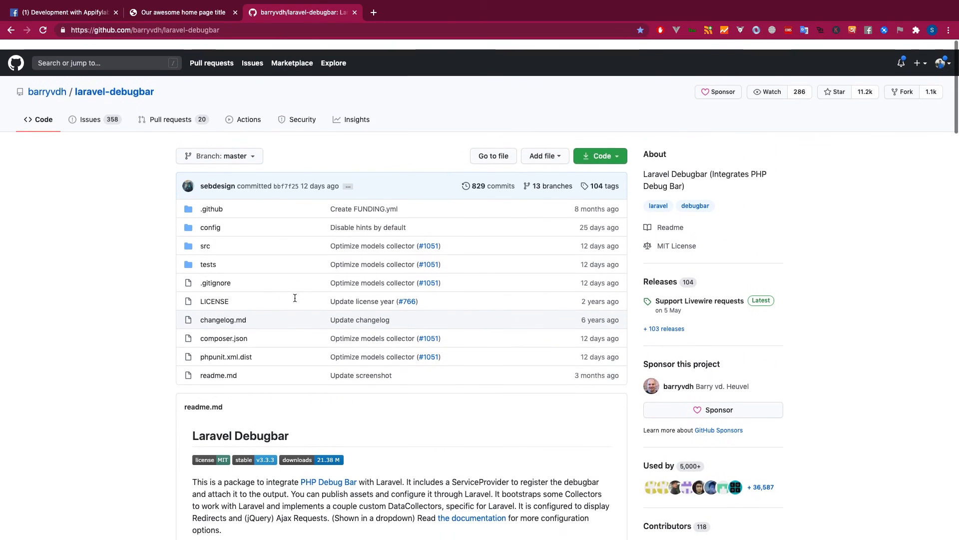
left_click(178, 12)
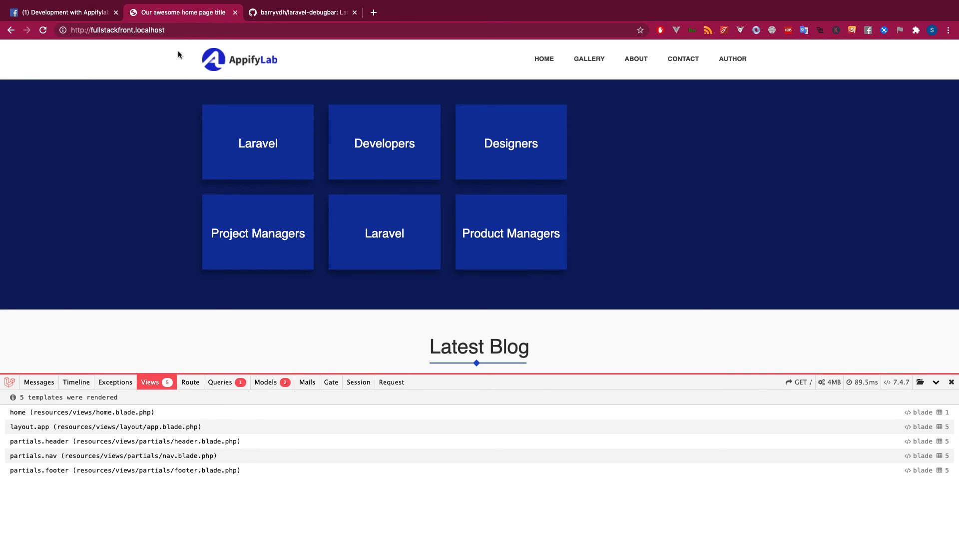
mouse_move(296, 418)
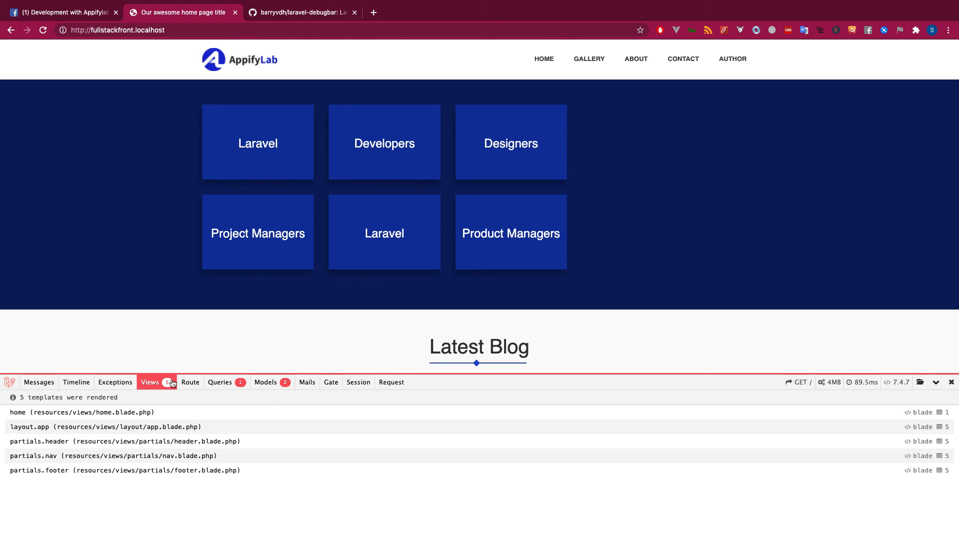
mouse_move(610, 349)
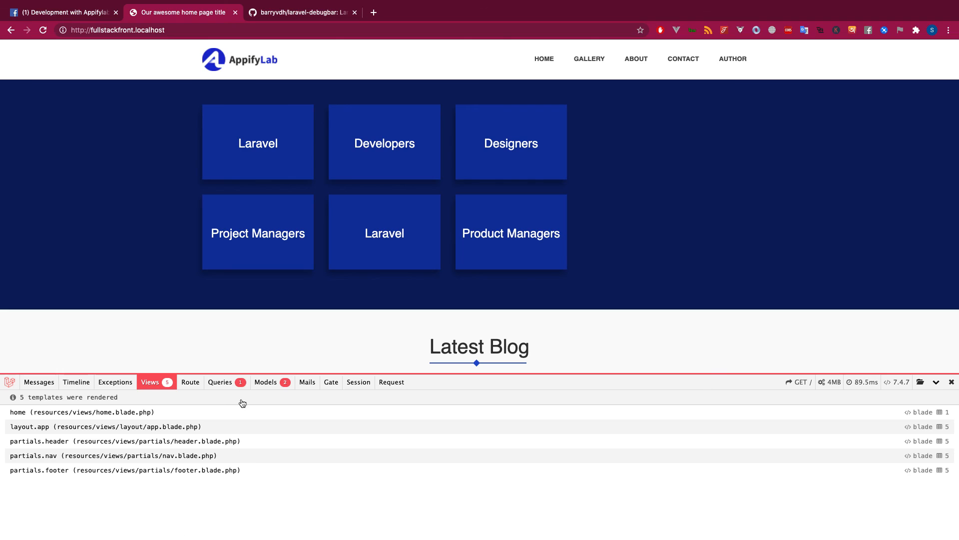
mouse_move(798, 325)
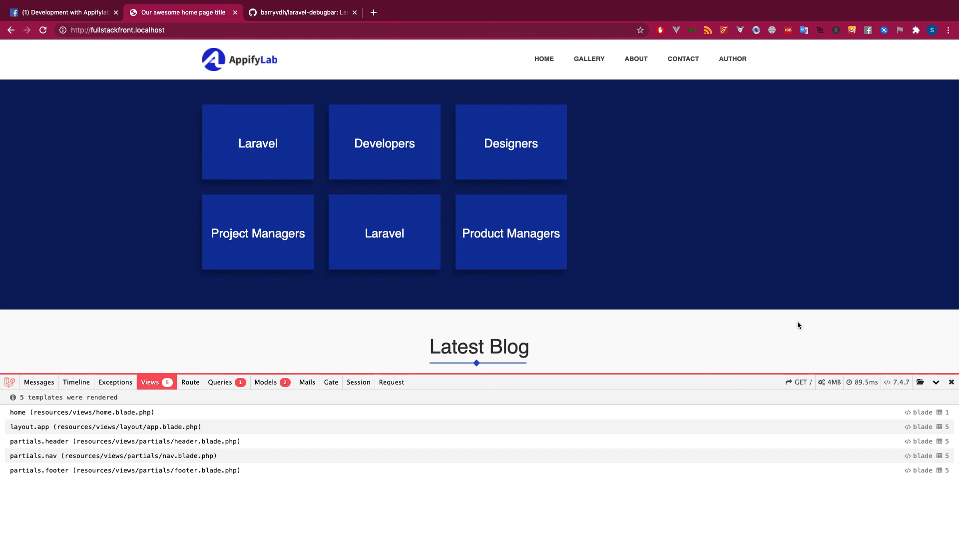
scroll("down", 3)
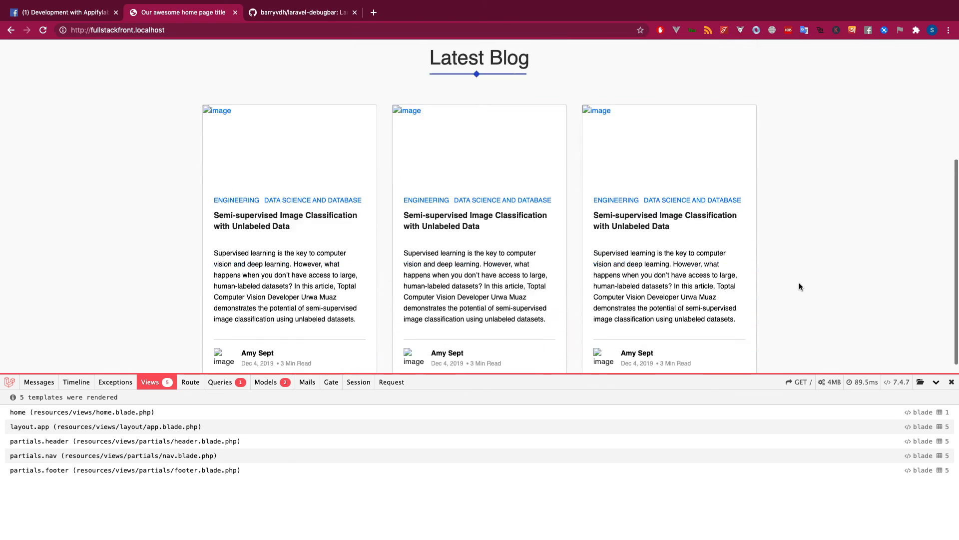